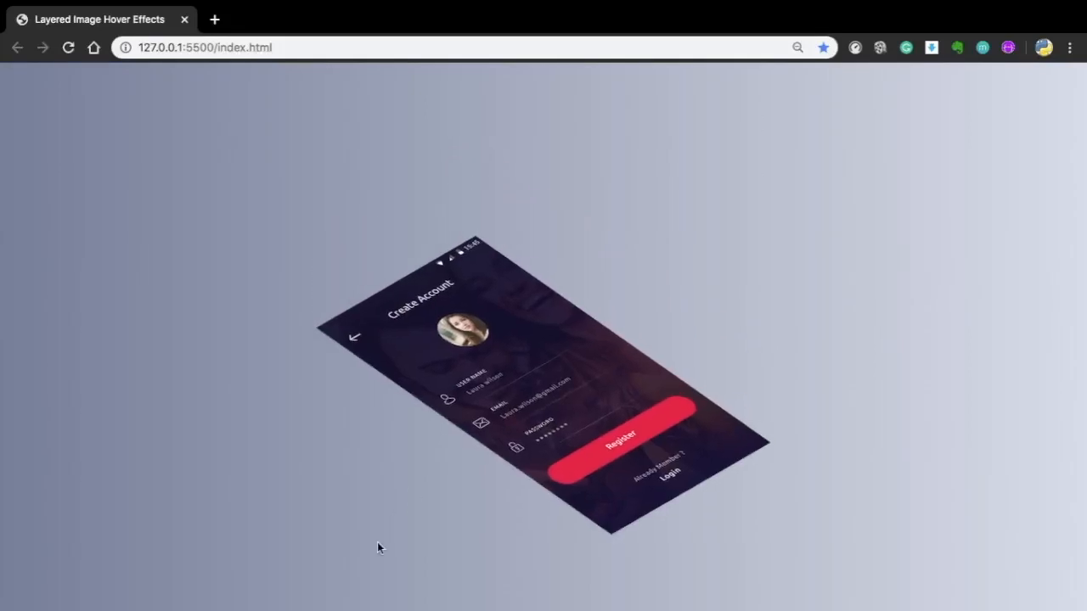
mouse_move(811, 444)
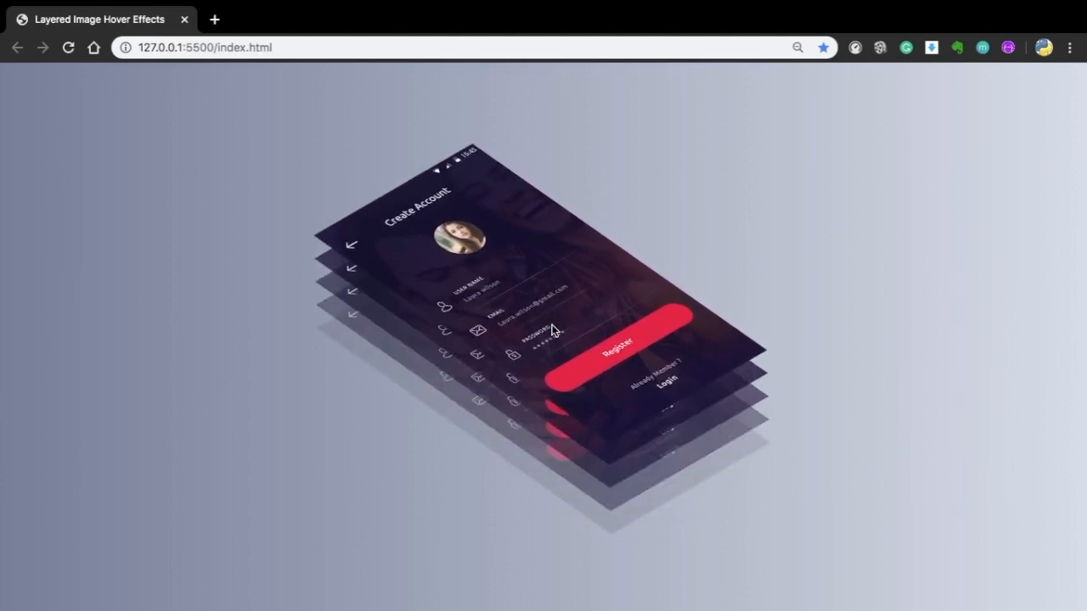
mouse_move(709, 309)
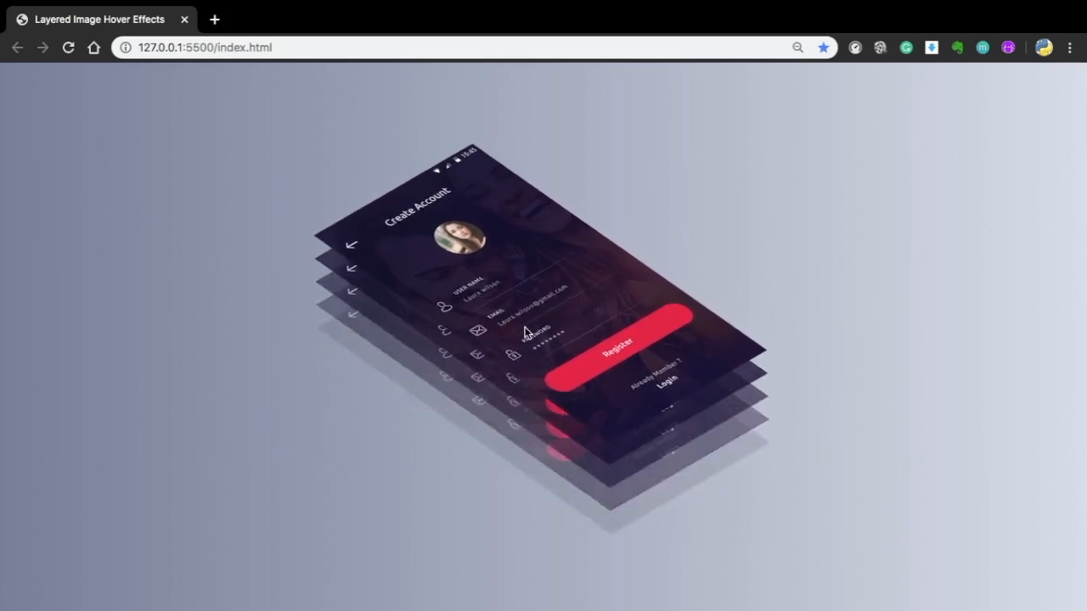
mouse_move(701, 314)
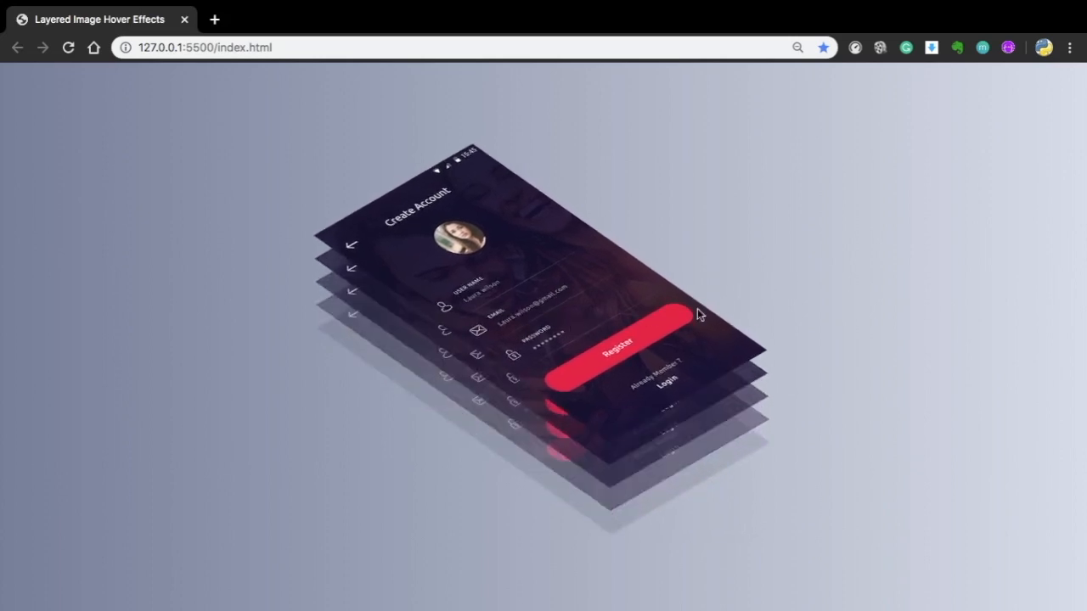
mouse_move(478, 348)
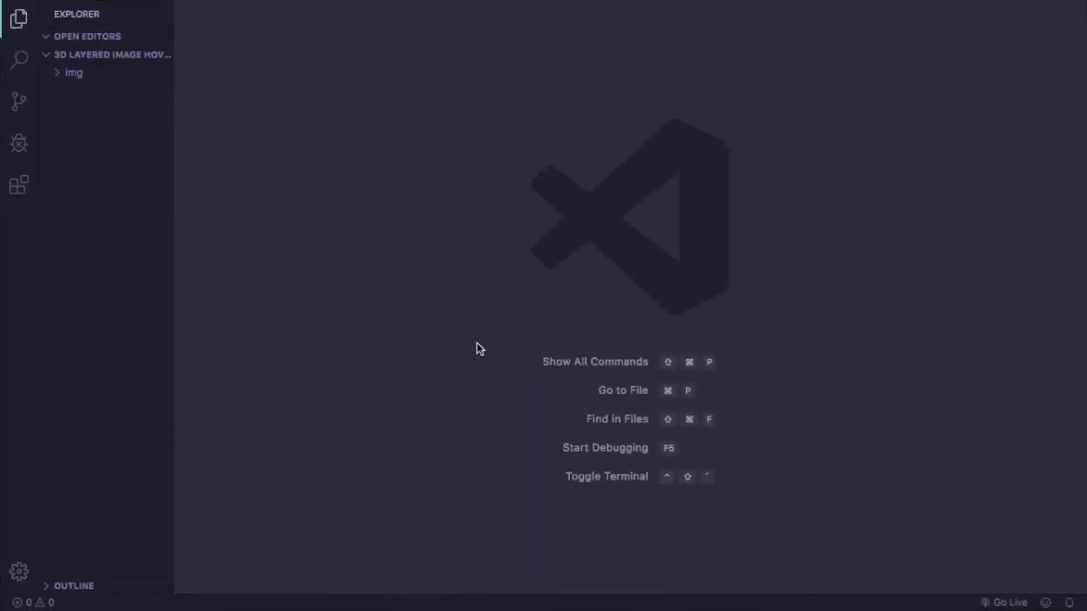
mouse_move(132, 111)
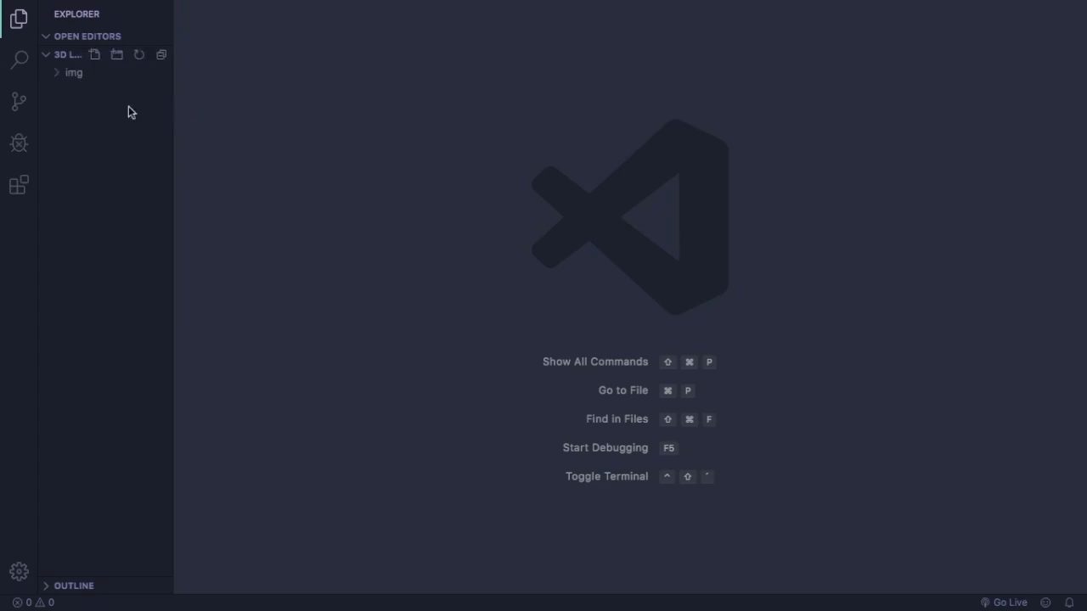
Step: Create a new file named index.html in the project folder
click(96, 54)
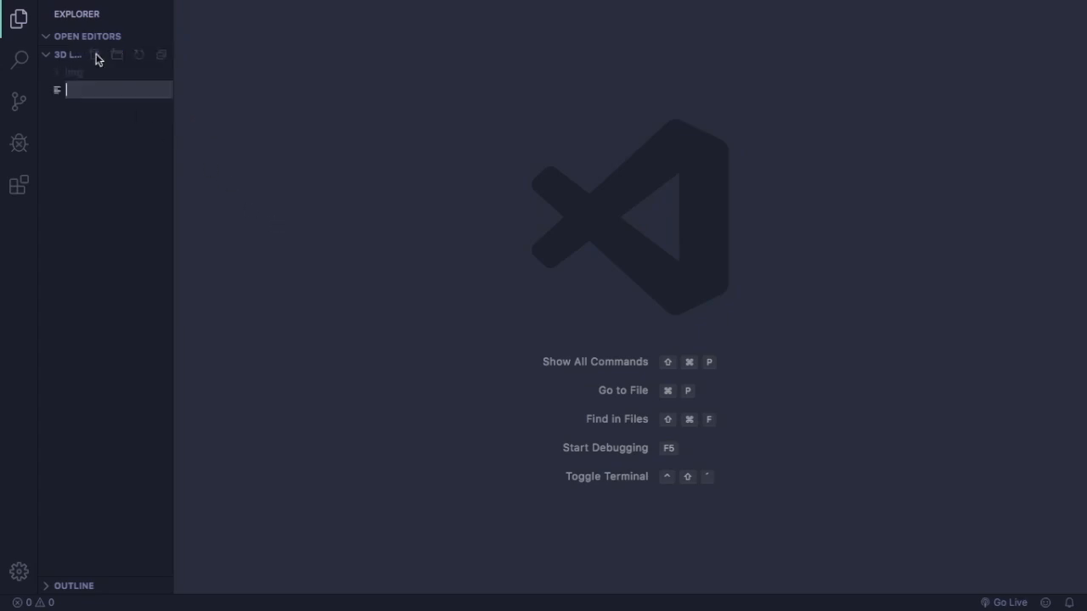
text(index.h)
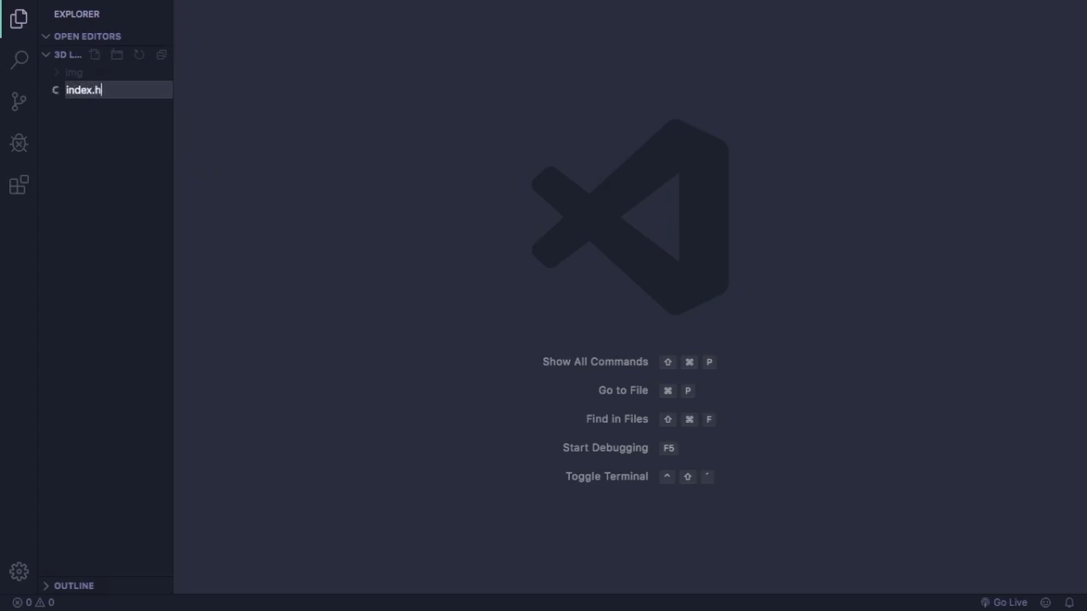
text(tml)
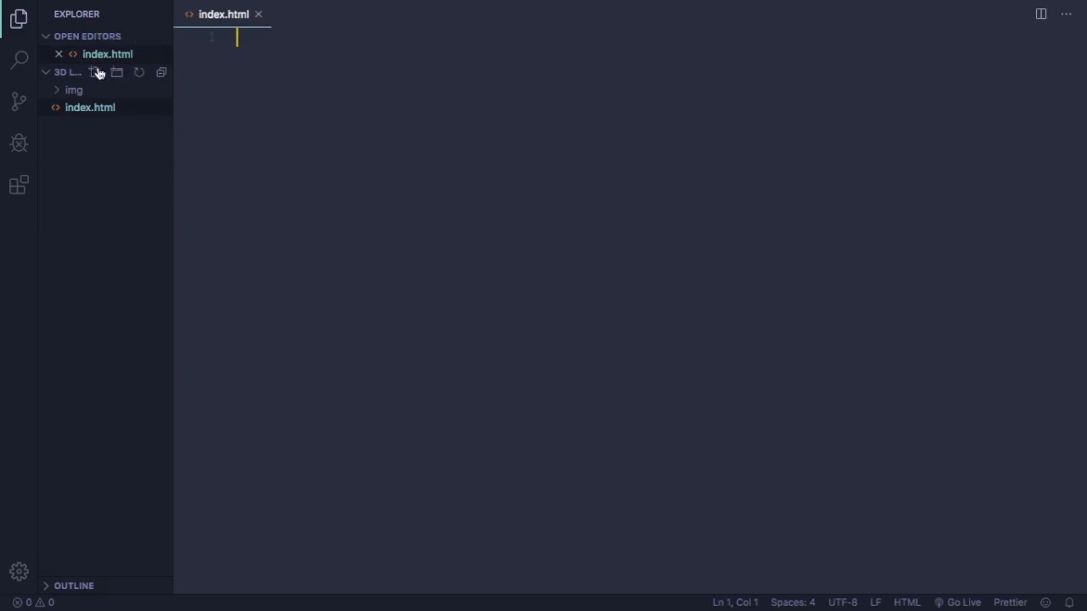
Step: Create a new file named style.css, then return to index.html for editing
click(96, 72)
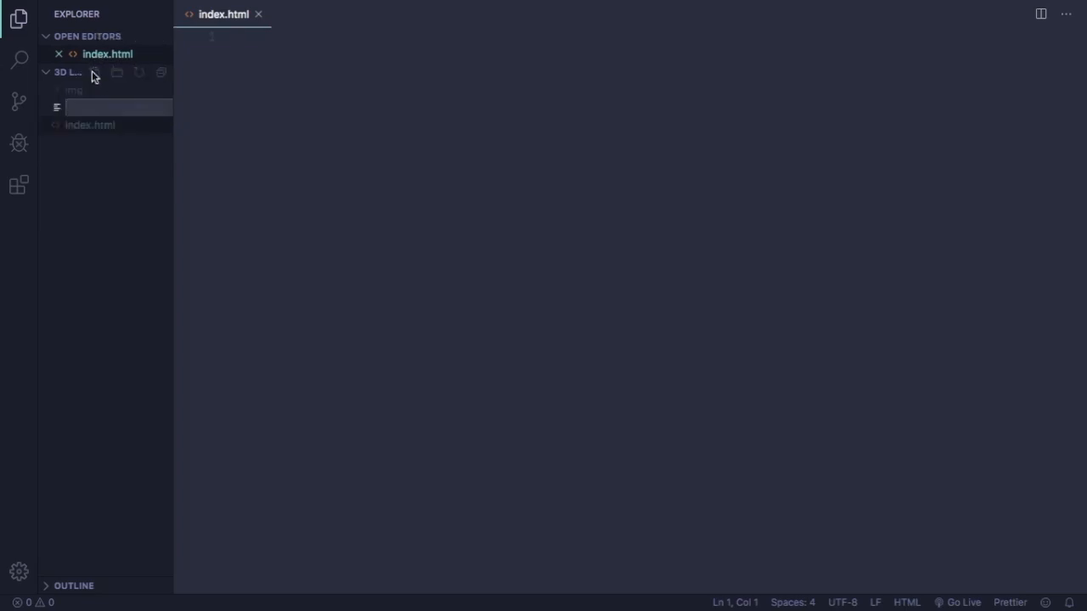
text(style.css)
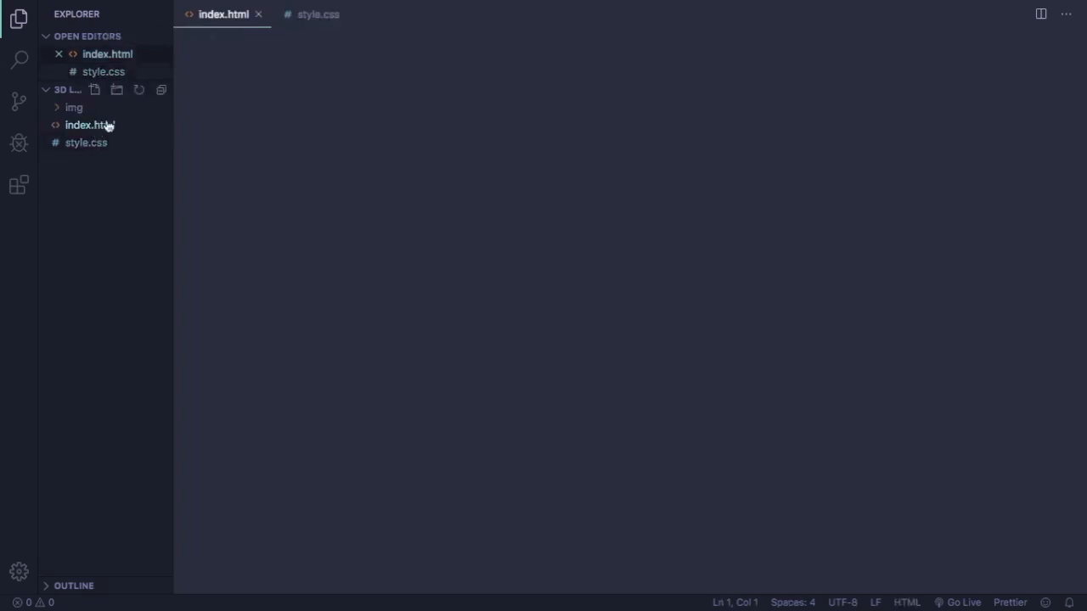
click(341, 14)
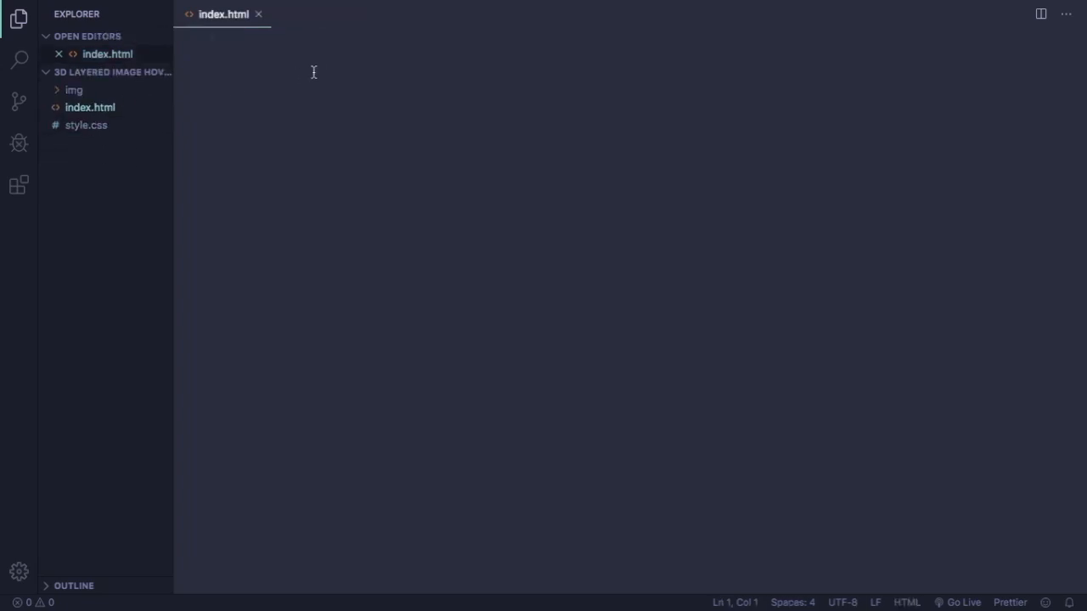
Step: Generate the HTML boilerplate and retitle the page 'Layered Image Hover Effect'
text(!DOCTYPE html>)
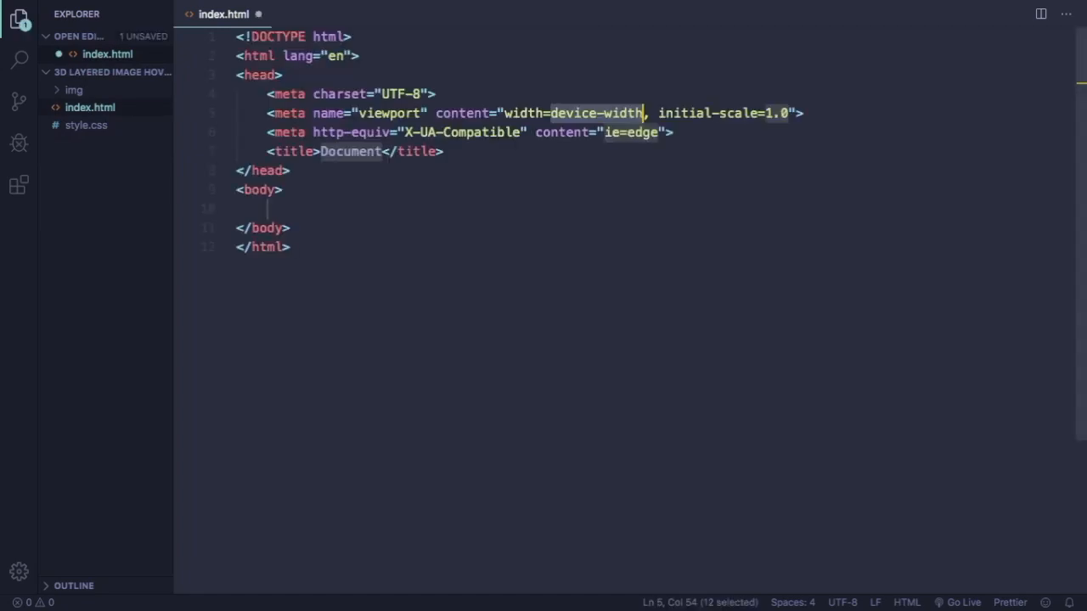
click(382, 151)
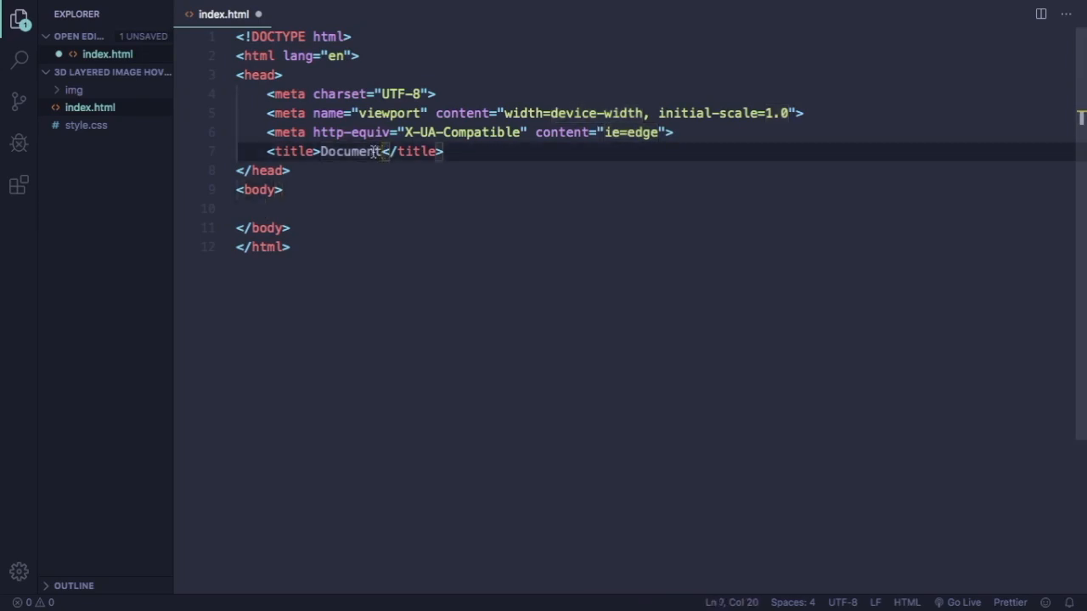
double_click(350, 151)
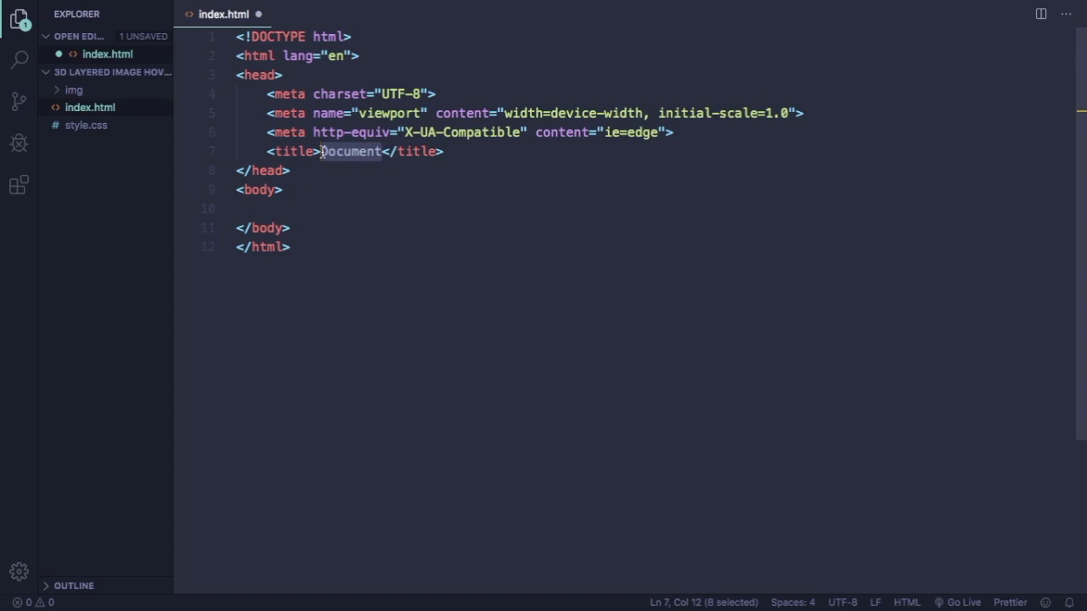
text(Layered Imag)
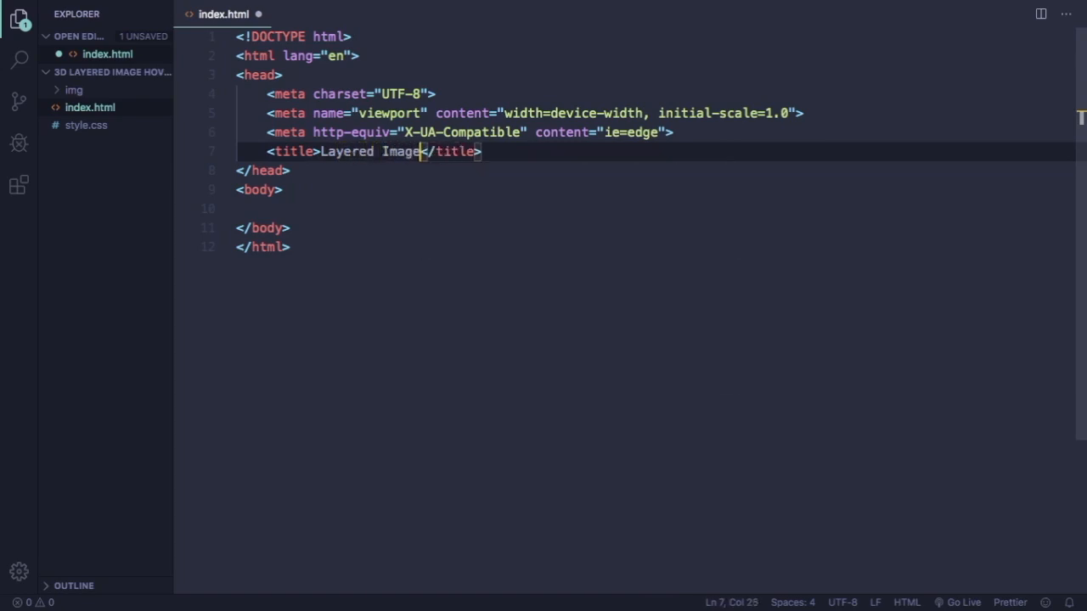
text(Ho)
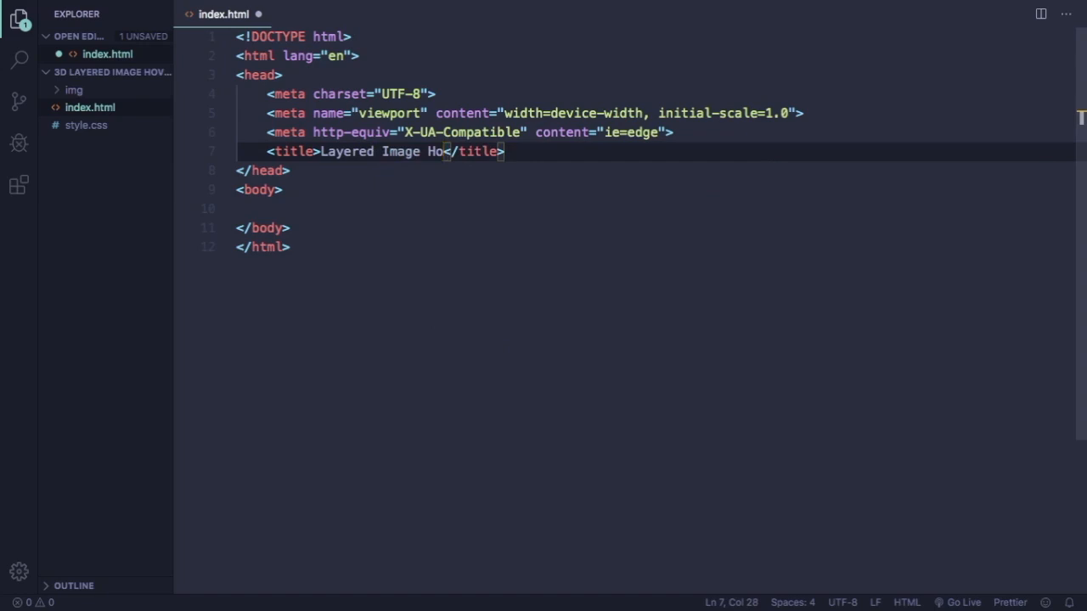
text(ver Effe)
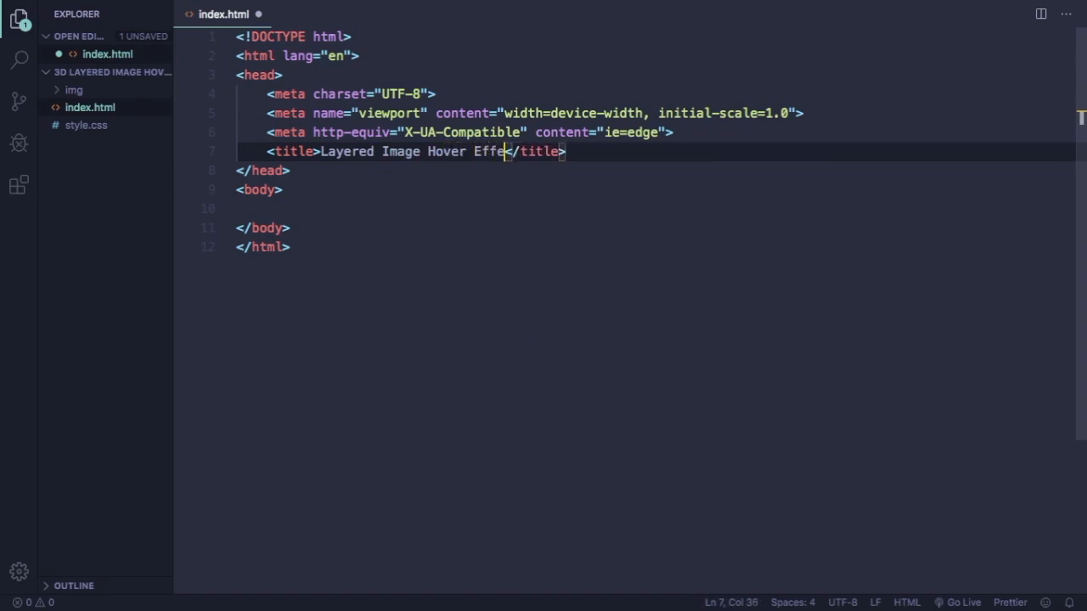
key(ctrl+s)
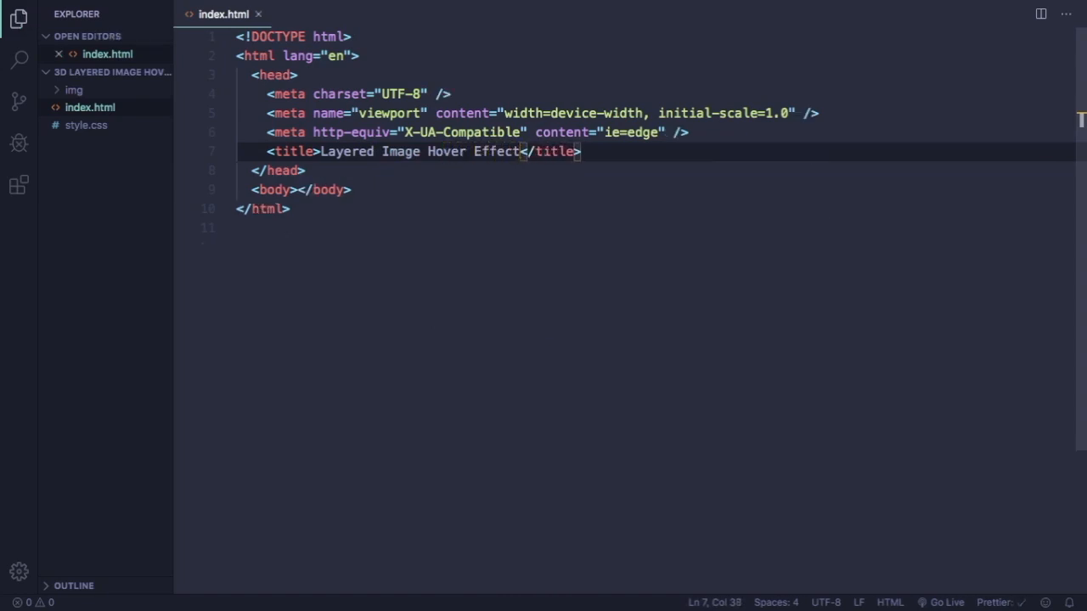
Step: Link style.css in the head and leave an empty line inside the body
click(580, 151)
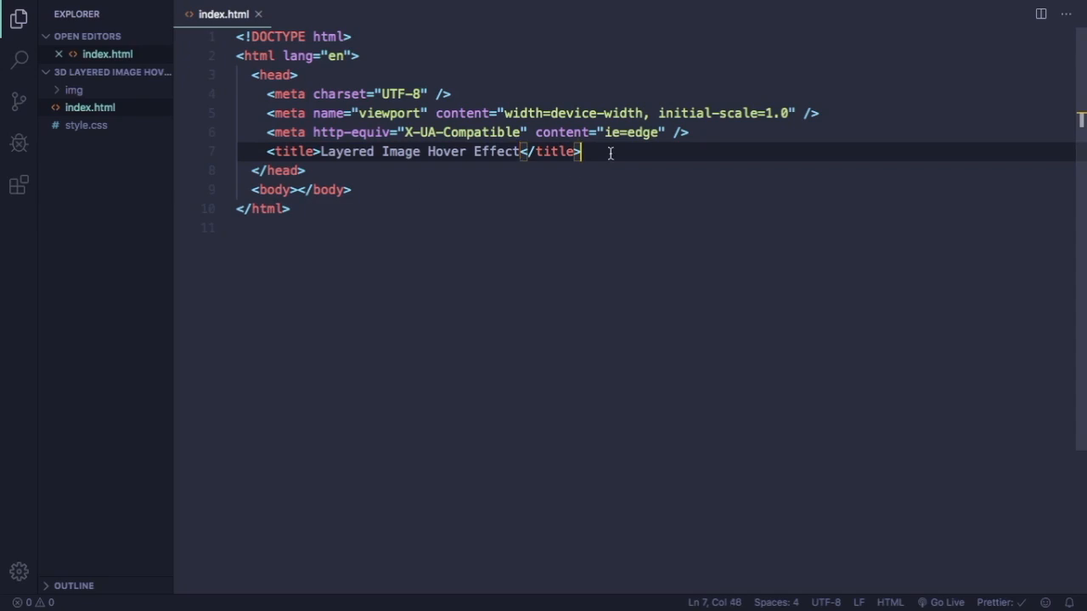
key(Enter)
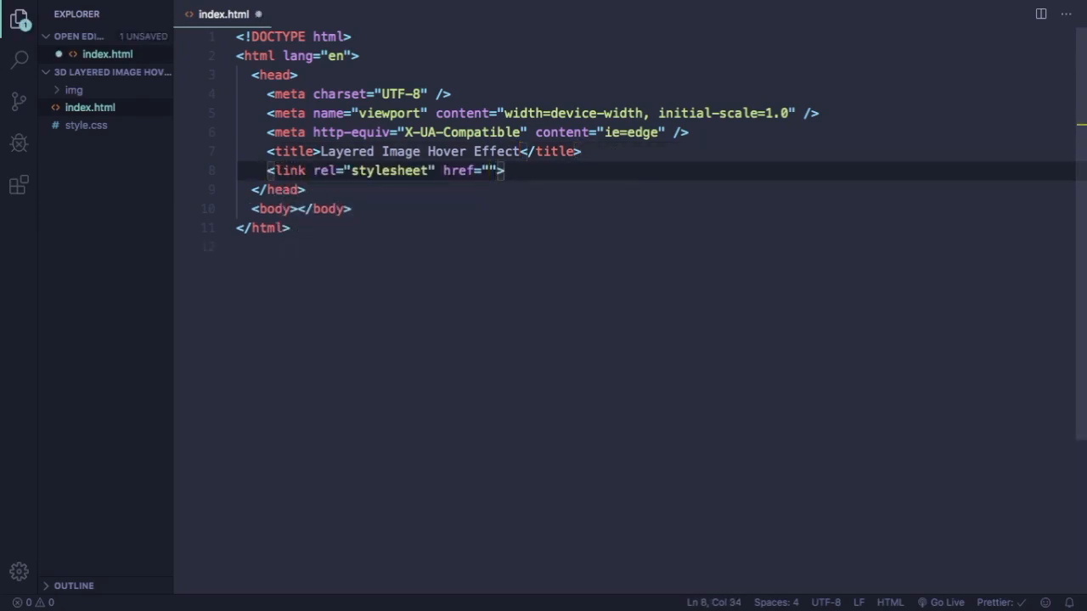
text(style.css)
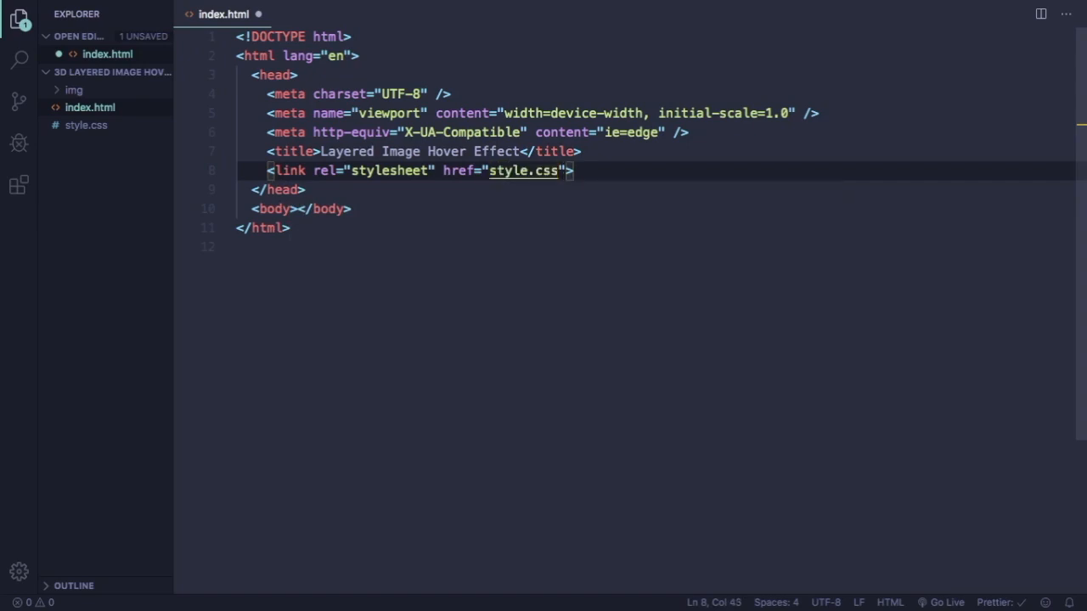
key(ctrl+s)
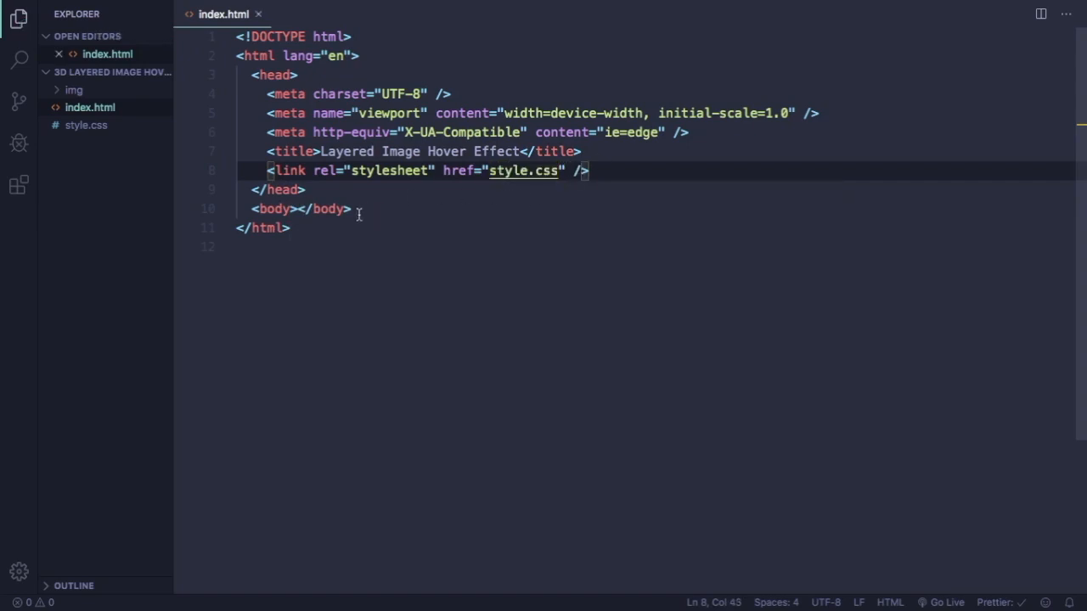
click(297, 209)
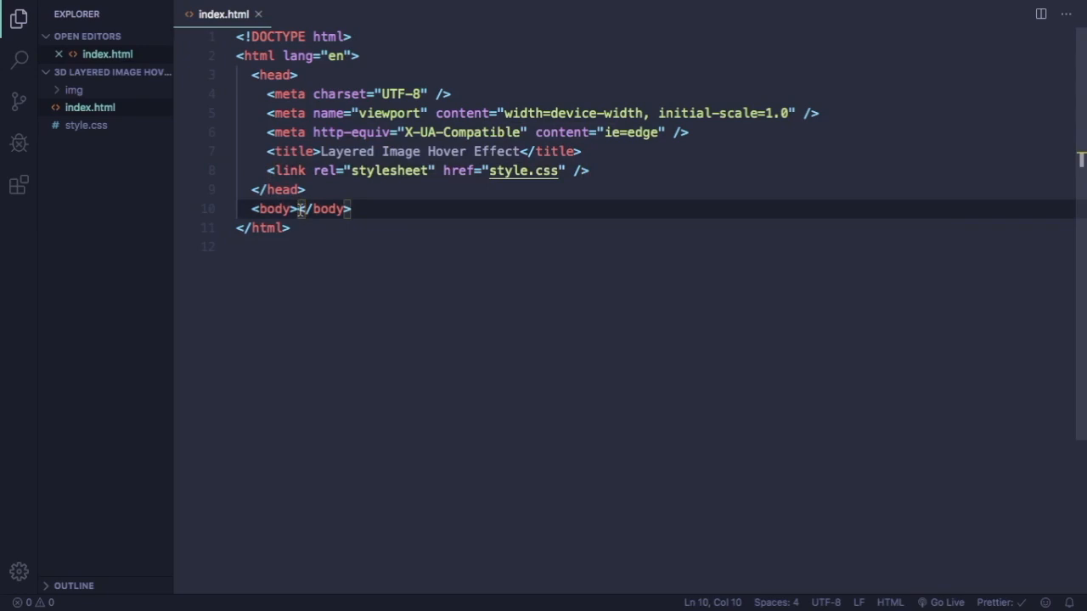
key(Enter)
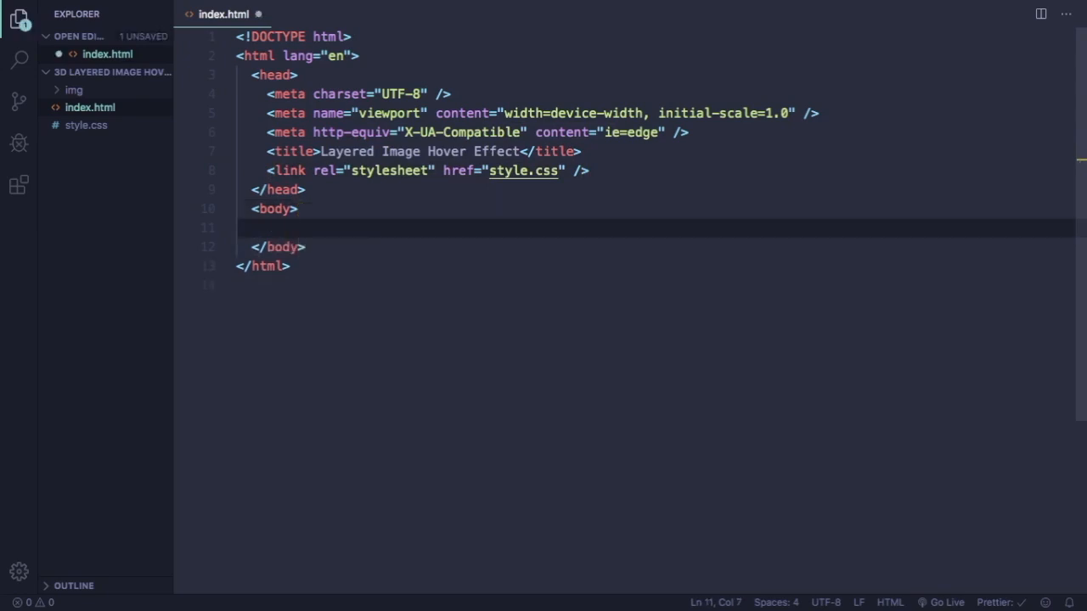
Step: Add a container div holding img tags sourced from img/PhoneScreen.jpg
text(.con)
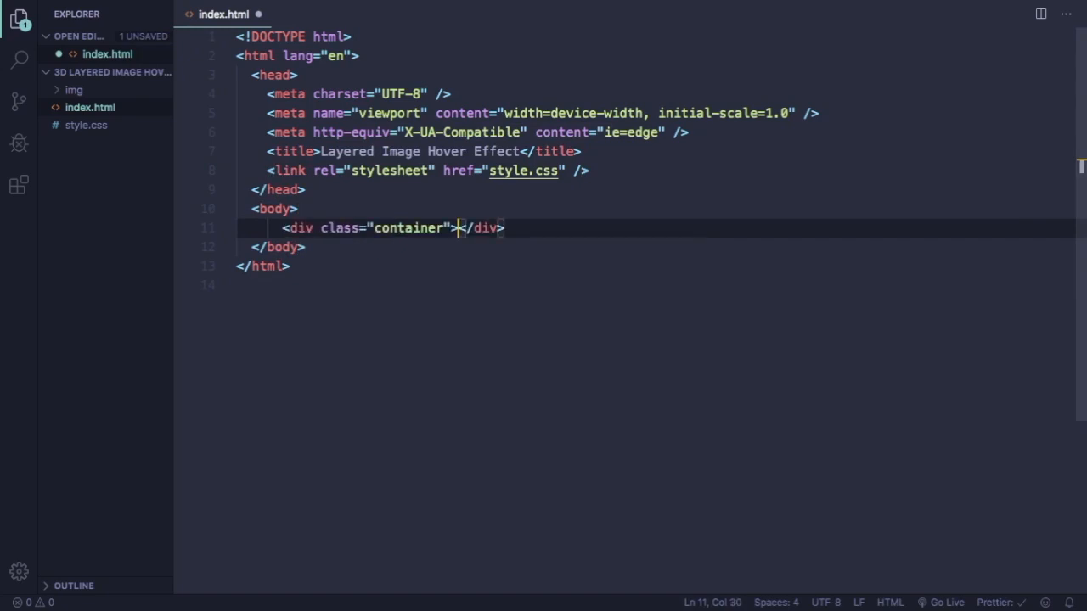
key(Enter)
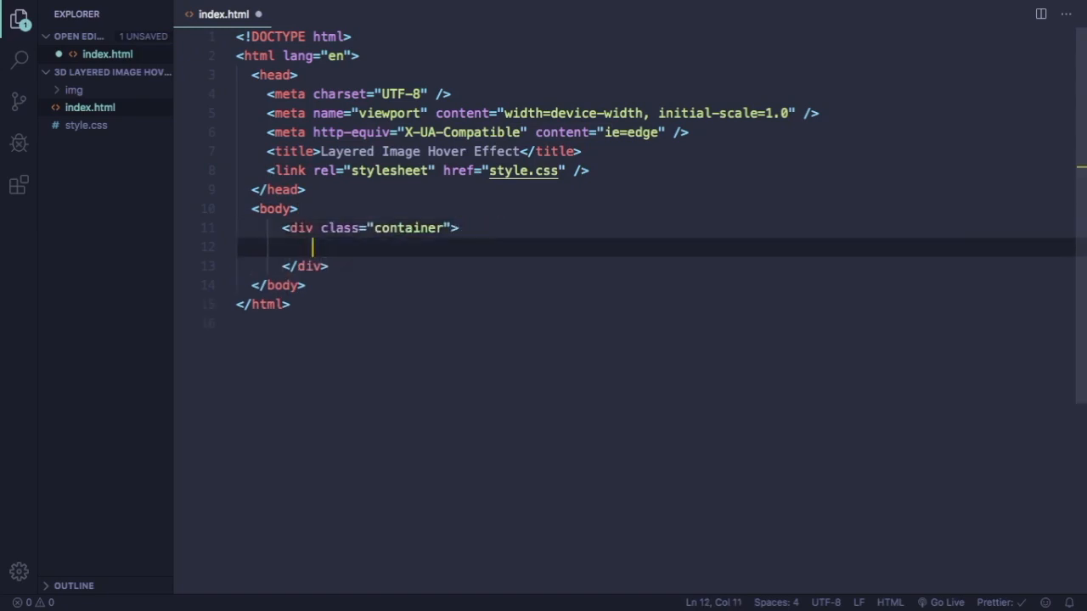
text(img src="" alt="">)
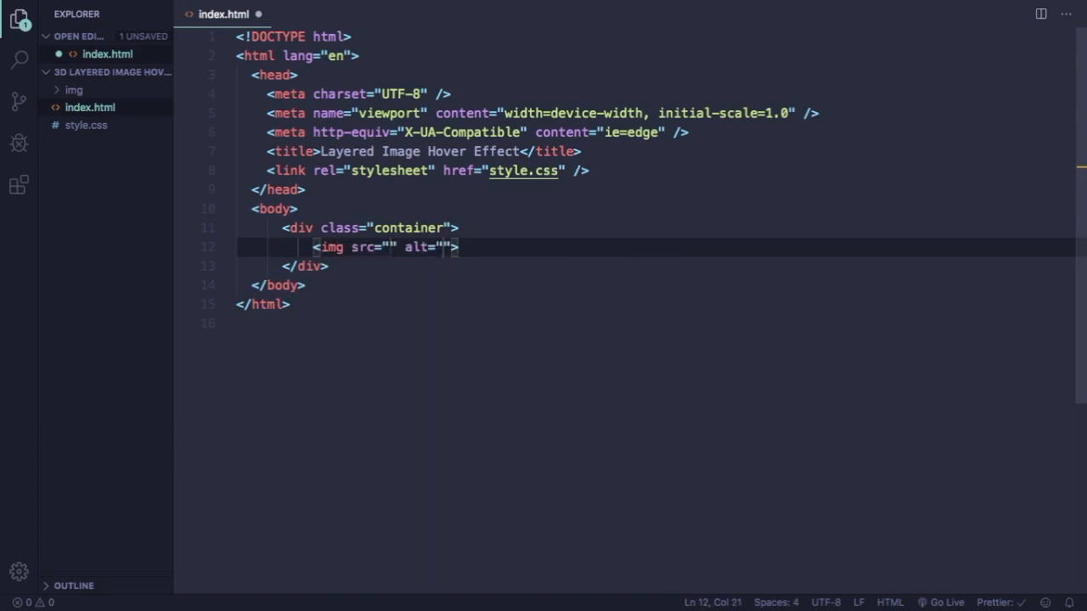
text(img/)
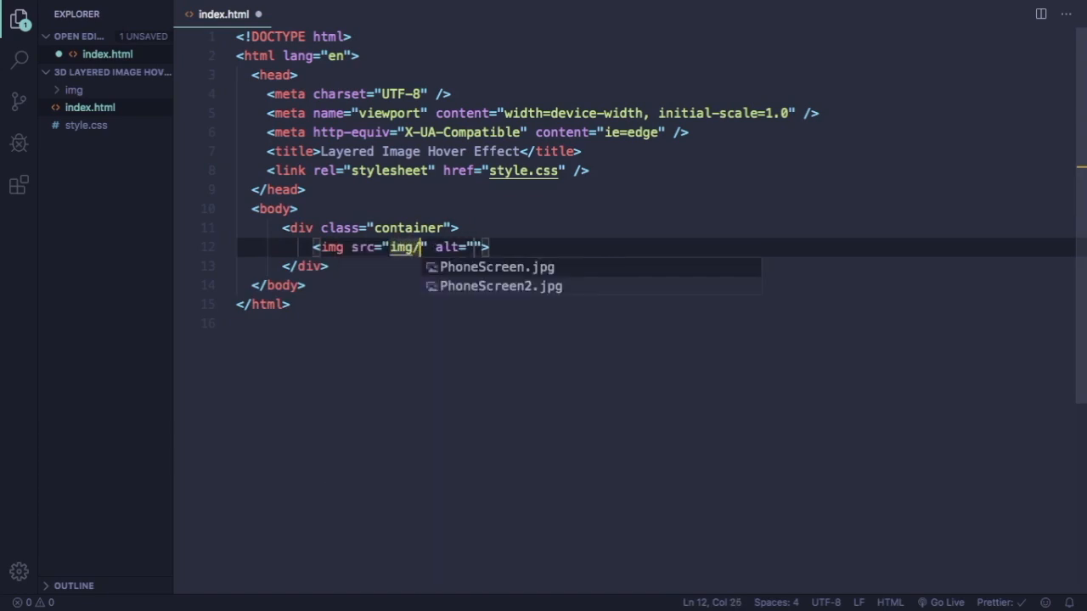
mouse_move(513, 267)
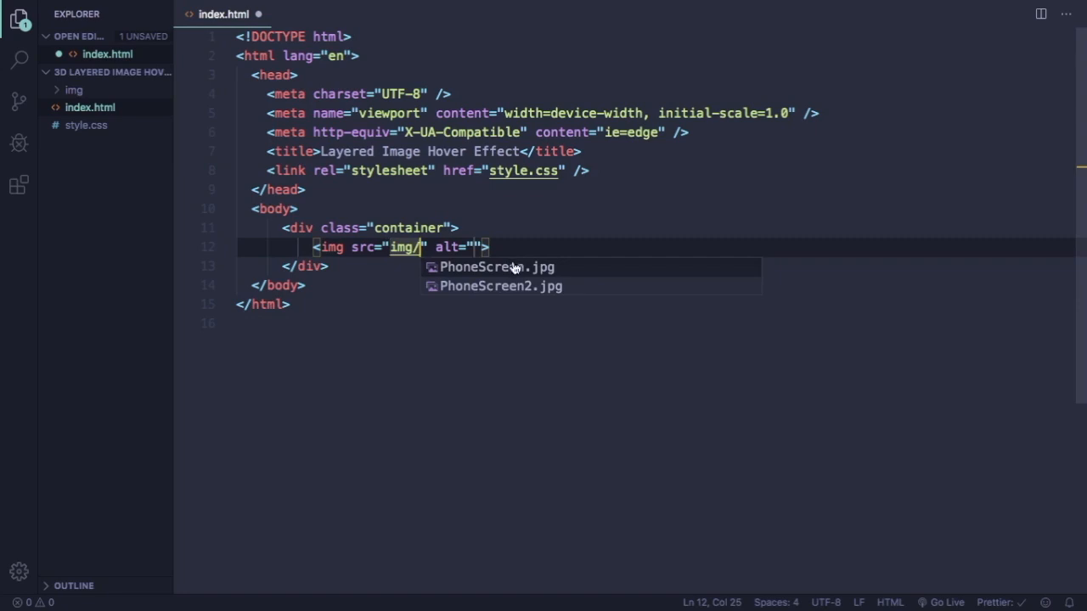
click(498, 267)
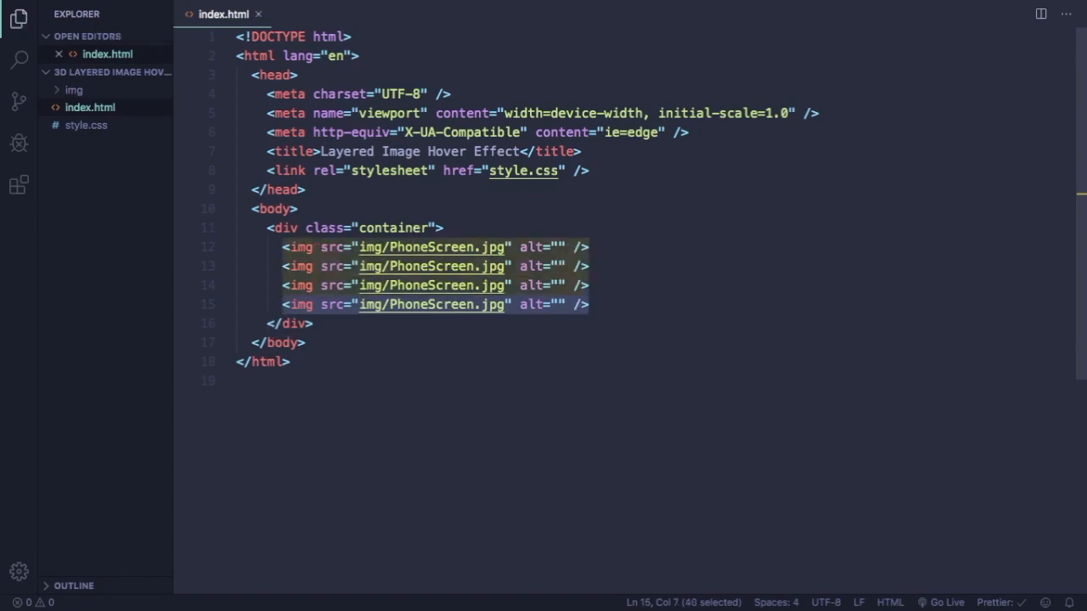
Step: Serve index.html with Live Server and open it in the browser
click(443, 227)
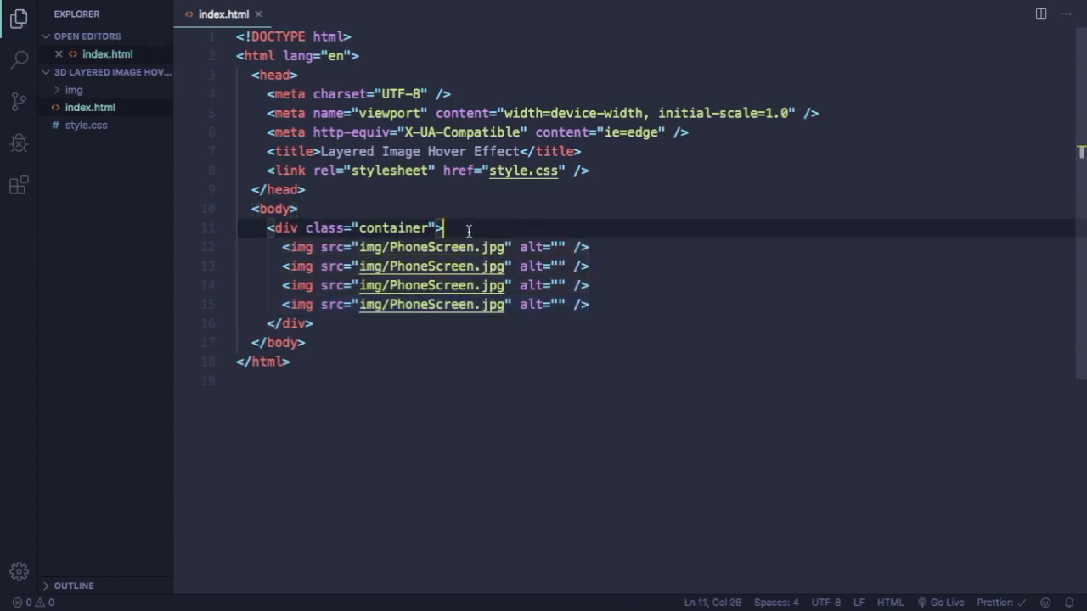
right_click(442, 227)
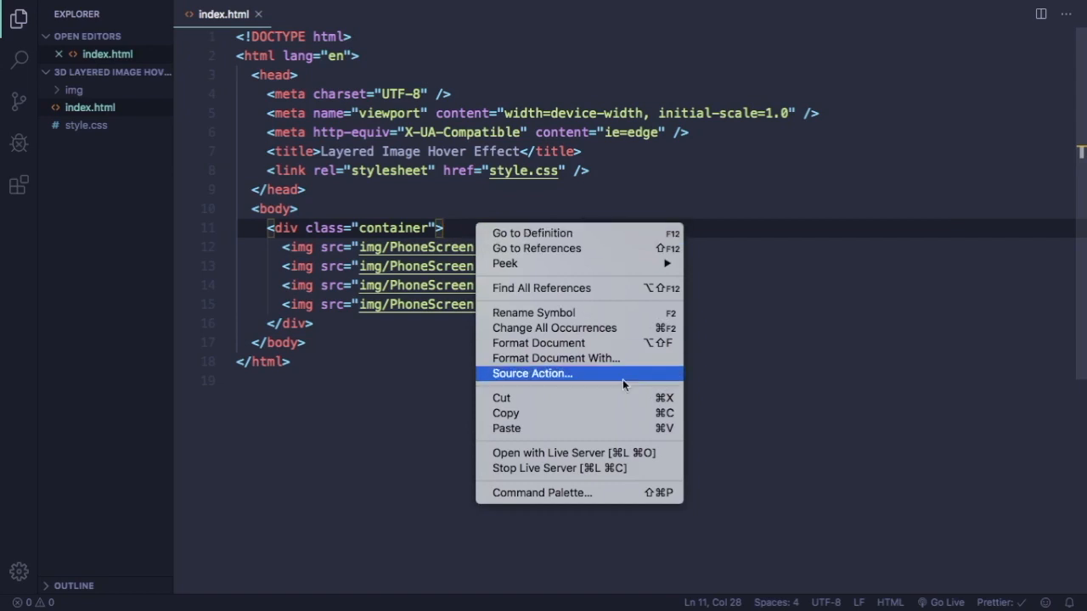
mouse_move(613, 453)
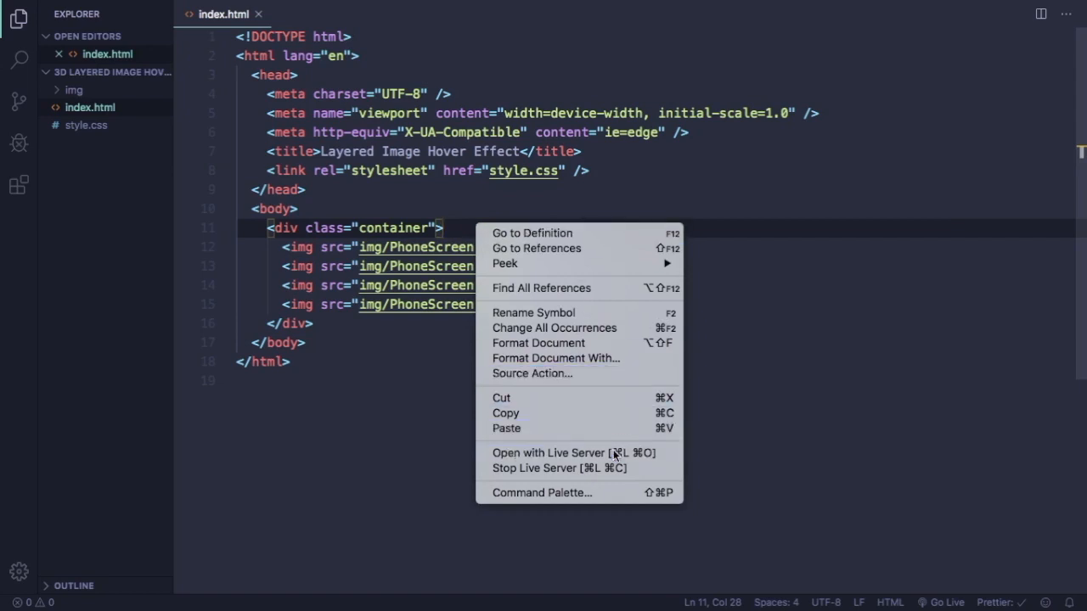
click(548, 451)
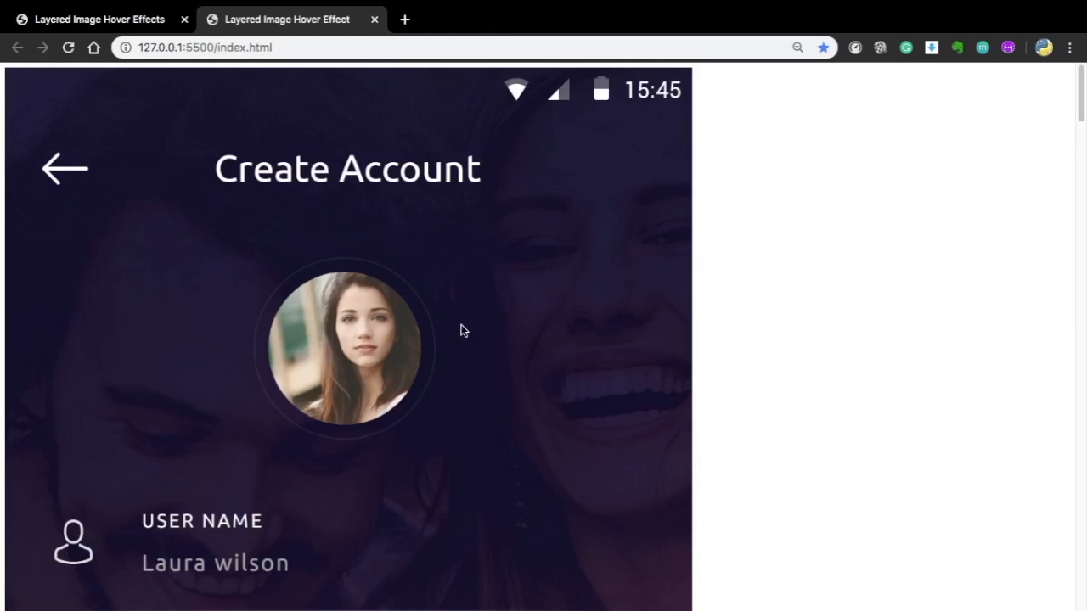
Step: Scroll the 127.0.0.1:5500 page to check the stacked full-size phone images
scroll(up, 3)
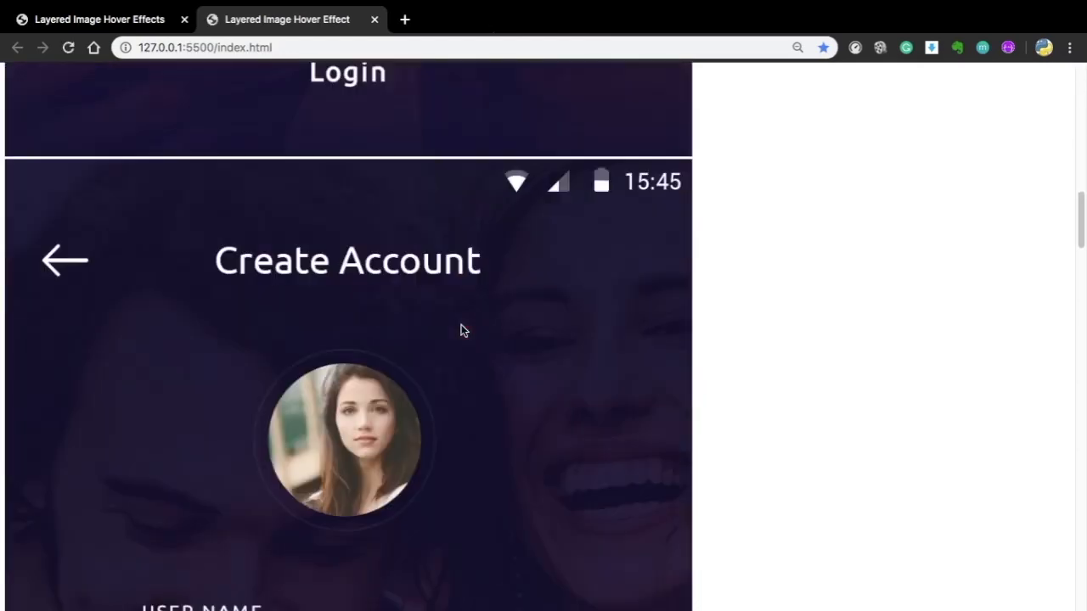
scroll(up, 3)
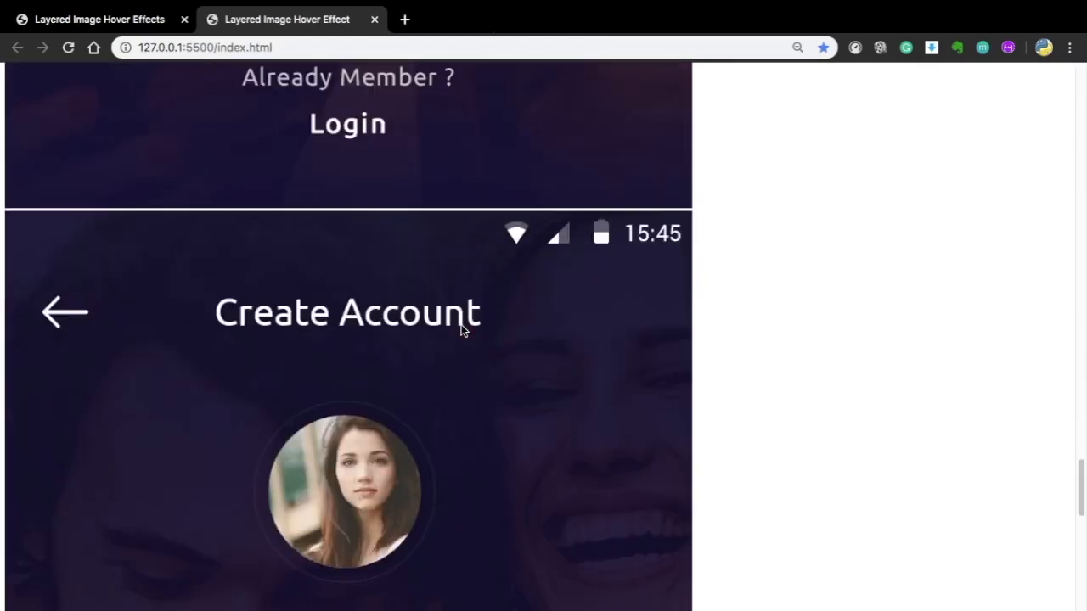
scroll(down, 3)
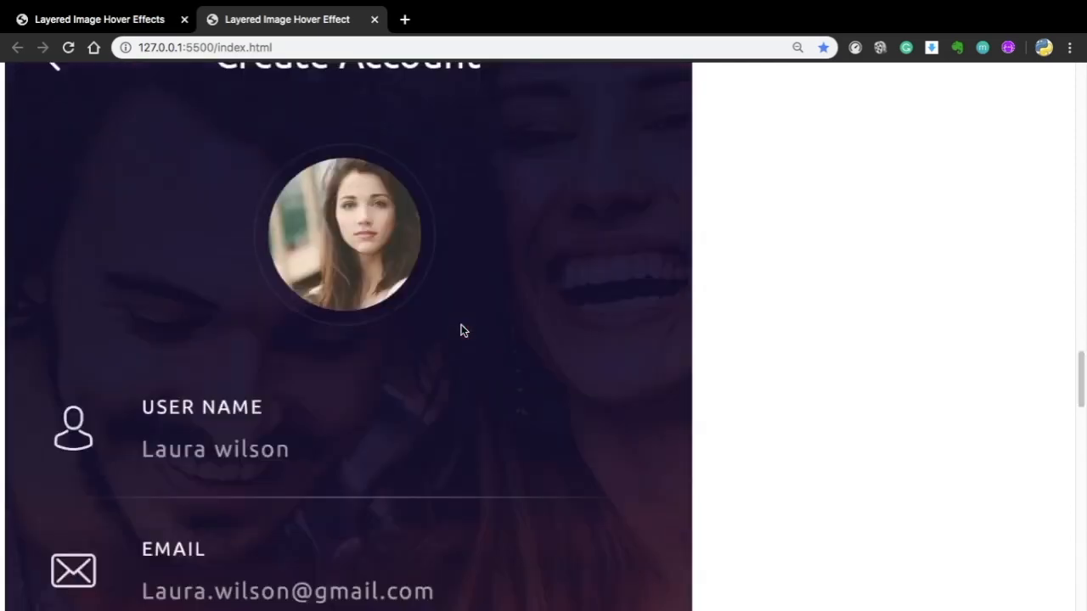
scroll(up, 3)
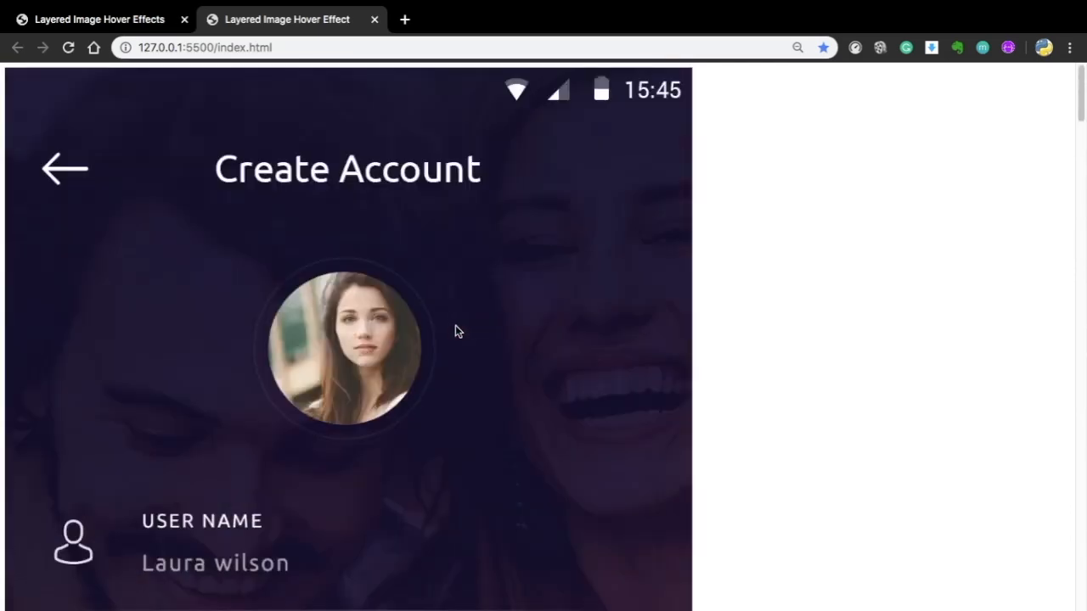
mouse_move(182, 19)
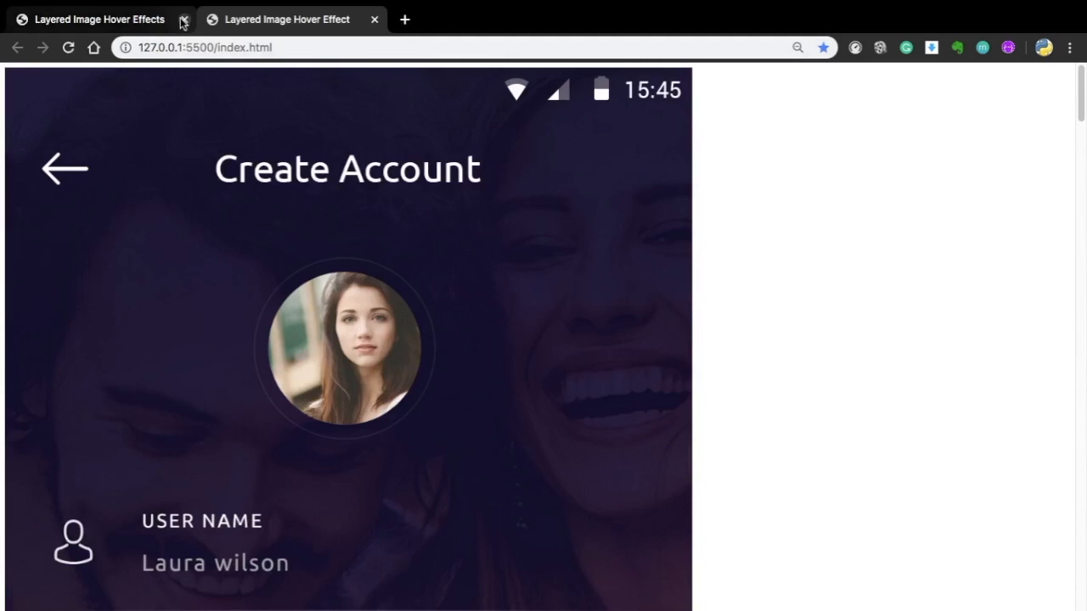
mouse_move(293, 244)
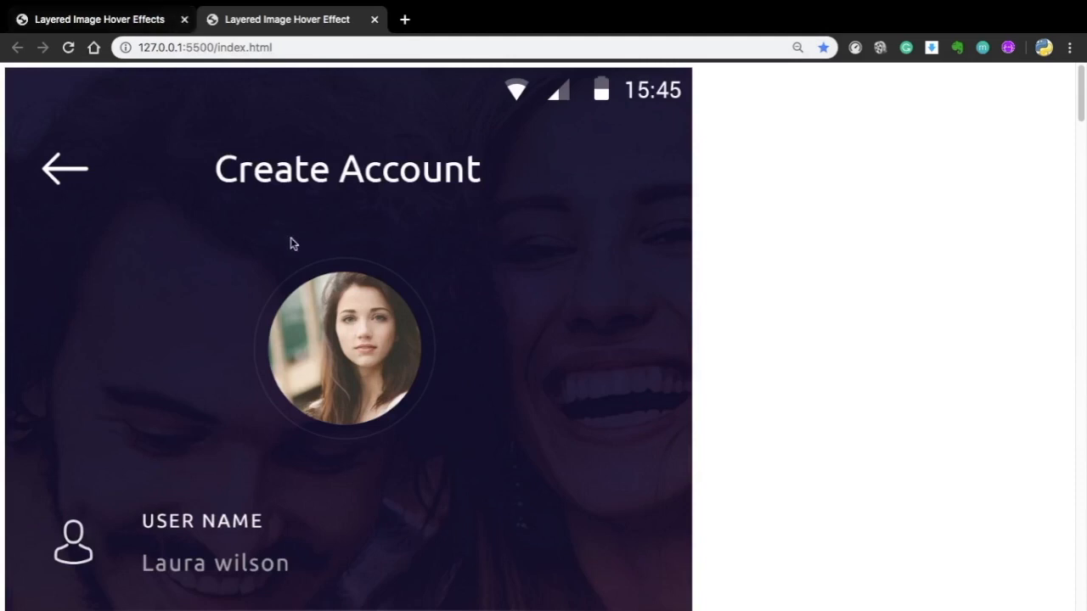
mouse_move(276, 180)
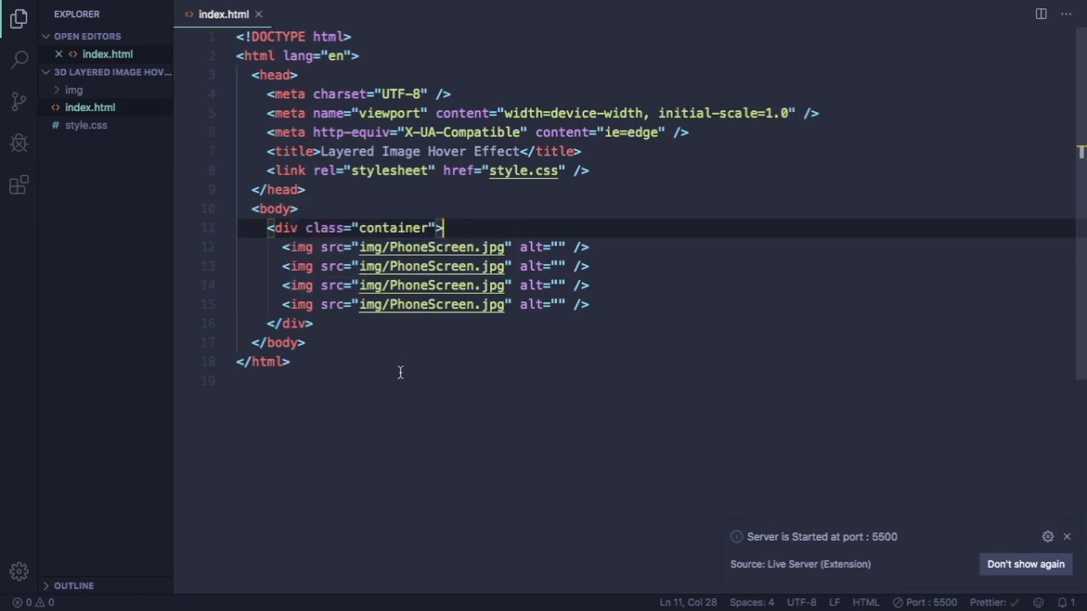
Step: Scroll to the Register and Login area, then switch back to the editor
click(85, 125)
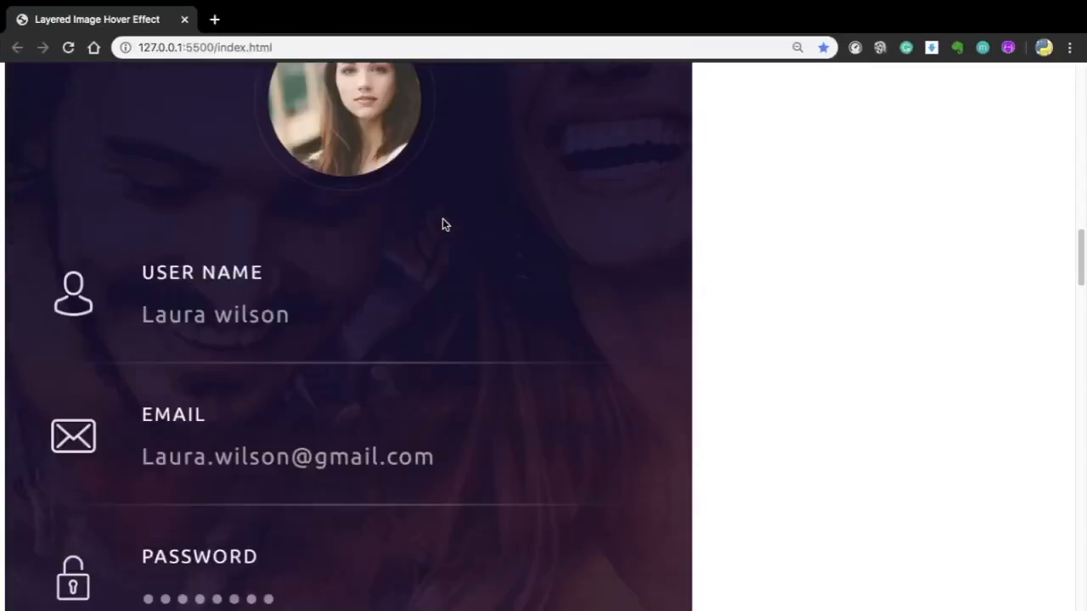
scroll(down, 3)
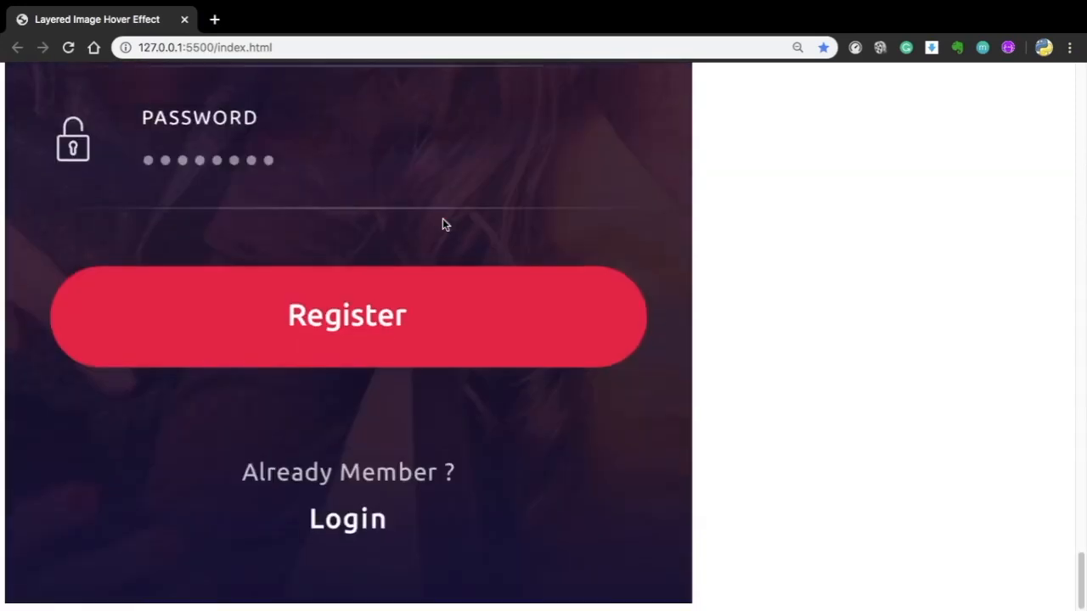
key(alt+tab)
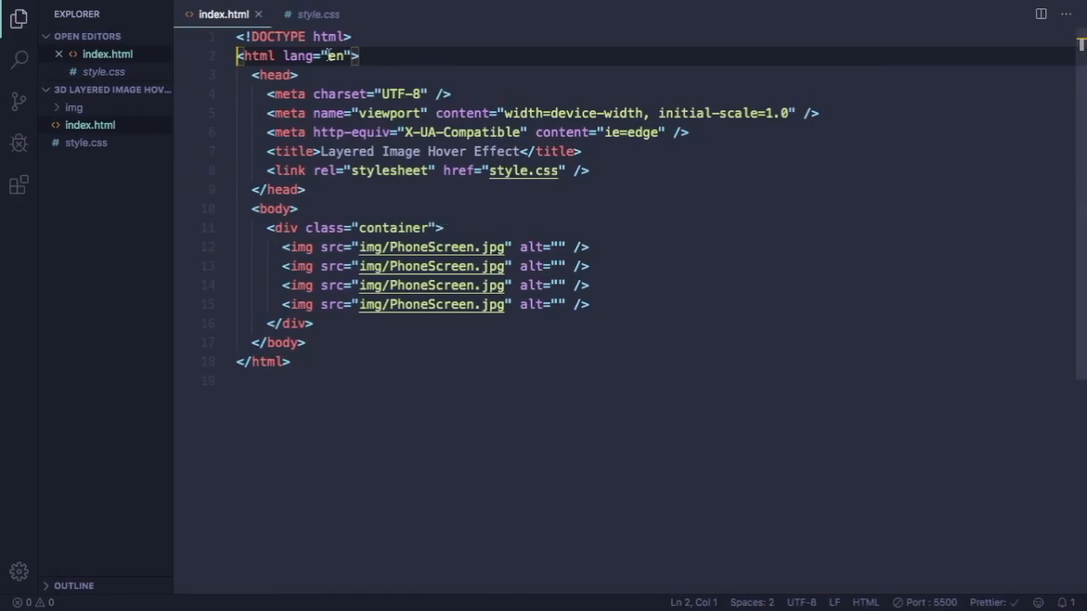
Step: Start a body rule with margin 0, padding 0 and width 100%
click(318, 13)
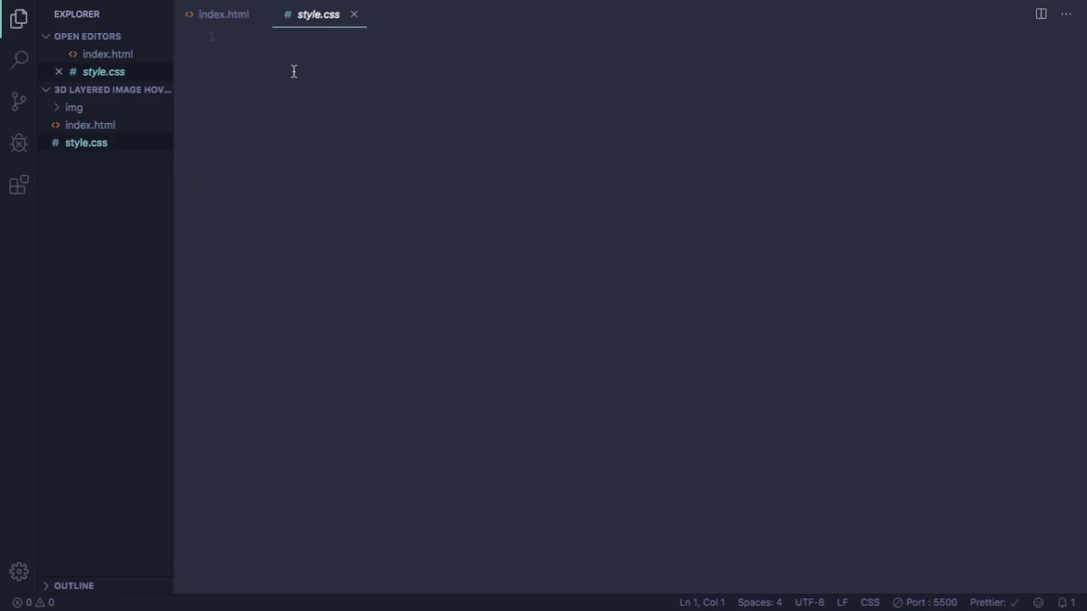
text(body{)
text(m)
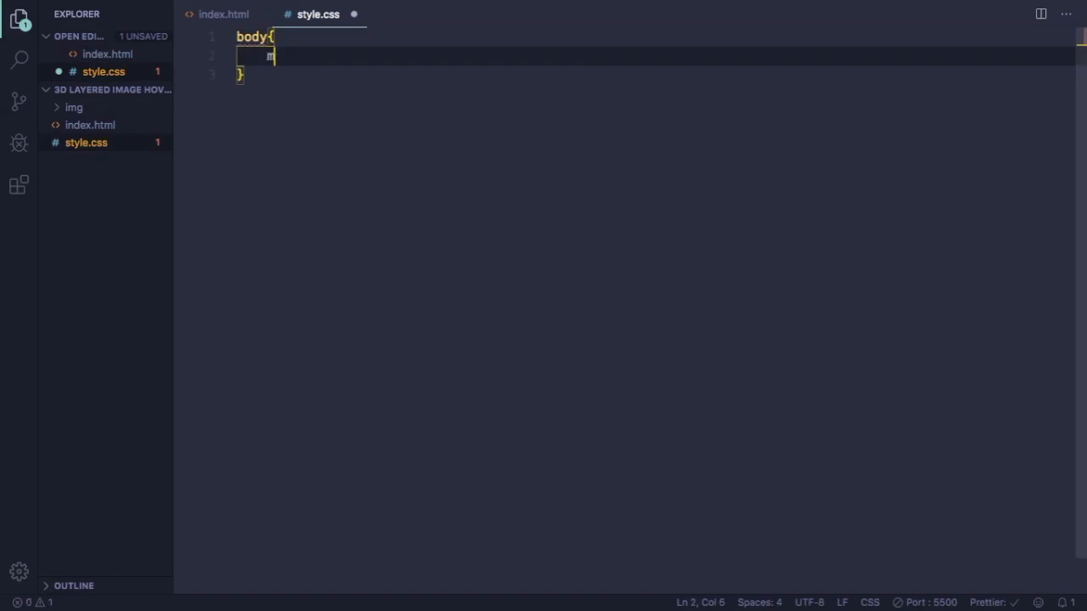
text(argin: 0;)
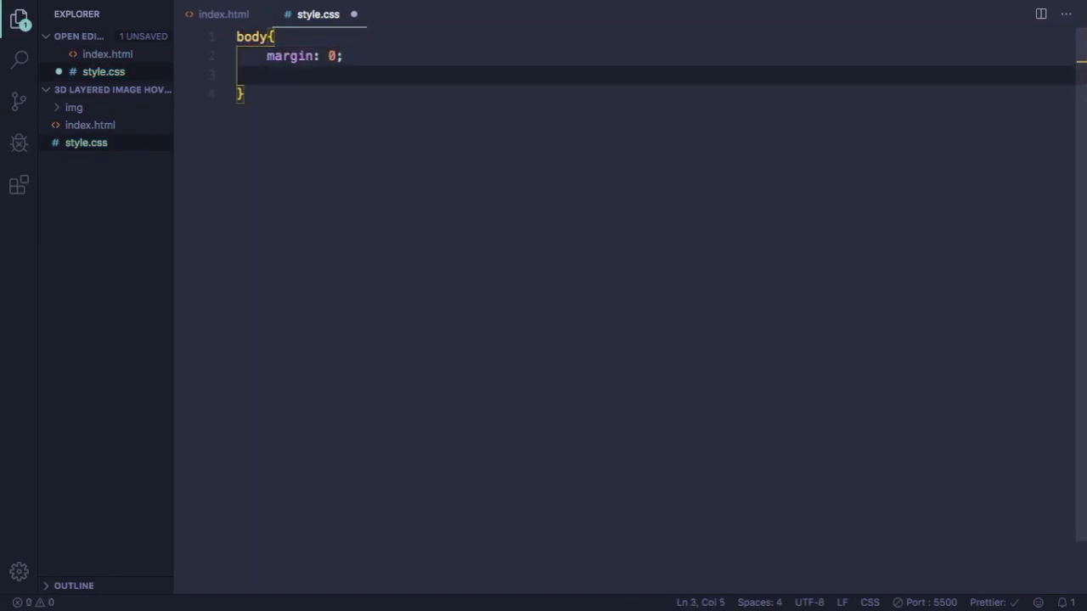
text(padding: 0;)
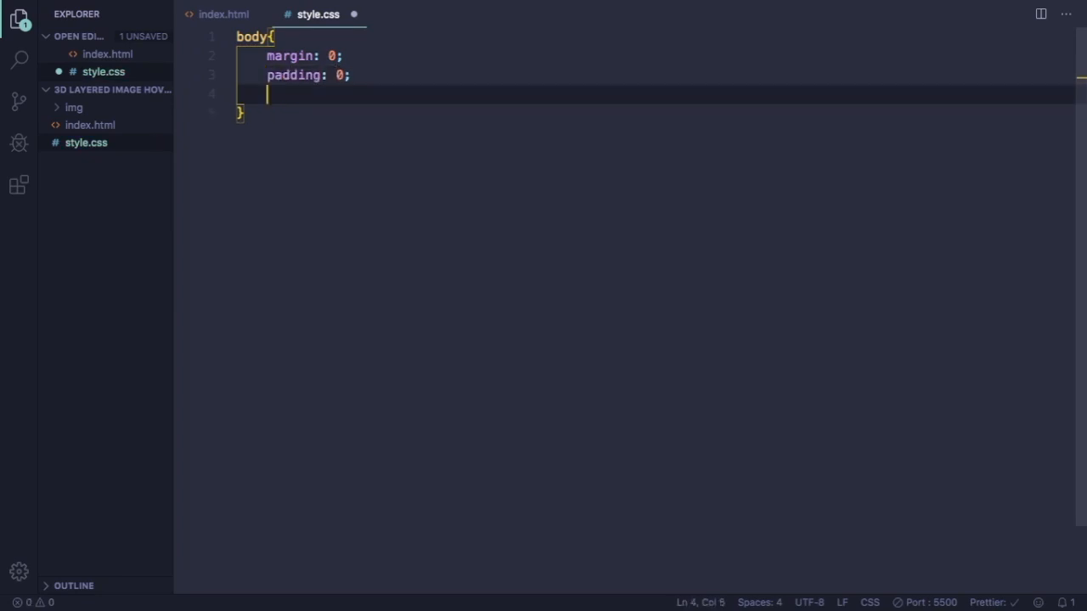
text(wih)
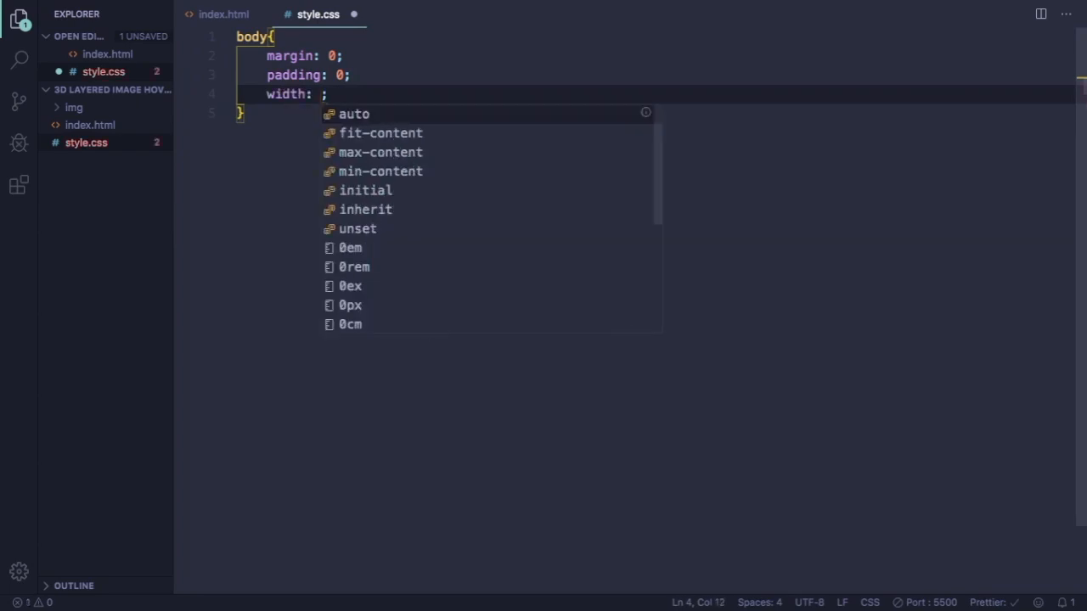
text(100%)
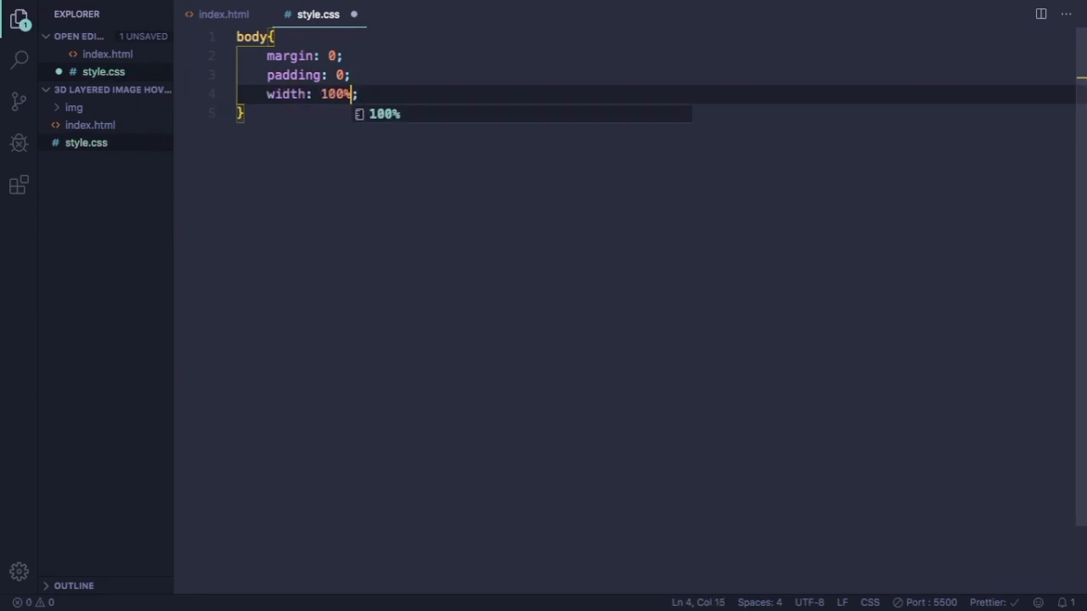
key(Enter)
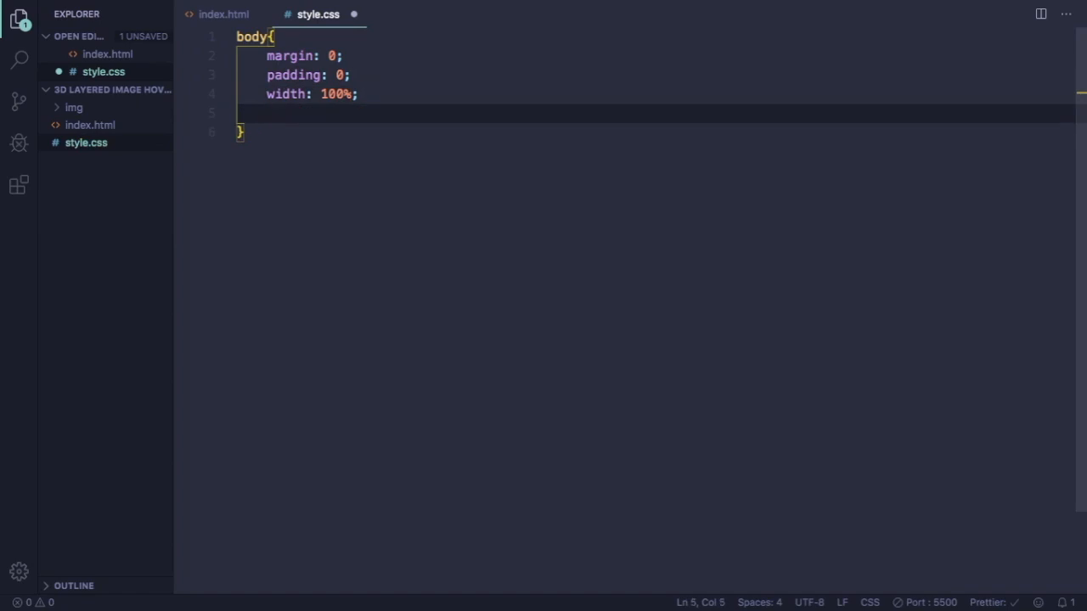
Step: Give the body 100vh height and flex display with centred items
text(height: ;)
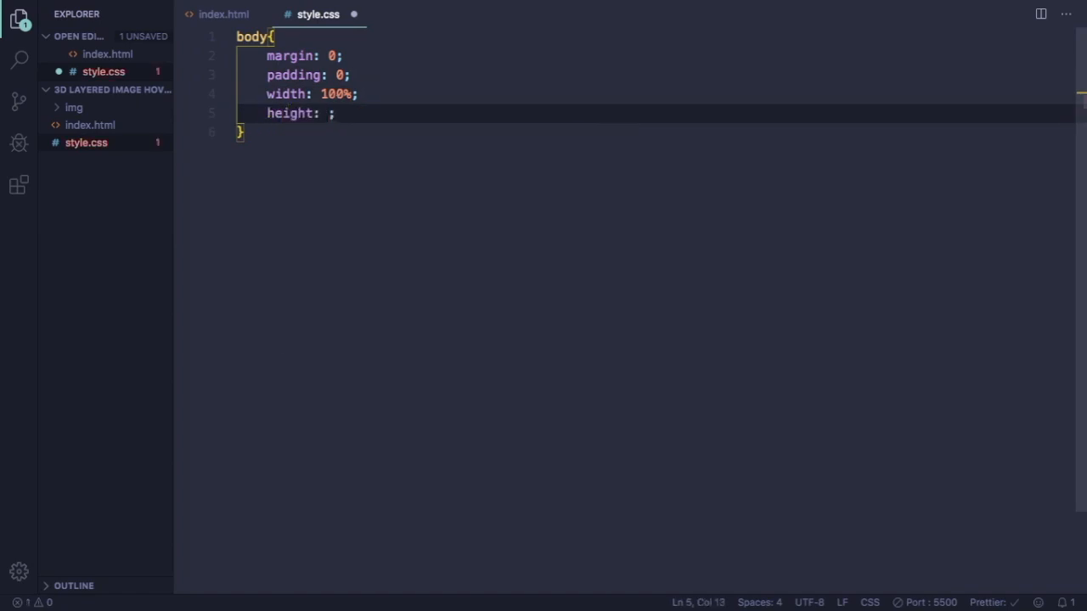
text(100vh)
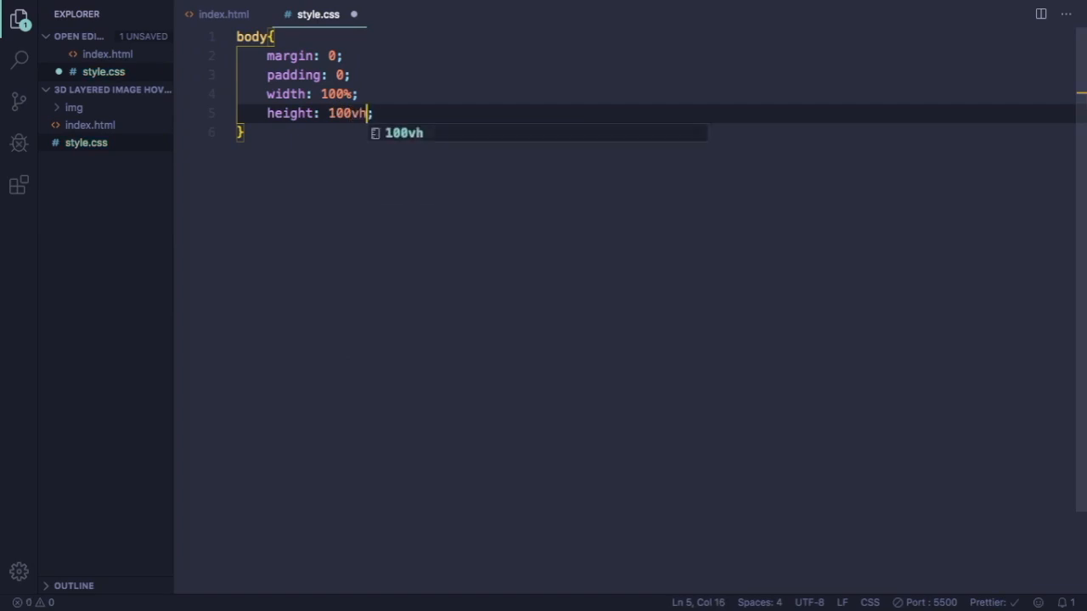
key(Enter)
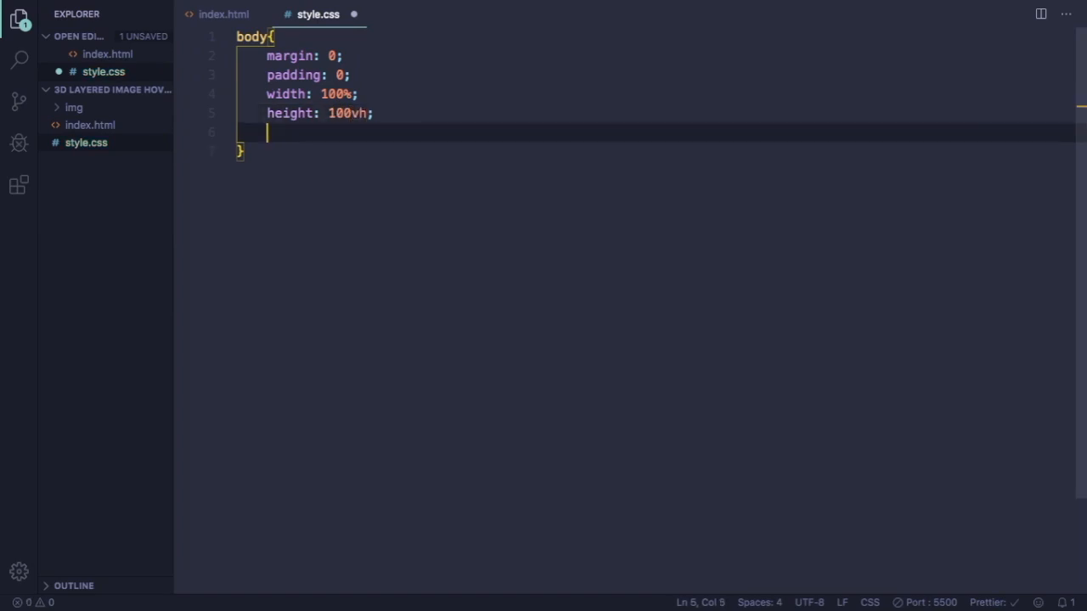
text(display: flex;)
text(align-items: center;)
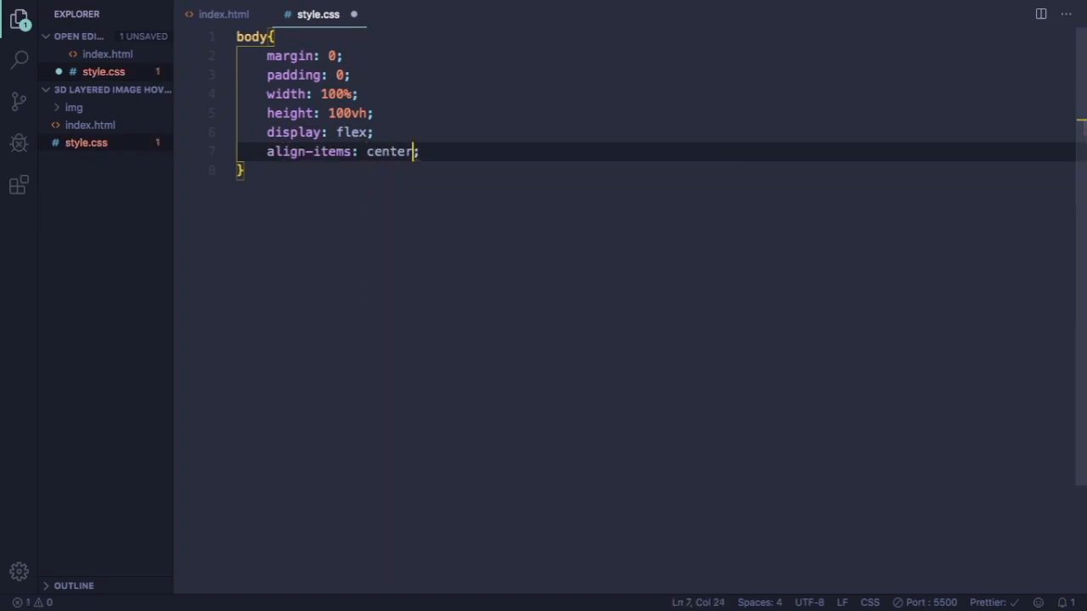
Step: Add justify-content and begin a linear-gradient background going to the right
key(Enter)
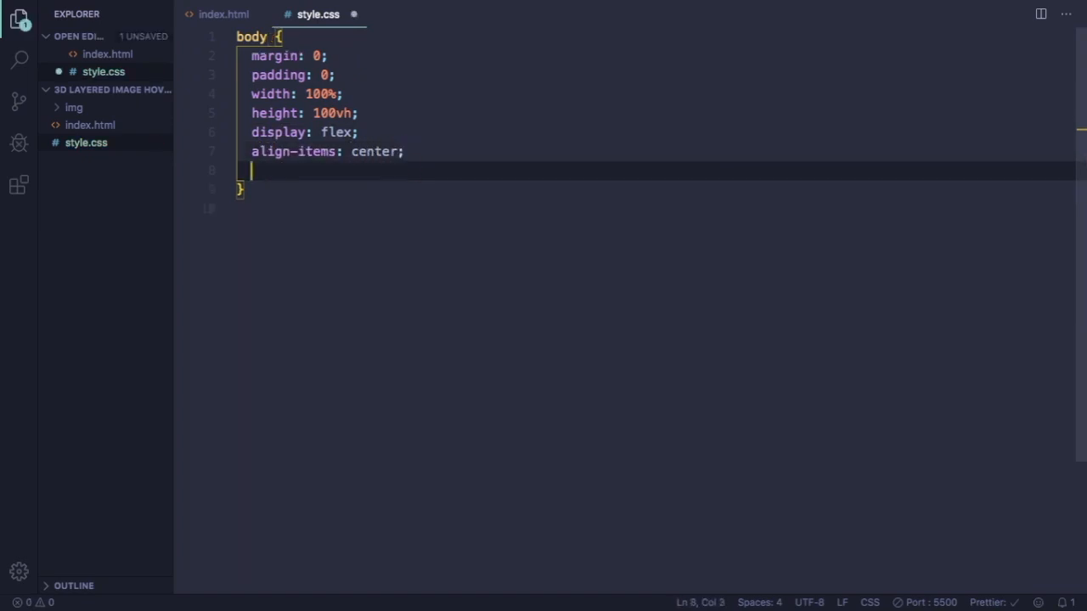
text(j)
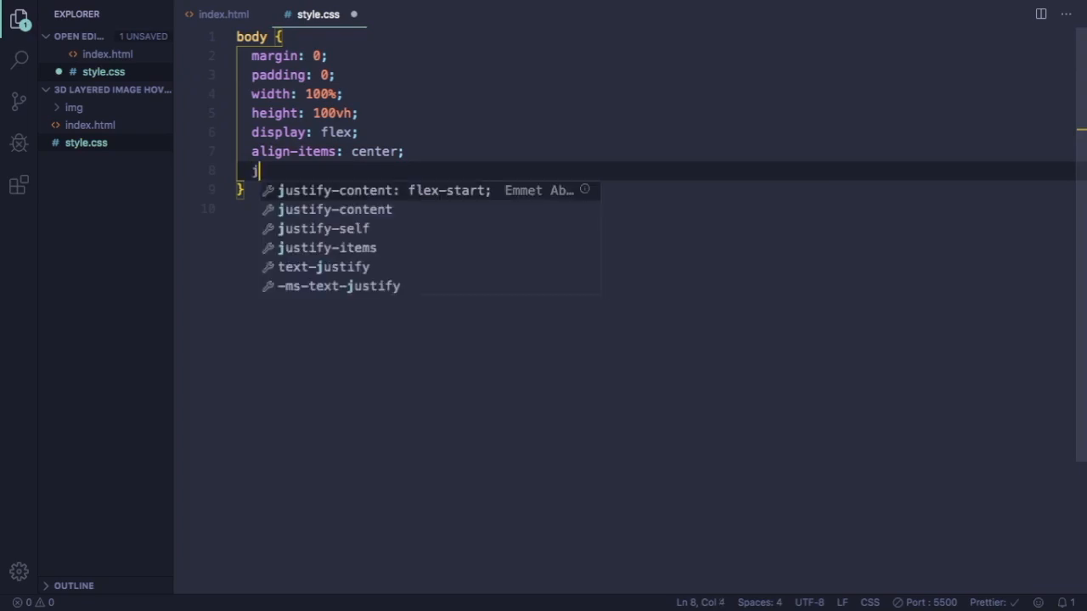
text(justify-content: center;)
text(background: li;)
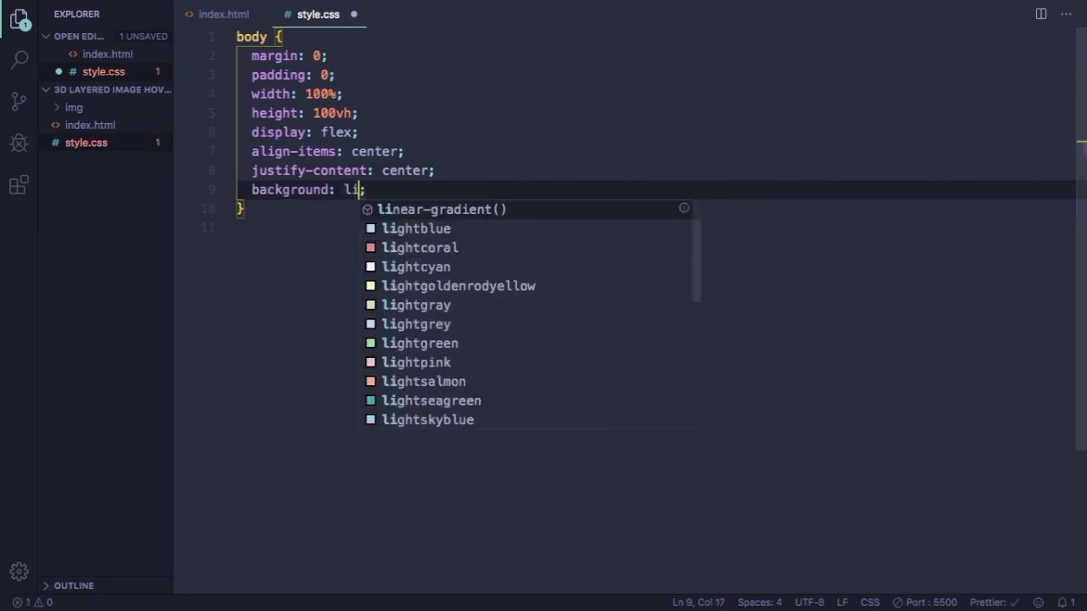
click(442, 210)
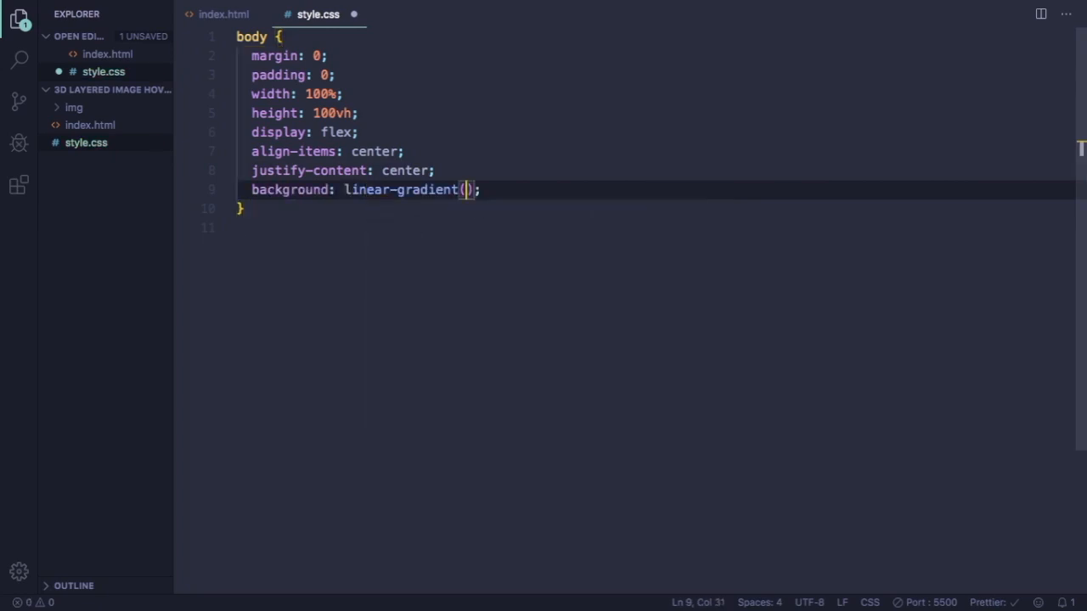
text(to r)
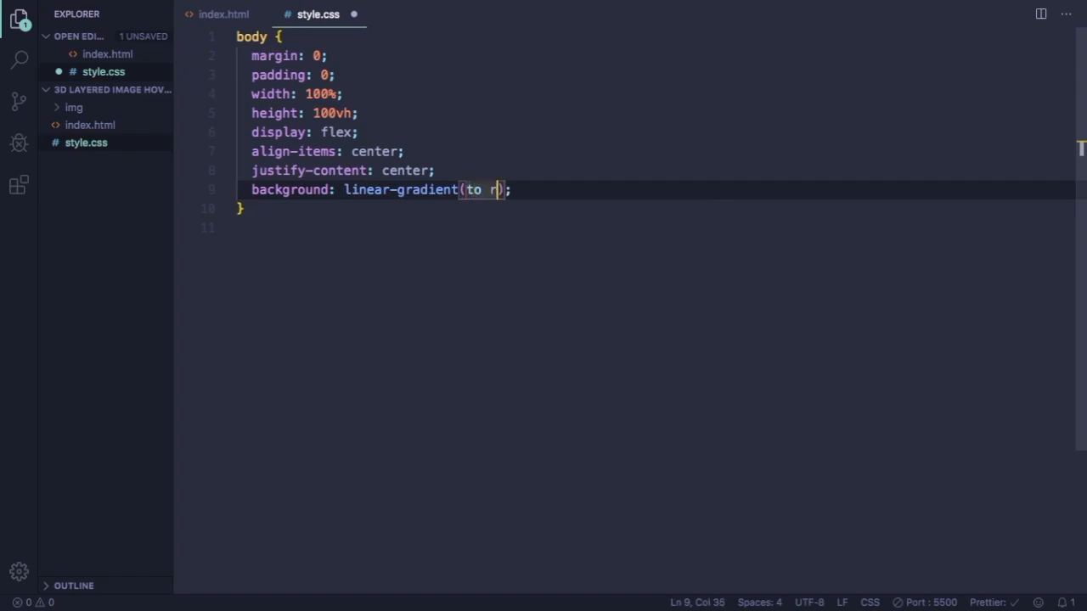
text(ight,)
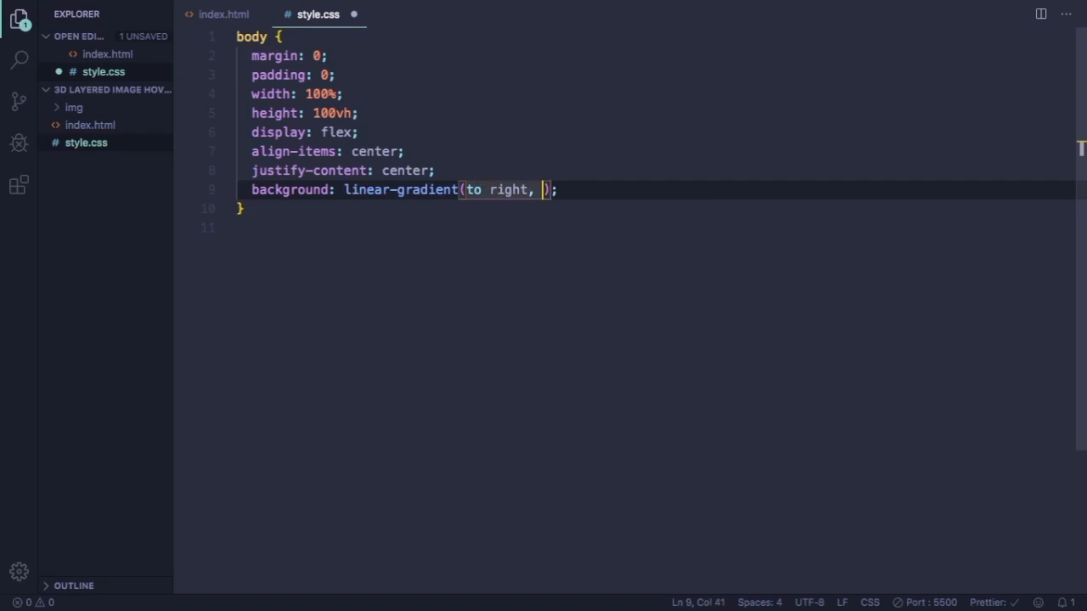
Step: Set the gradient colours to #757f9a and #d7dde8 and save
text(#)
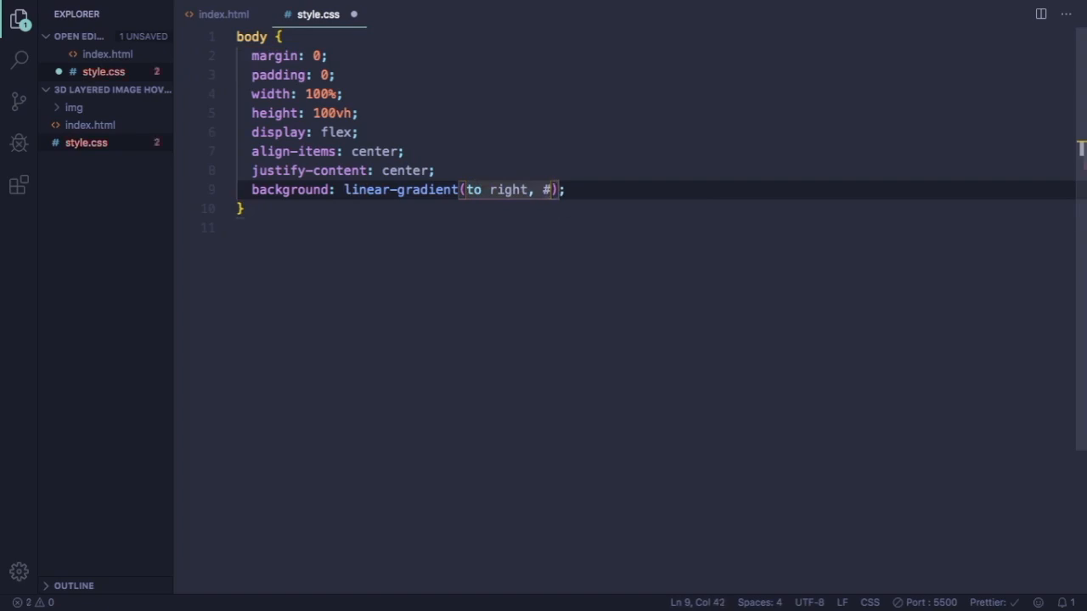
text(757)
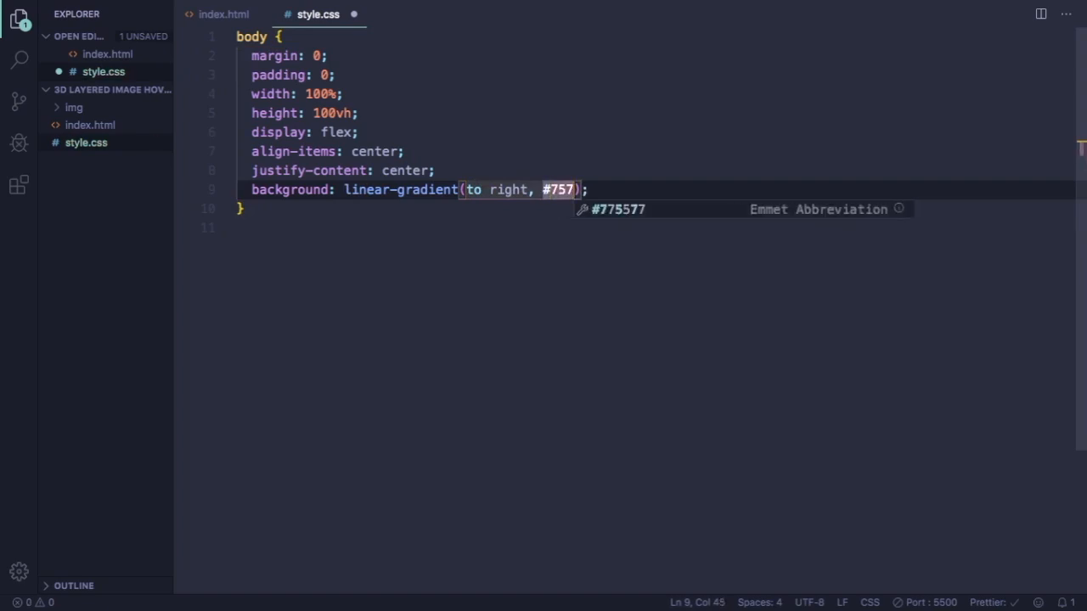
text(f9a)
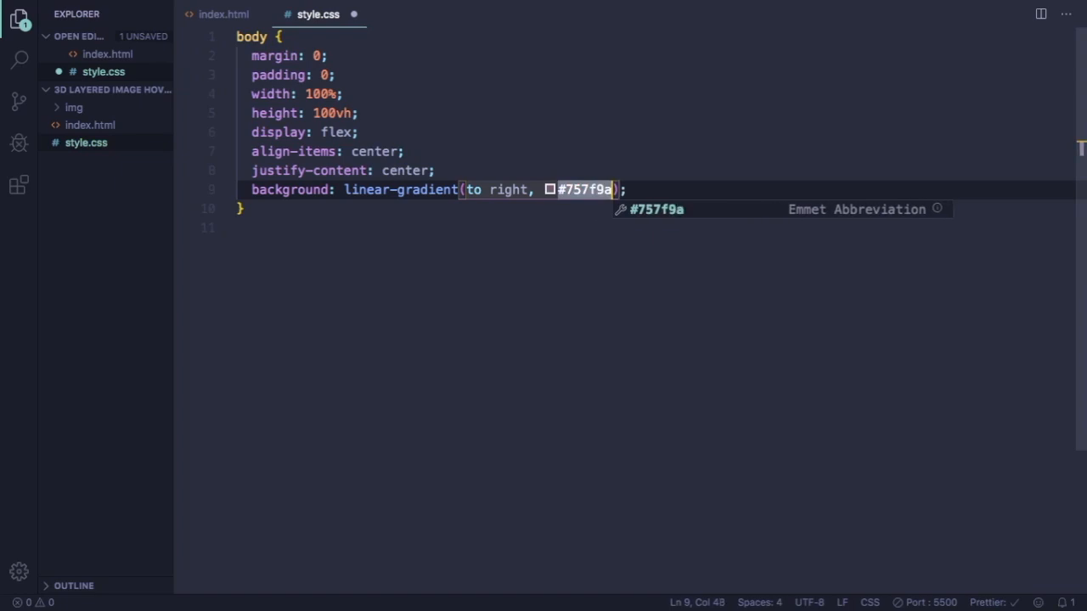
text(, #)
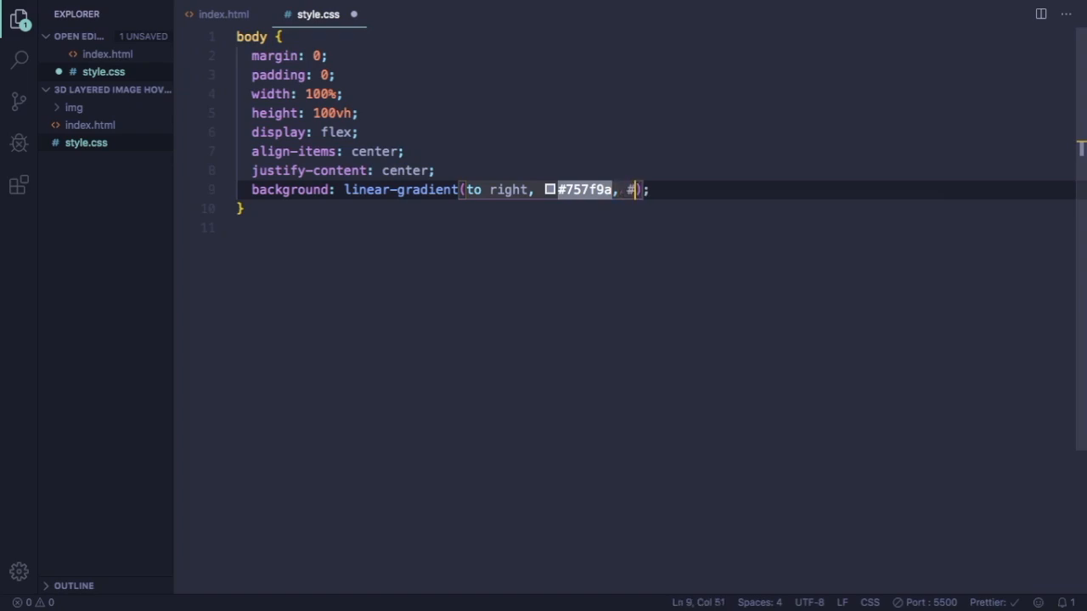
text(d7)
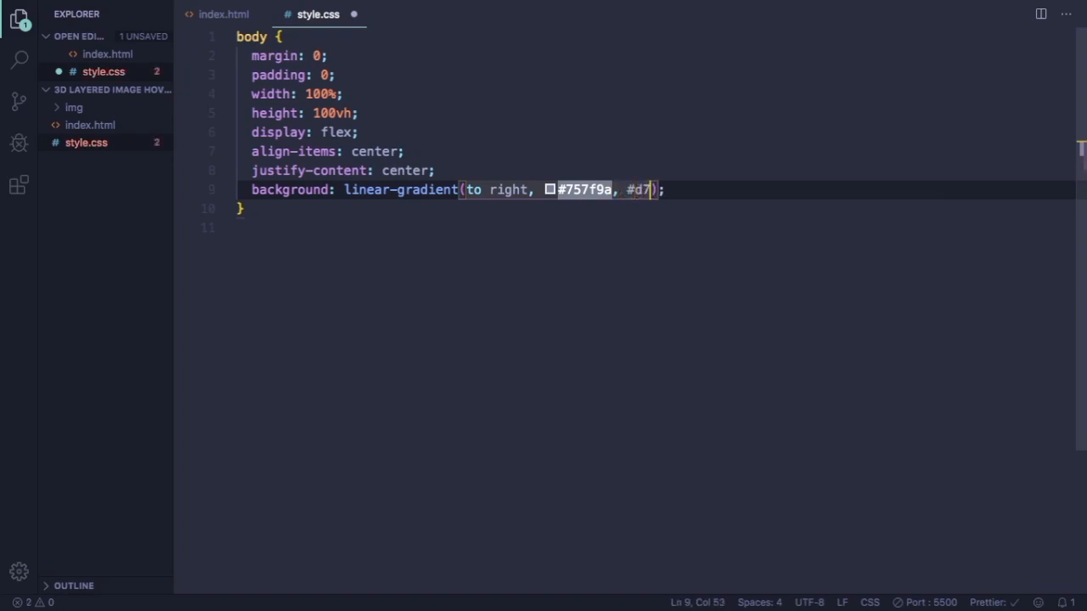
text(dd)
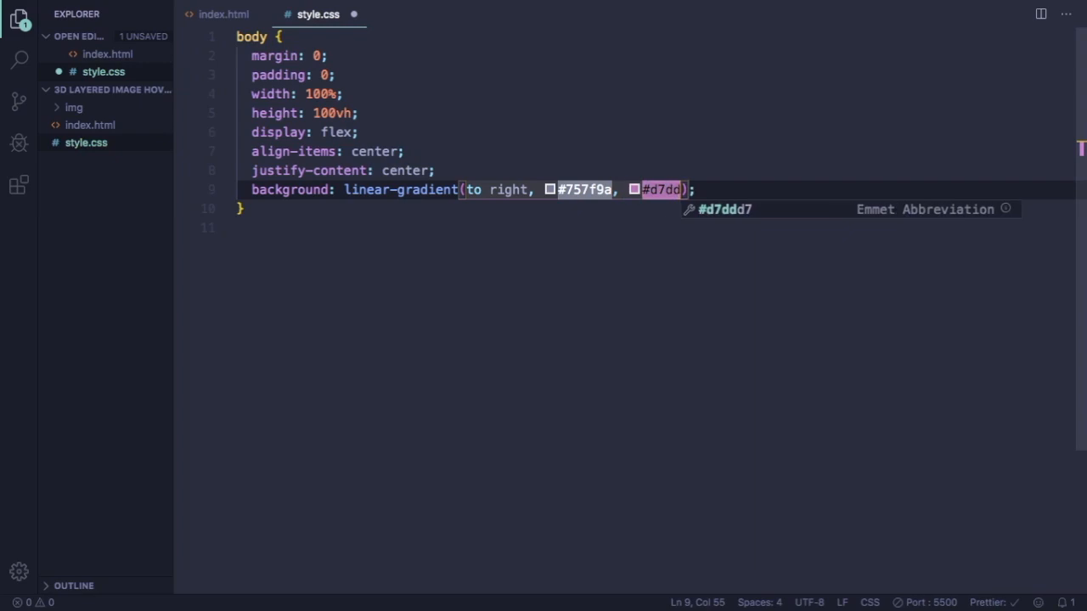
text(e8)
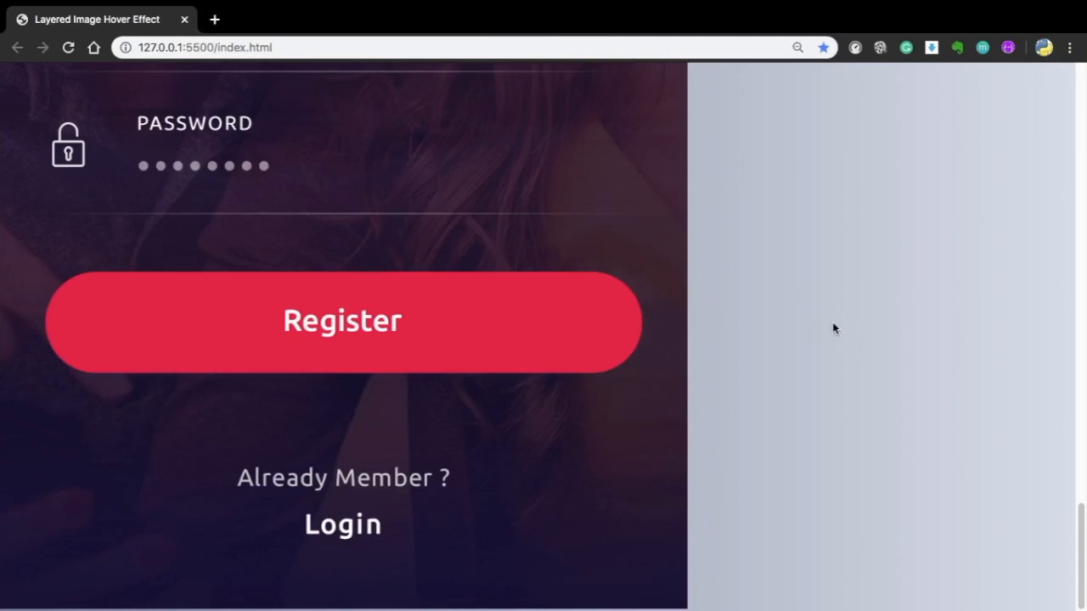
scroll(down, 3)
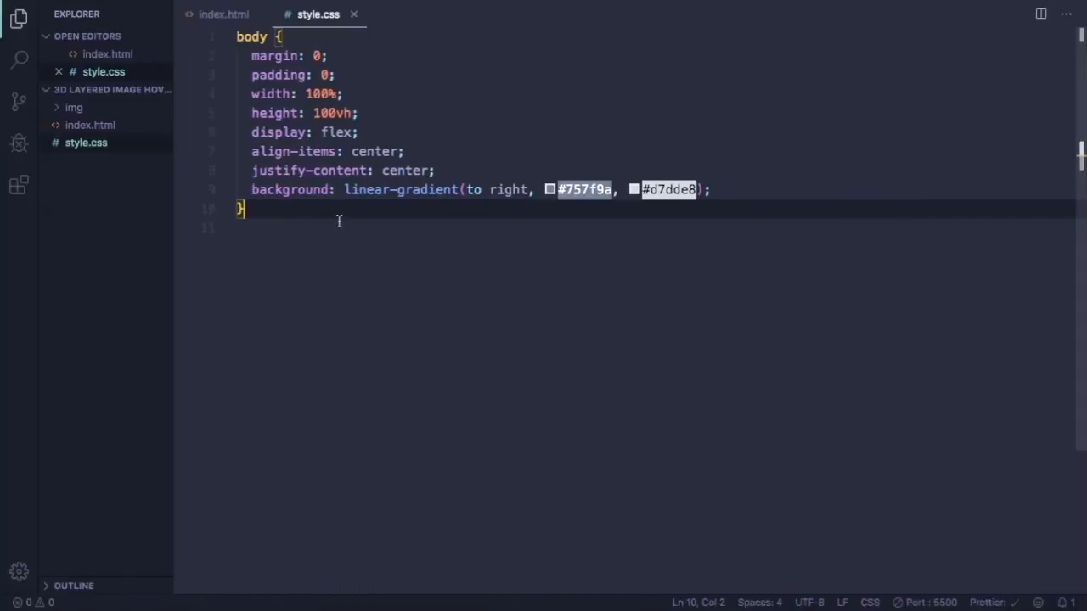
Step: Add a .container rule with relative position, 360px by 640px and 150px top margin
key(Enter)
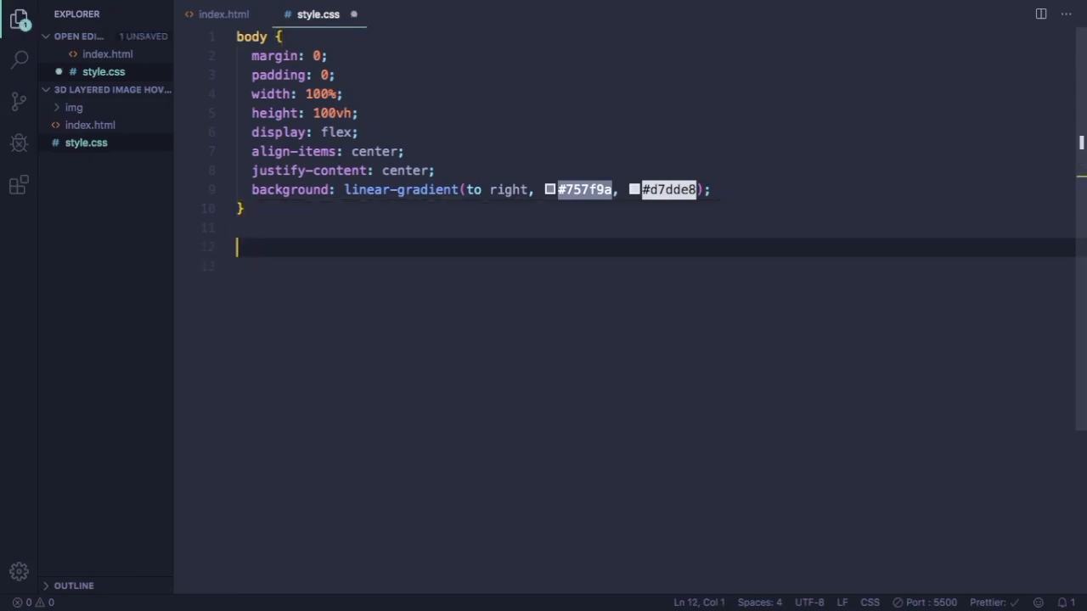
text(.container)
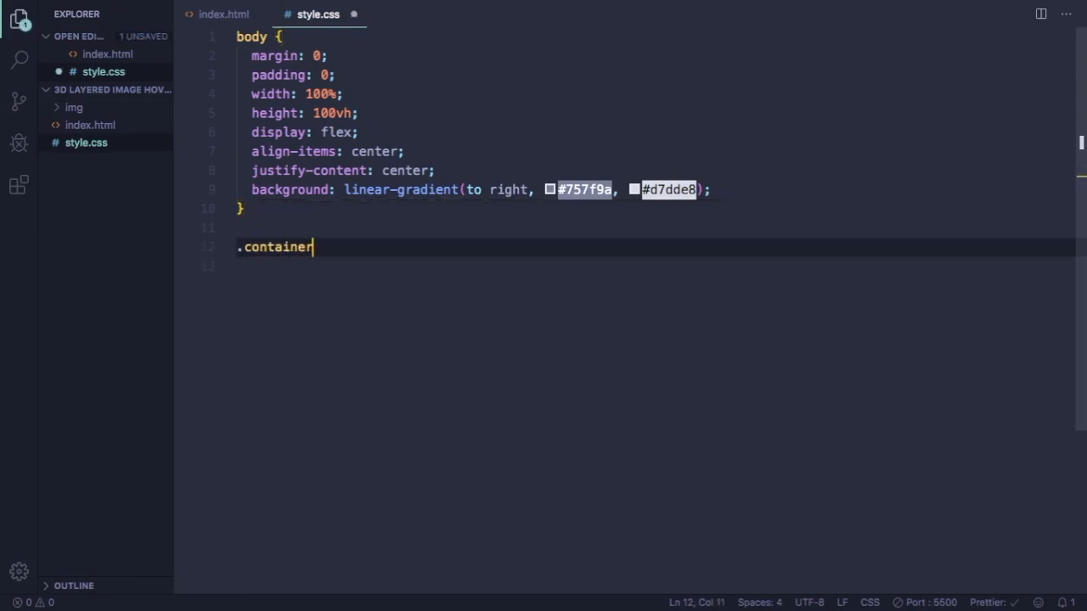
text({)
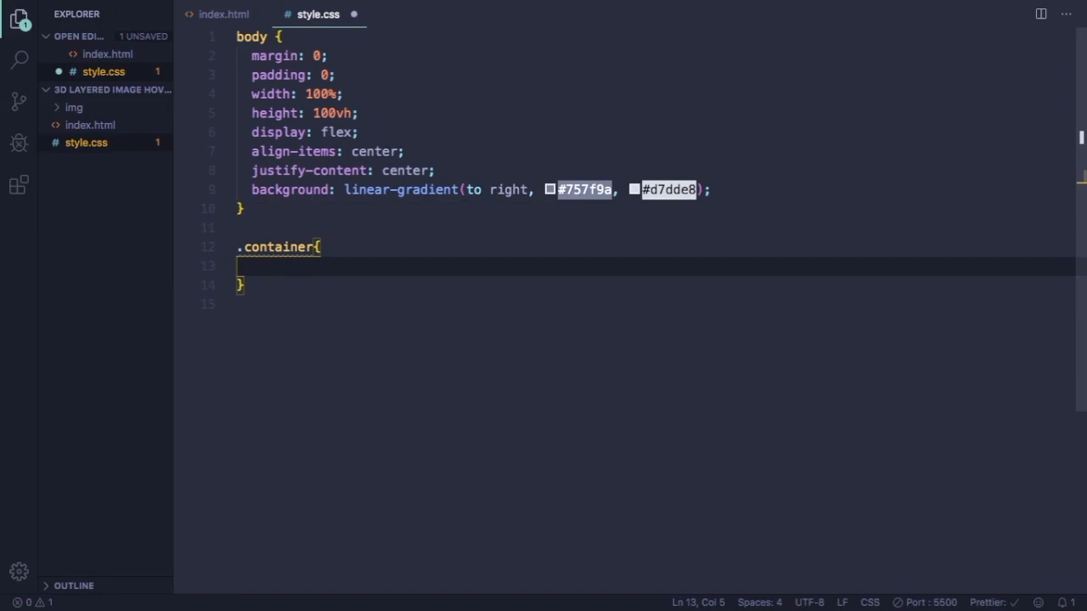
text(position: relative;)
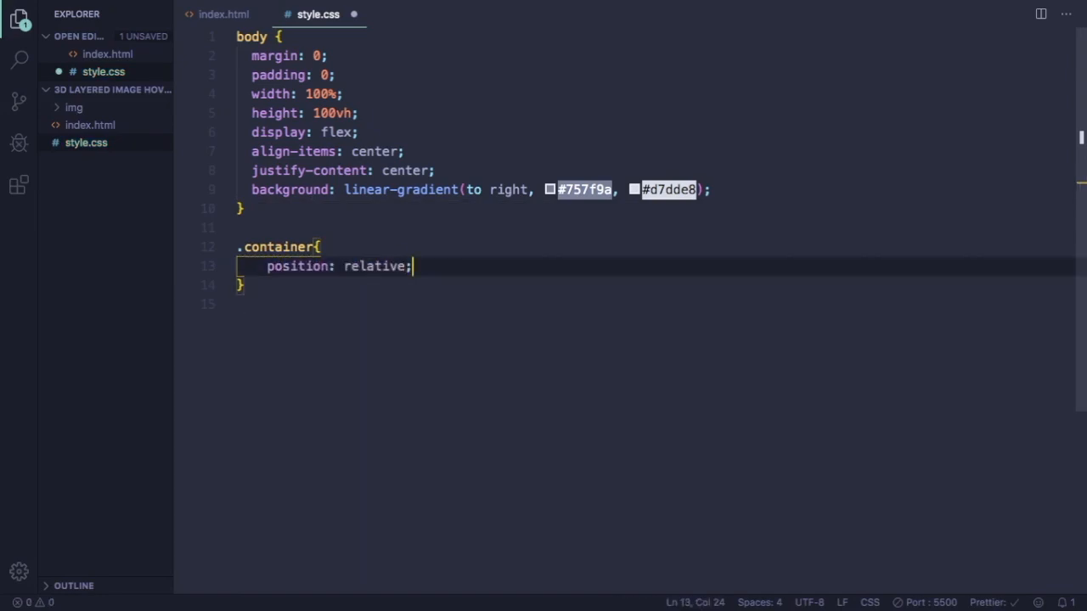
text(width: ;)
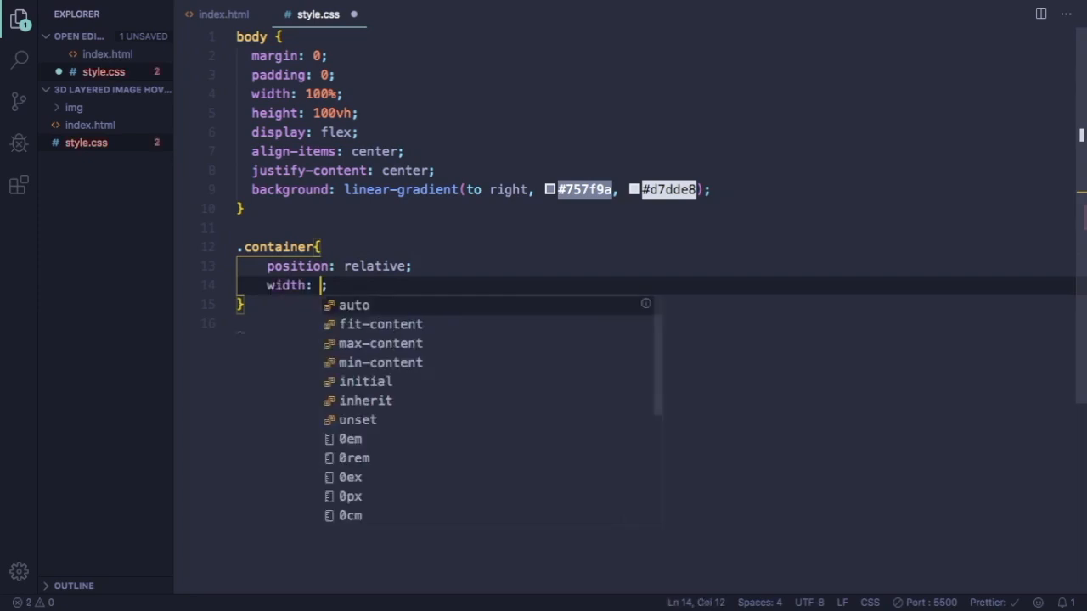
text(36)
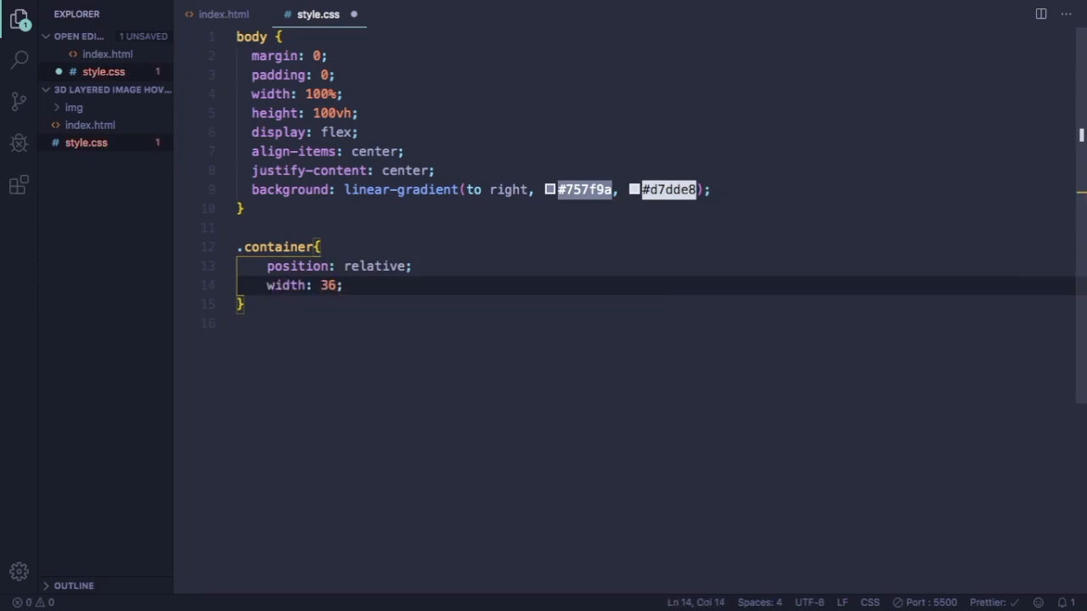
text(0px)
text(height: ;)
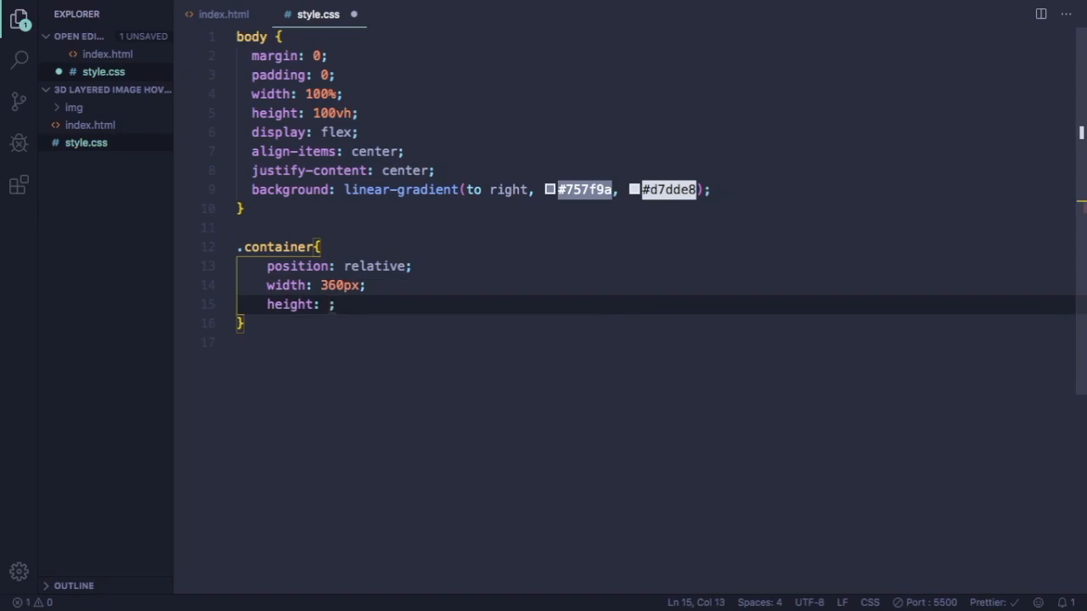
text(640px)
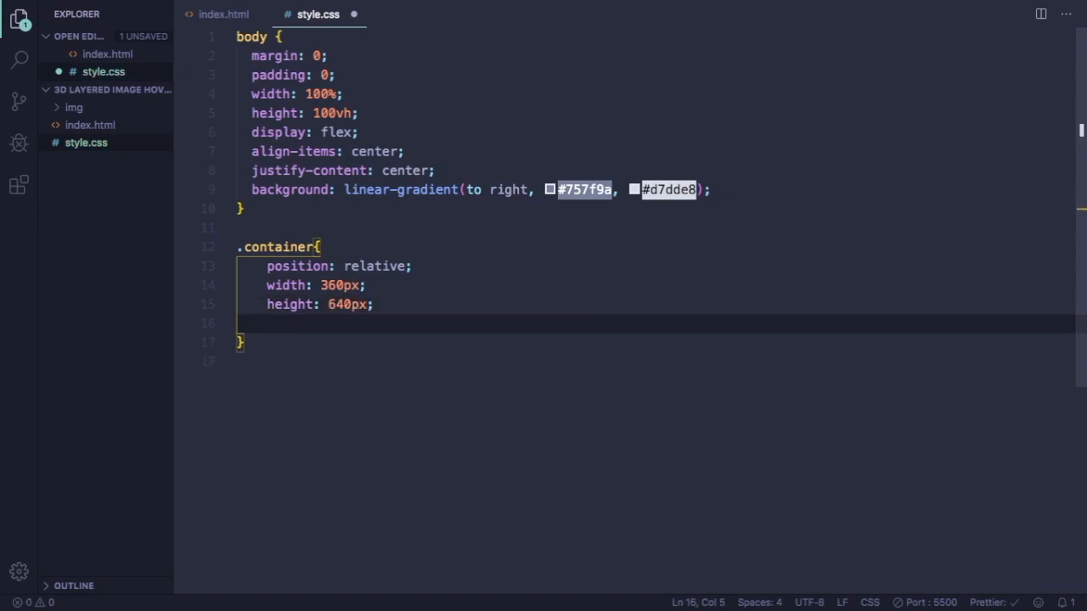
text(margin-top: 15;)
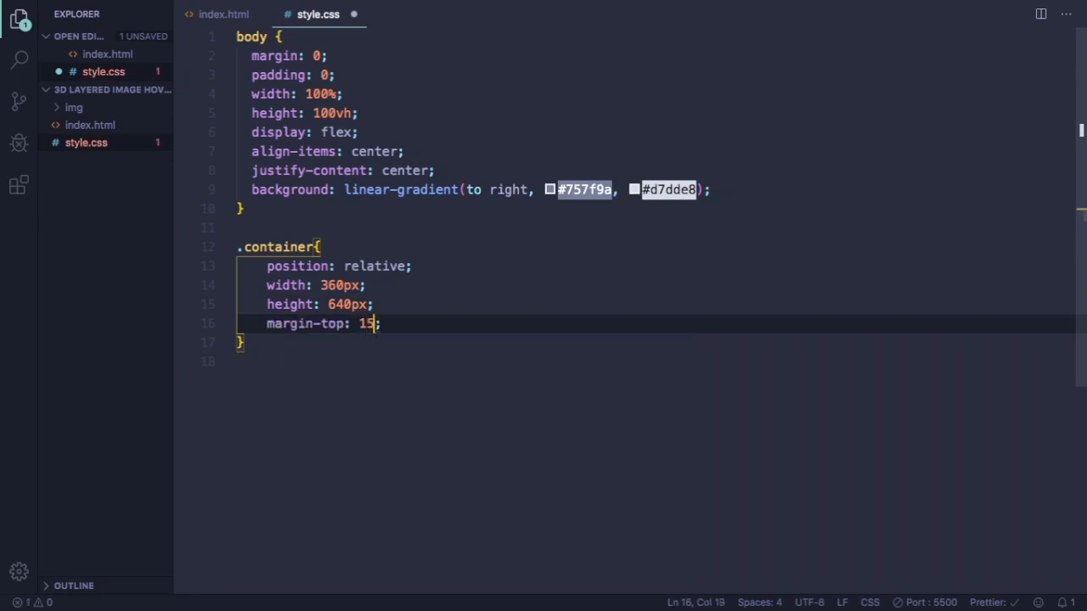
text(0px)
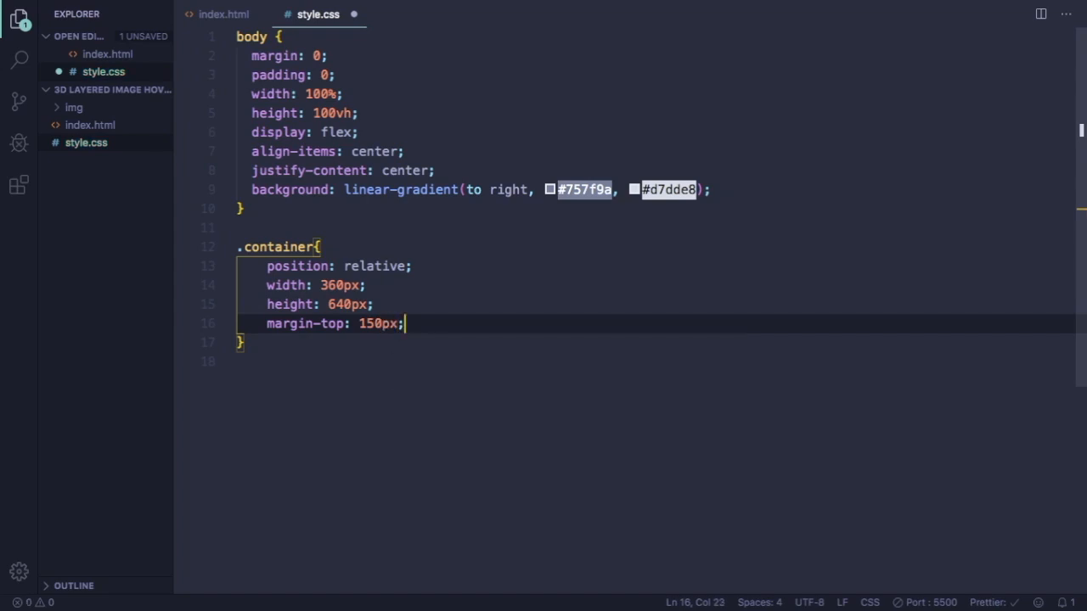
key(Enter)
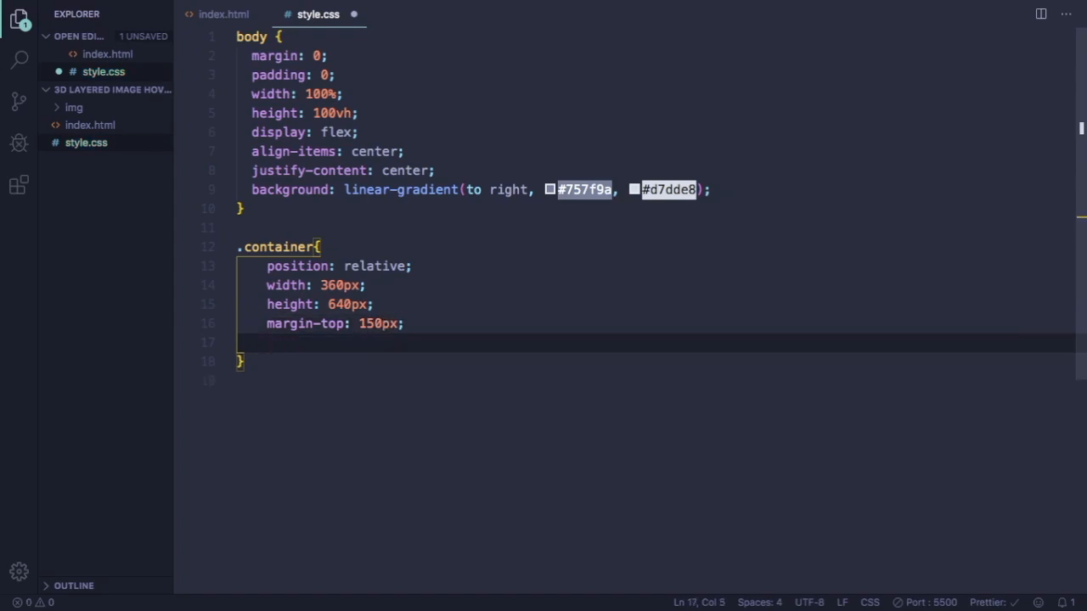
Step: Give the container an rgba(0, 0, 0, 0.1) background and save
text(background: ;)
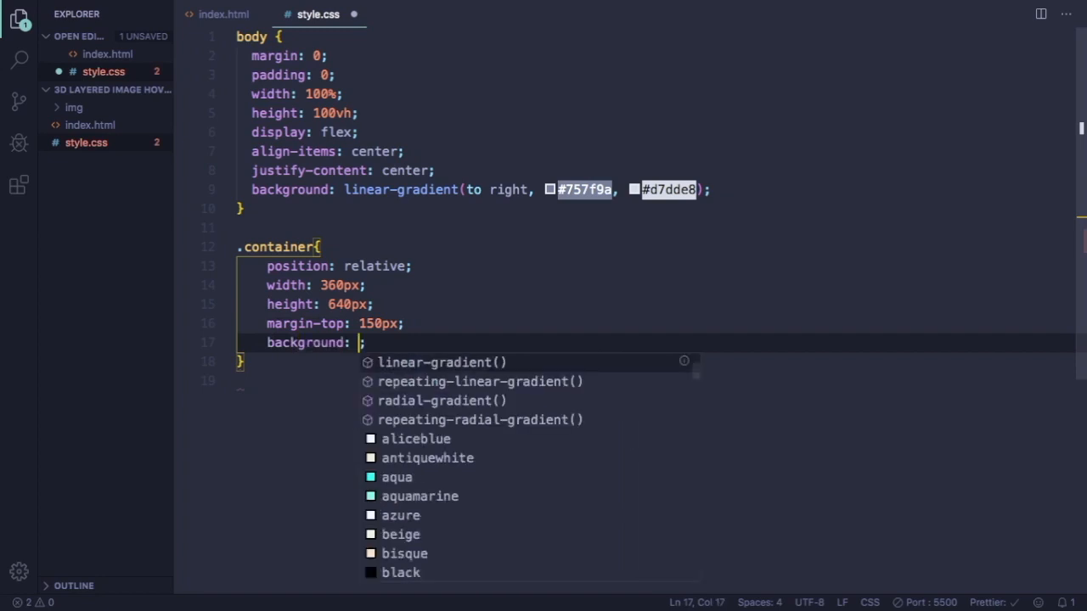
text(rgba(pha)
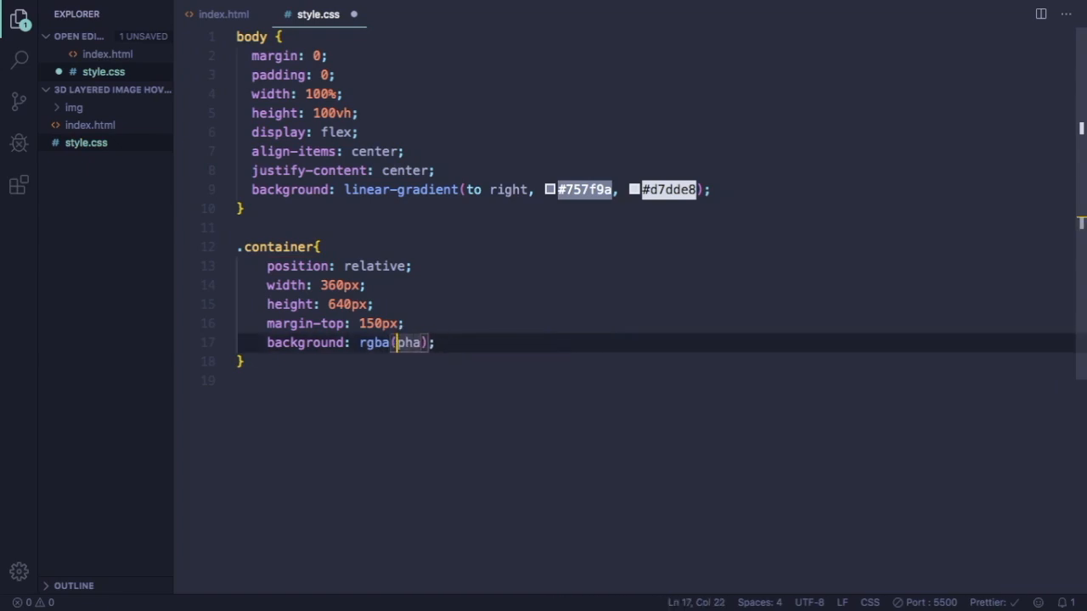
key(Backspace)
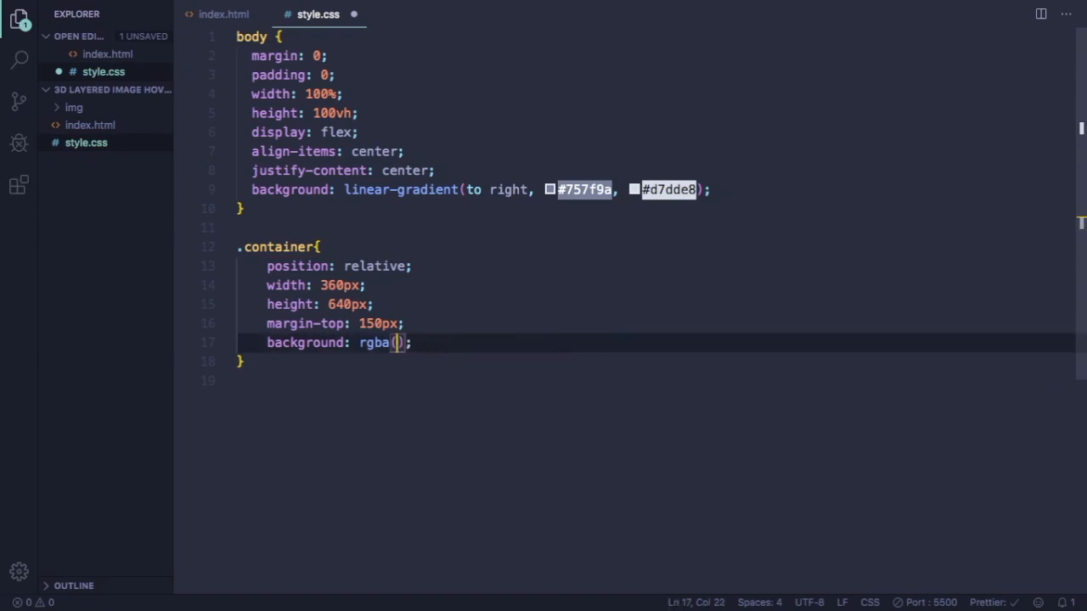
text(0.)
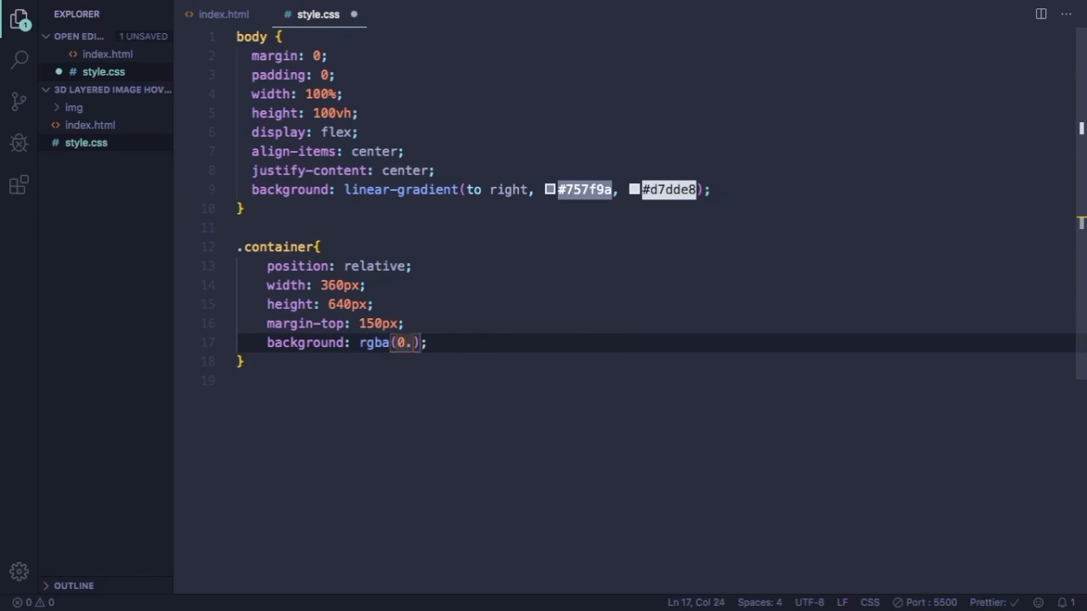
text(0,0)
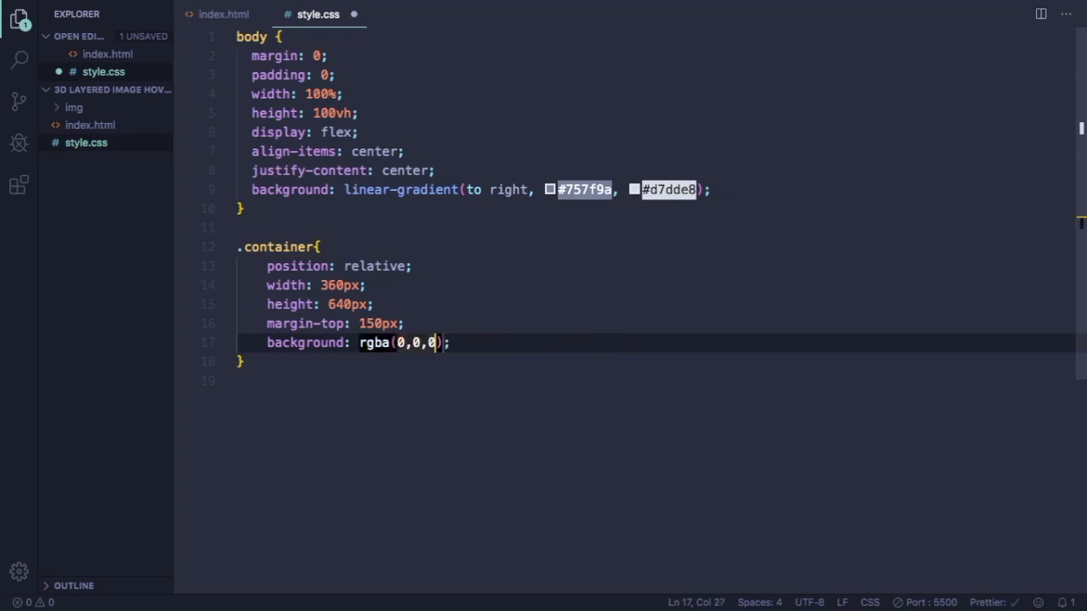
text(,)
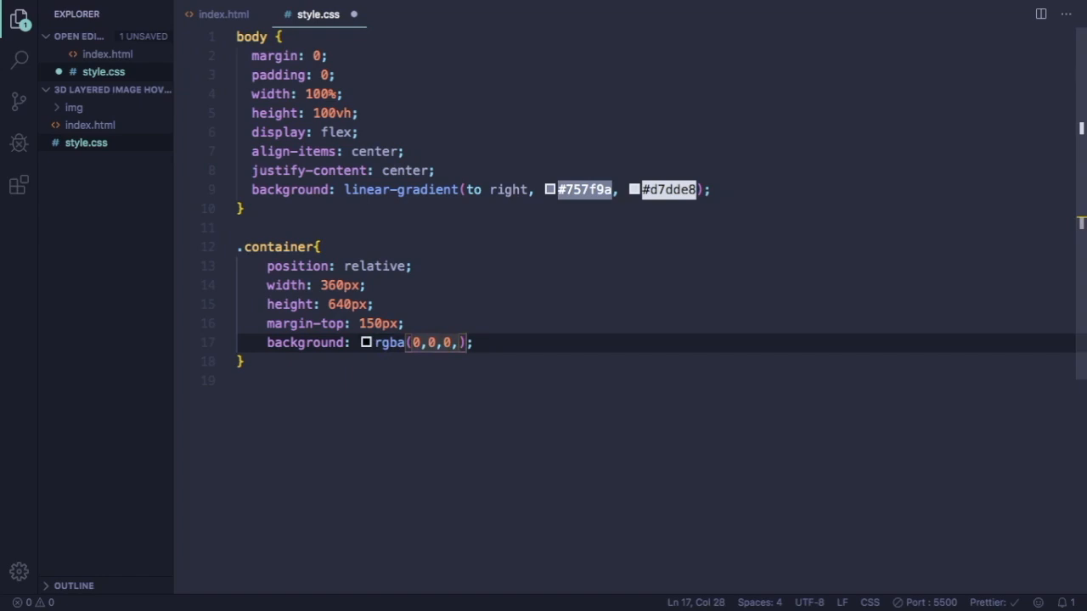
text(0.1)
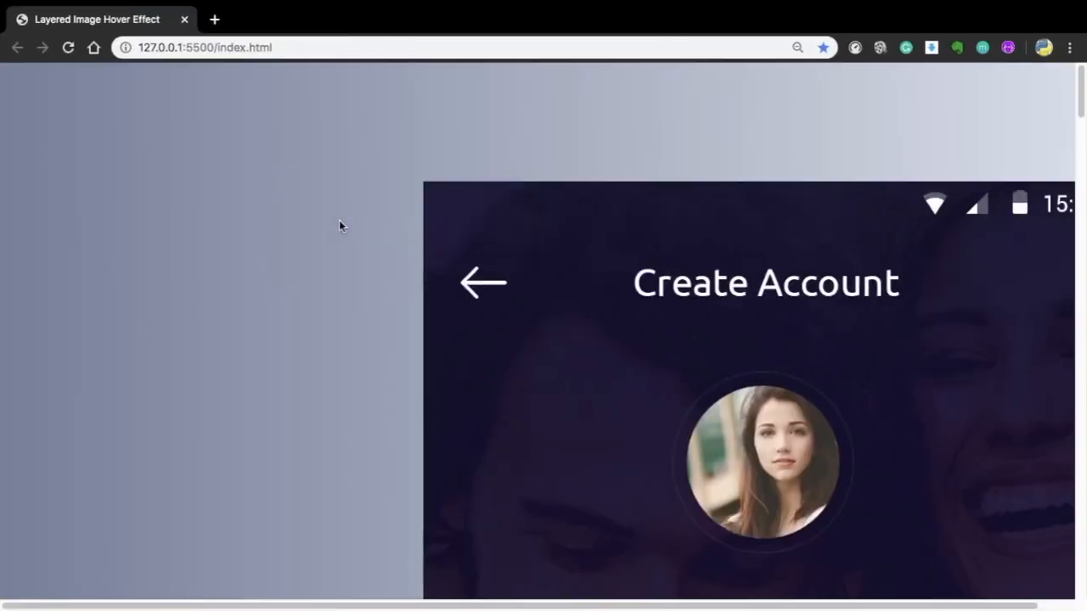
scroll(up, 3)
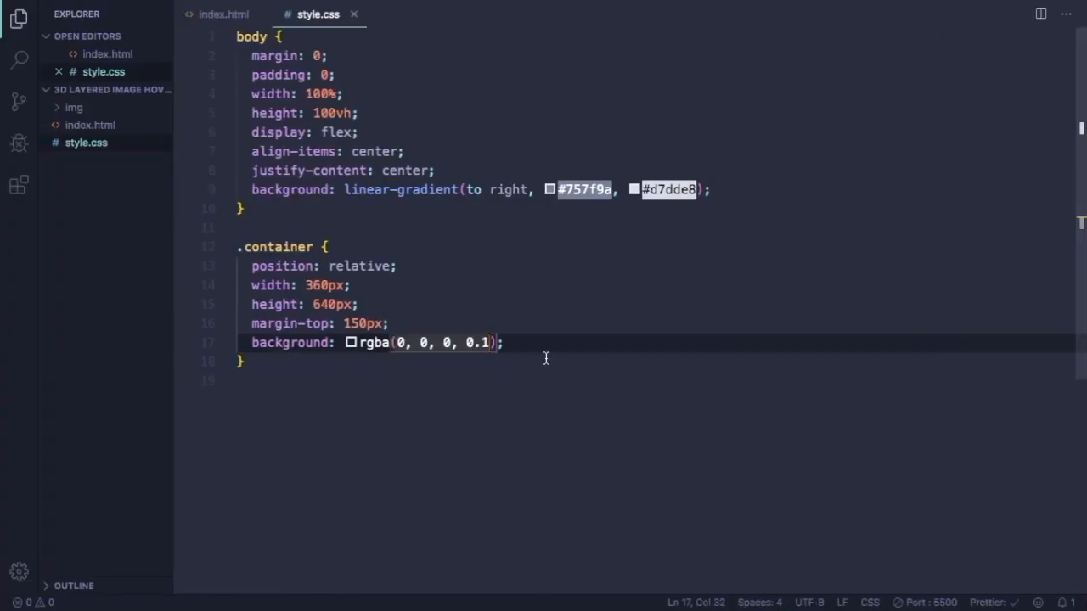
Step: Add a transform to .container starting with rotate(-30deg)
key(Enter)
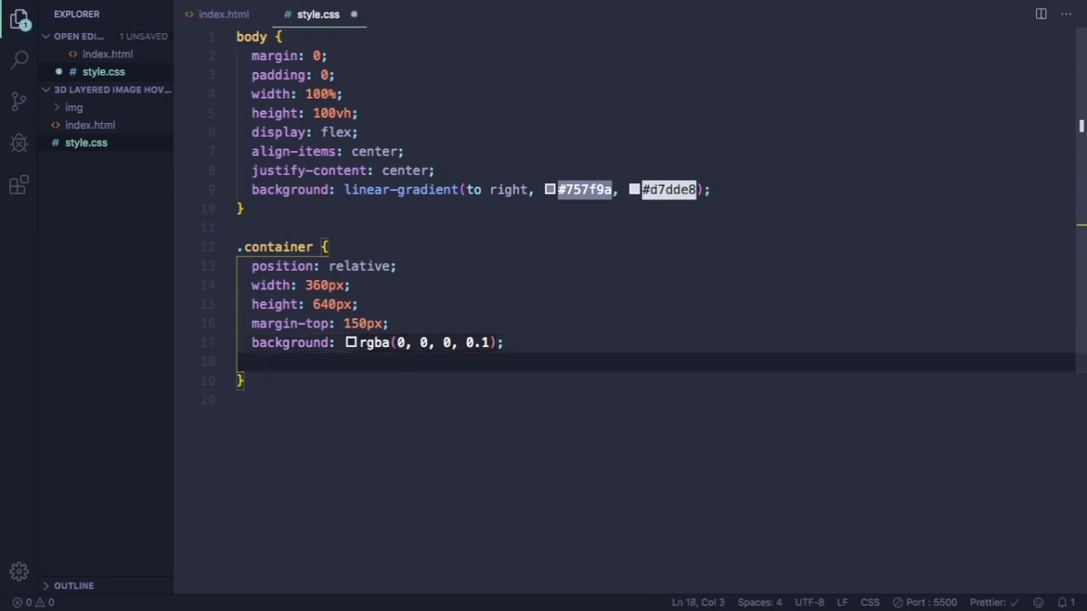
text(tran)
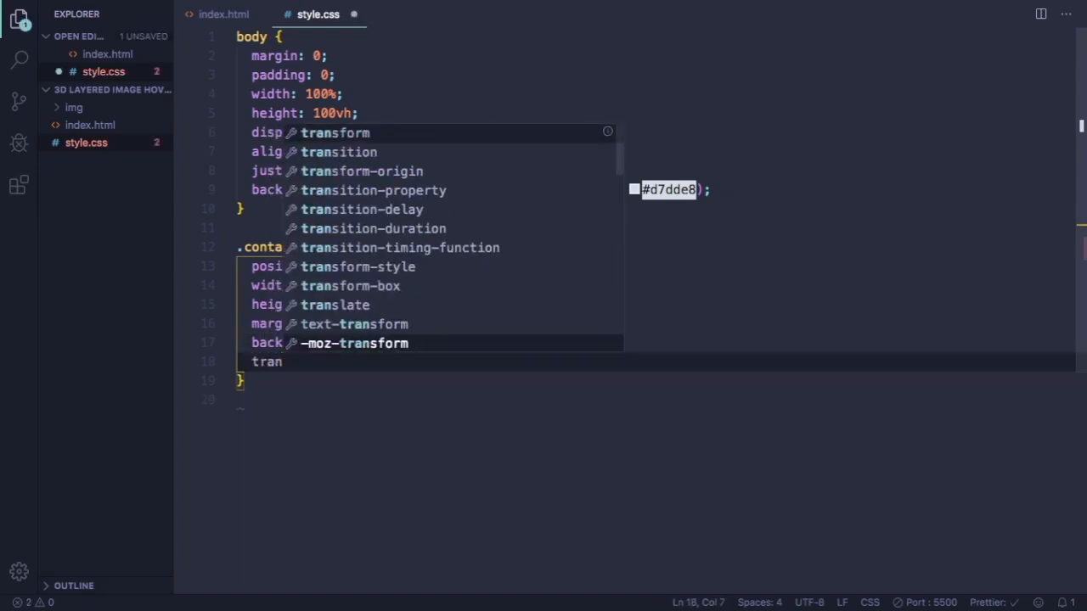
text(transform: rotate();)
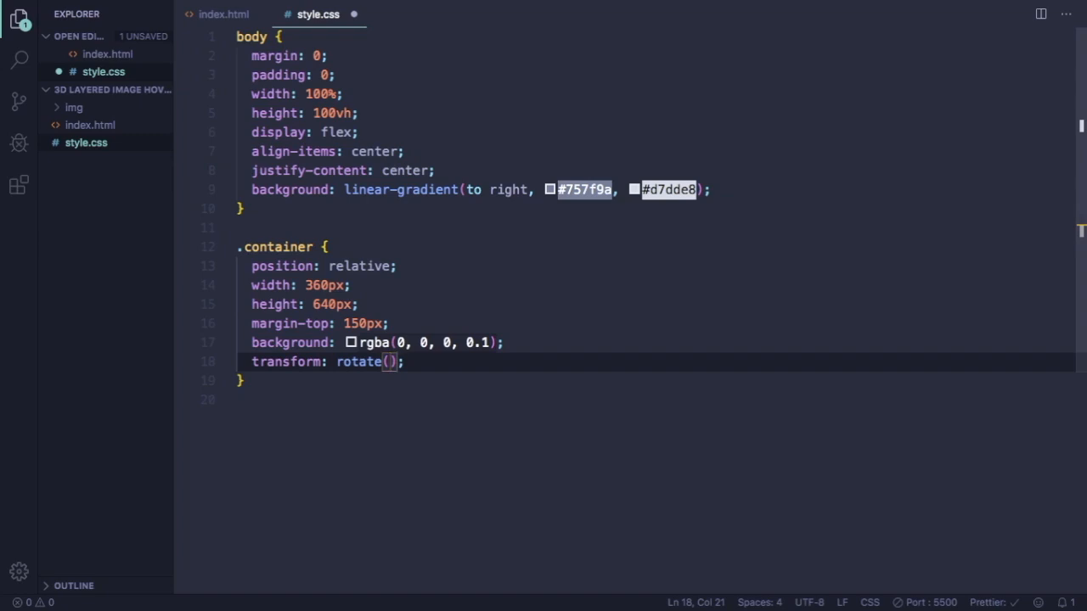
text(-30deg)
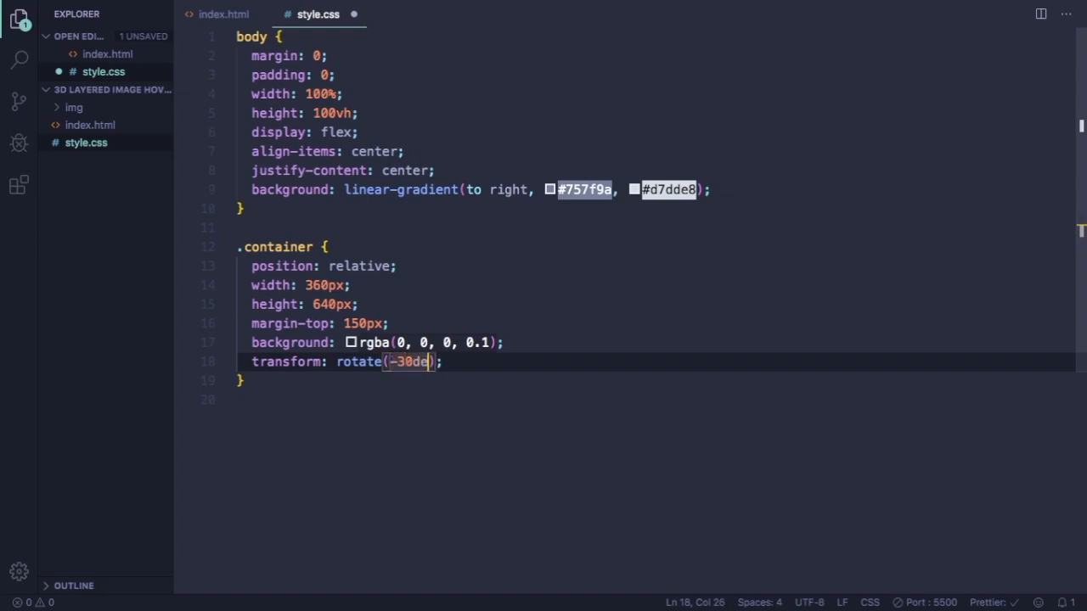
text(g)
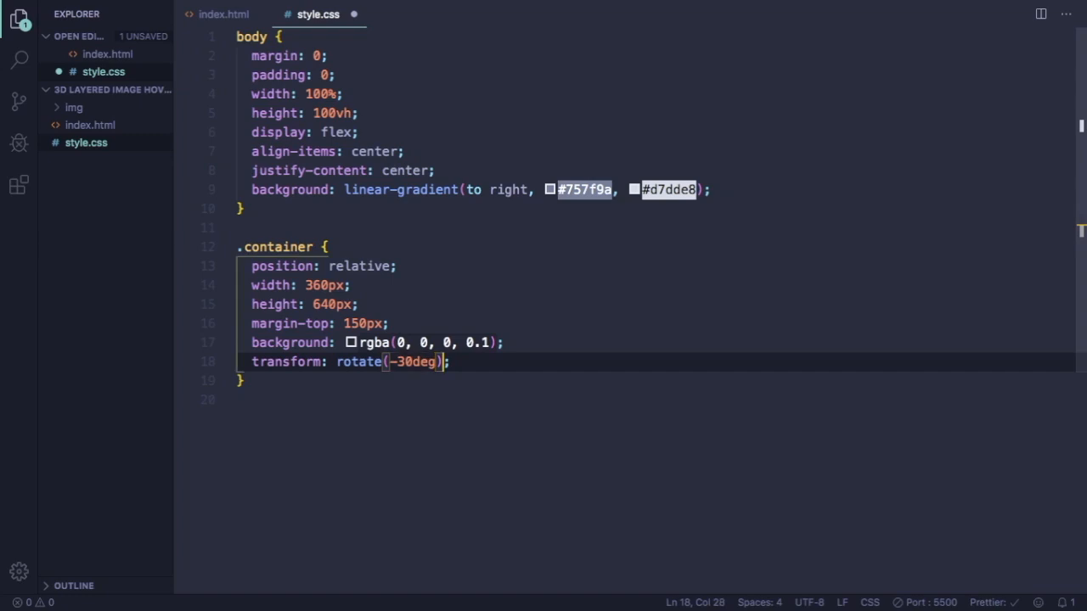
Step: Extend the transform with skew(25deg) and scale(0.8)
text(skew())
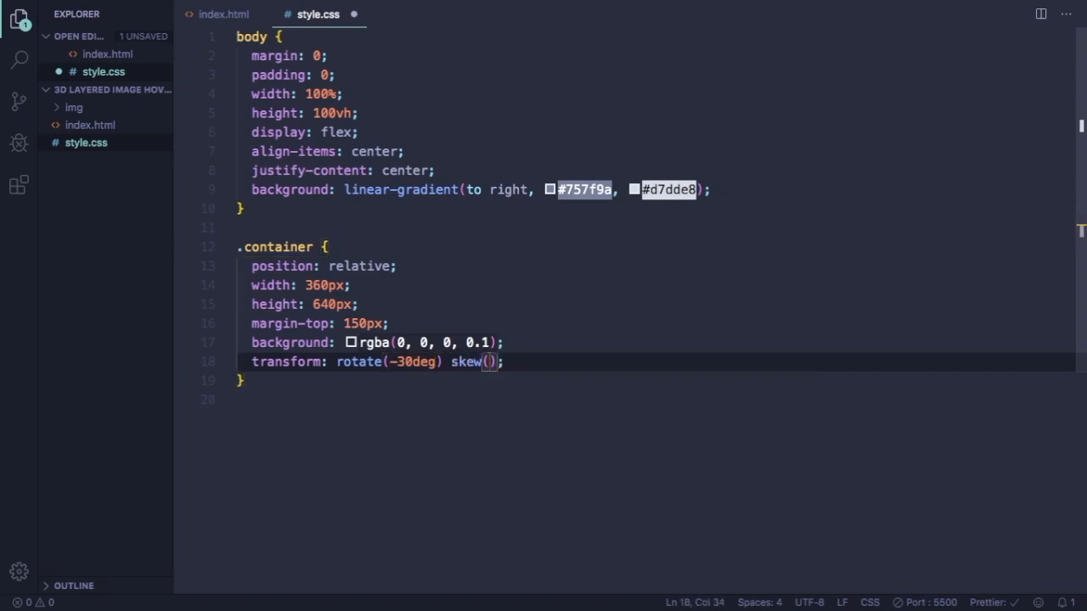
text(25d)
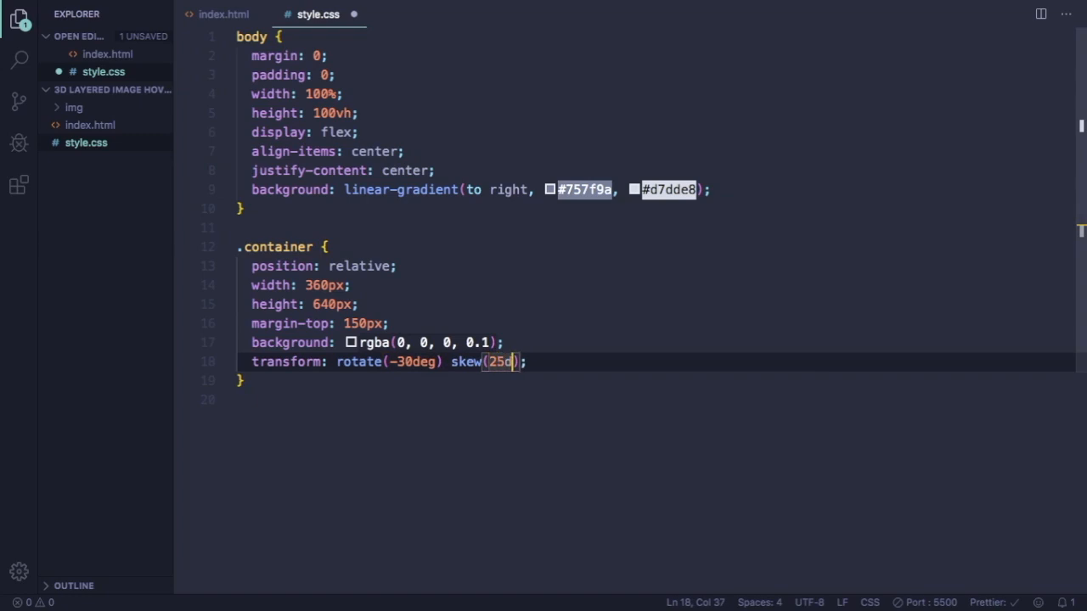
text(eg)
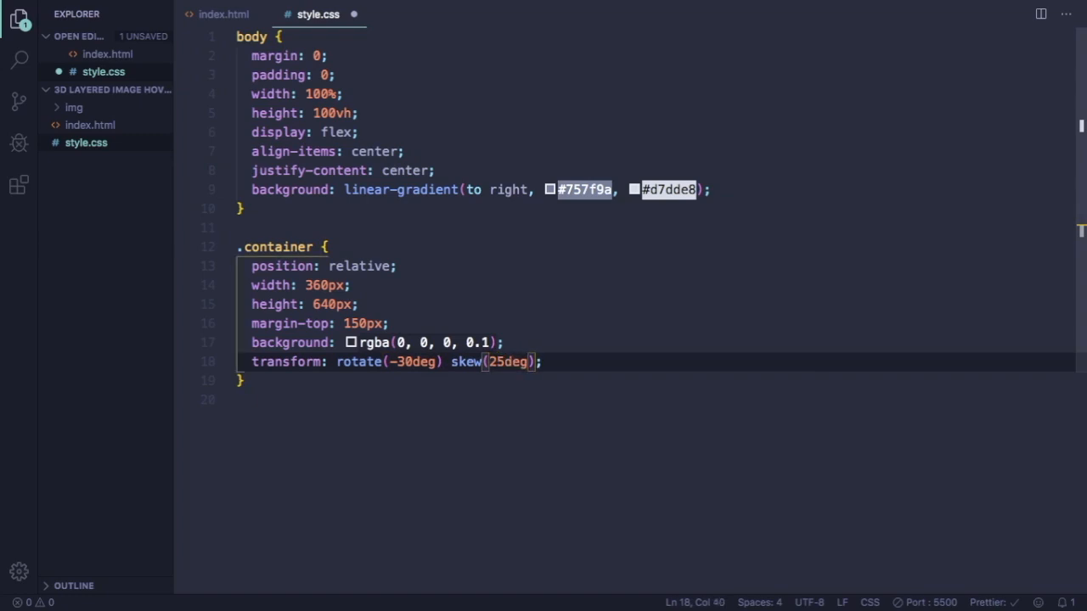
text(scale())
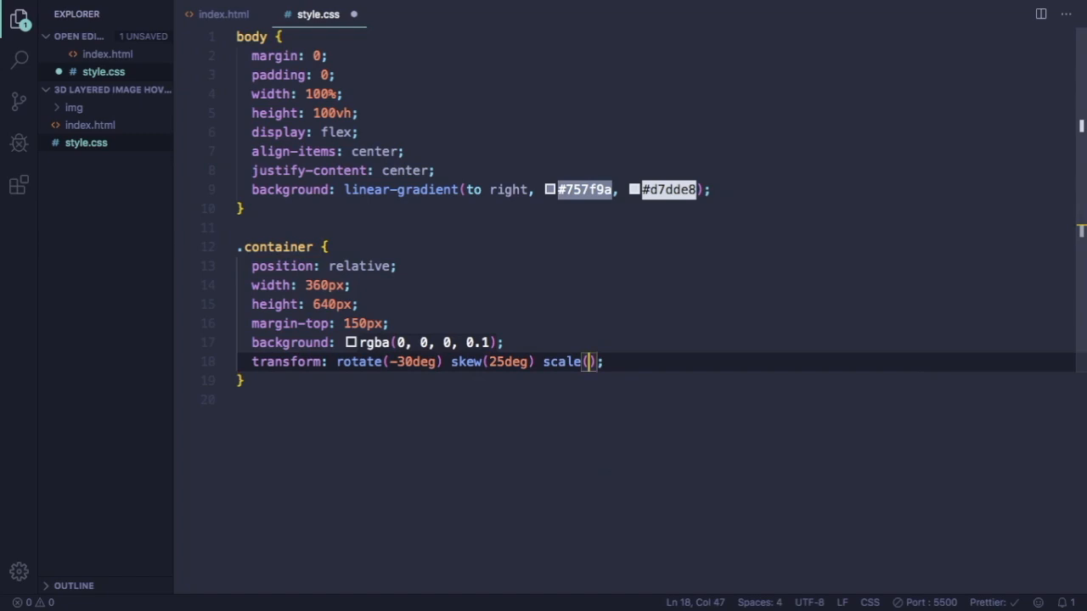
text(0.8)
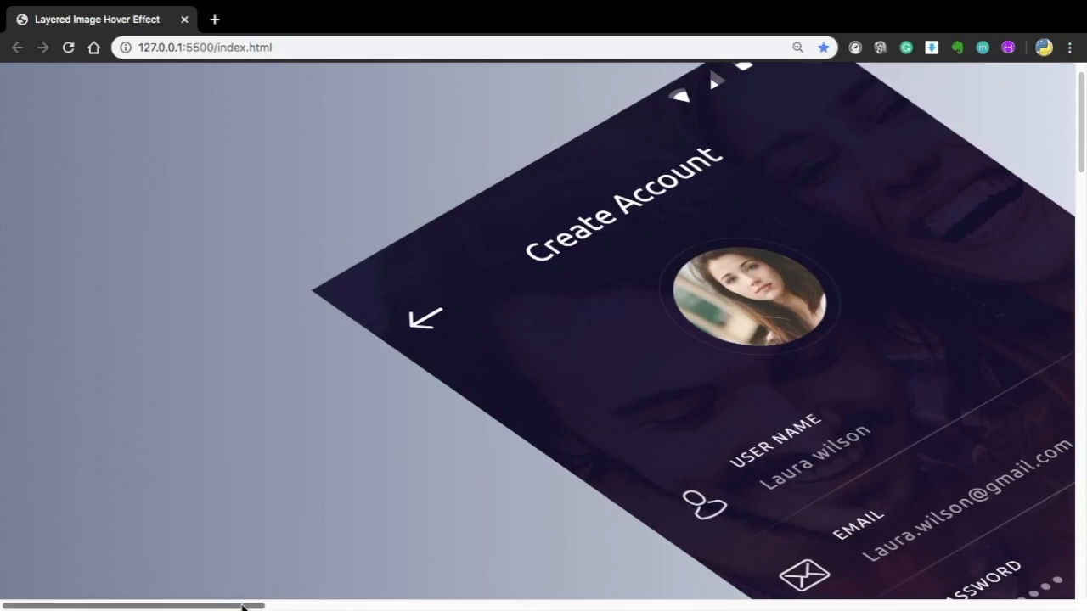
Step: Preview the tilted, skewed phone screen on the gradient background
scroll(down, 3)
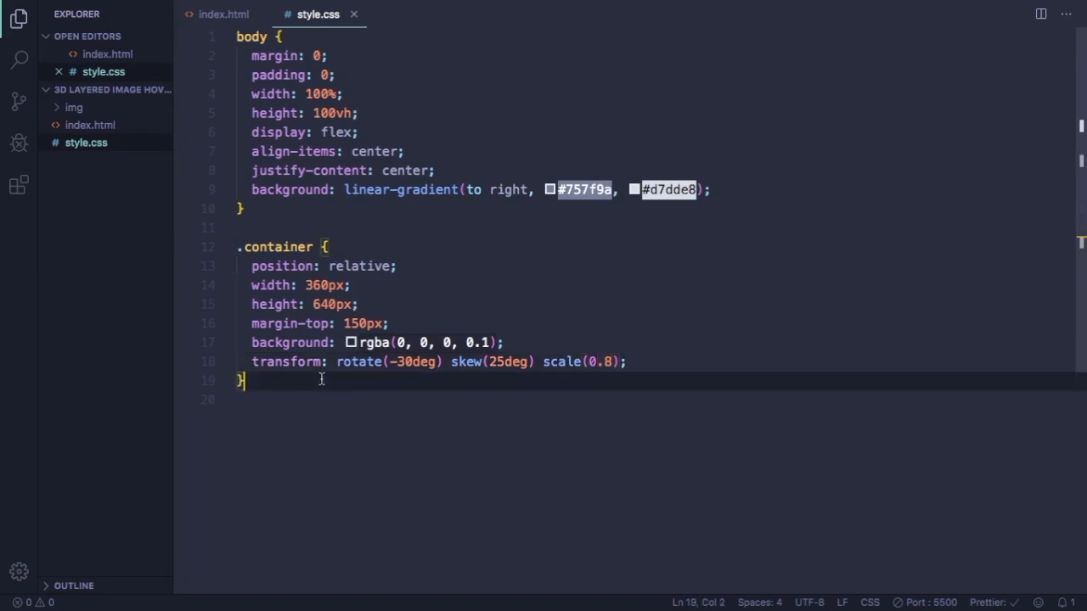
mouse_move(537, 384)
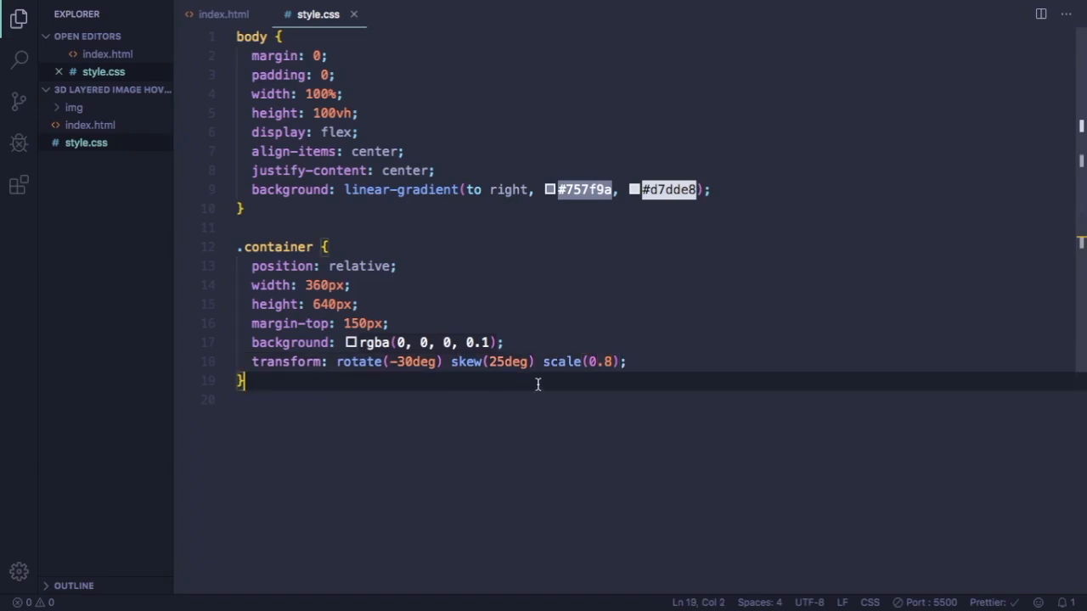
Step: Add transition: 0.5s to the .container rule and start a blank line below it
key(Enter)
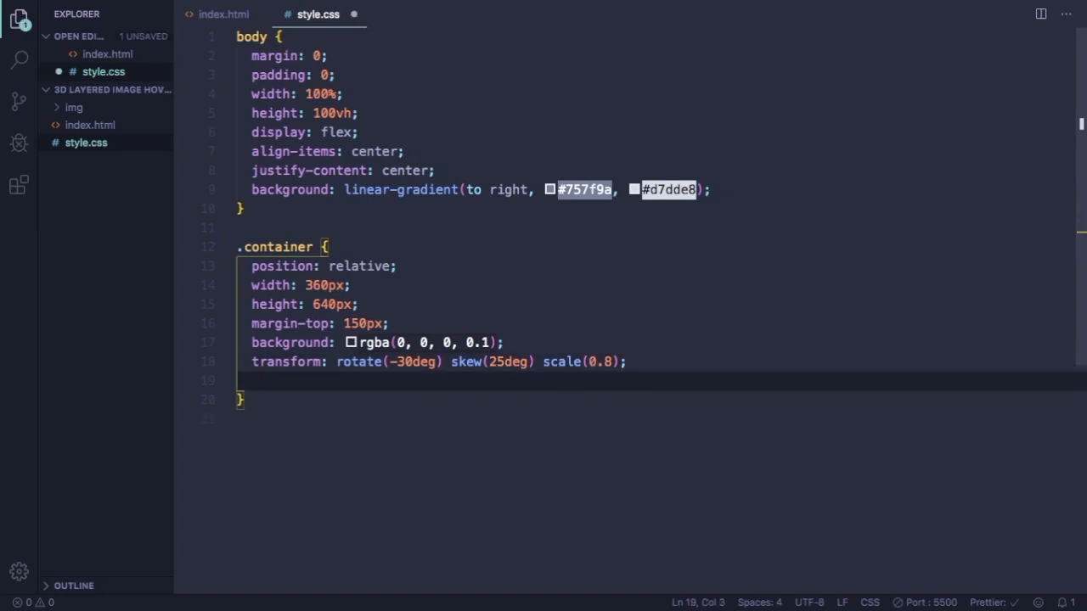
text(transition: ;)
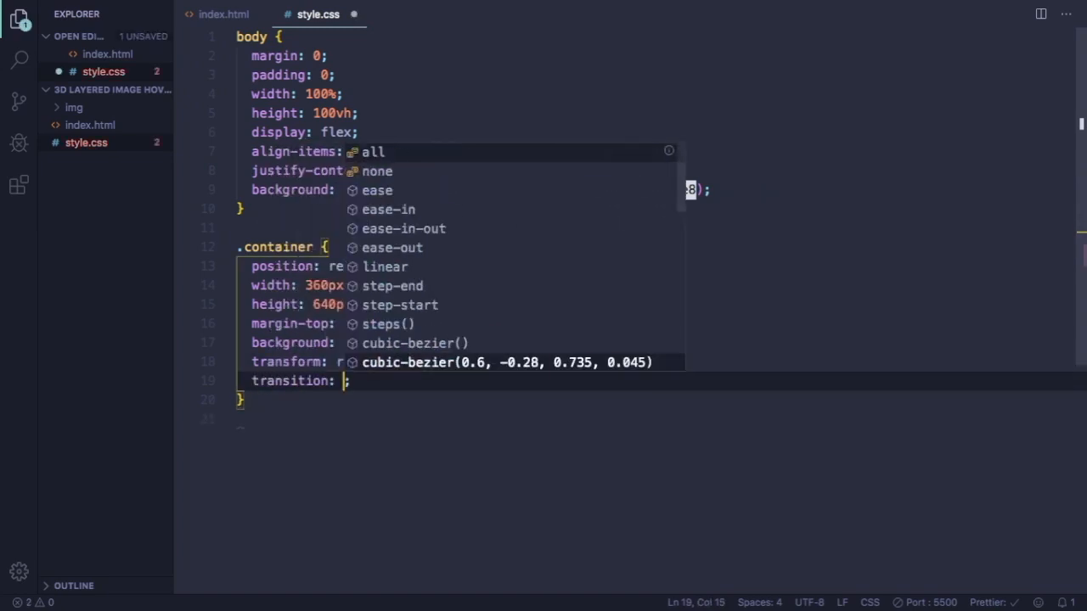
text(0.5s)
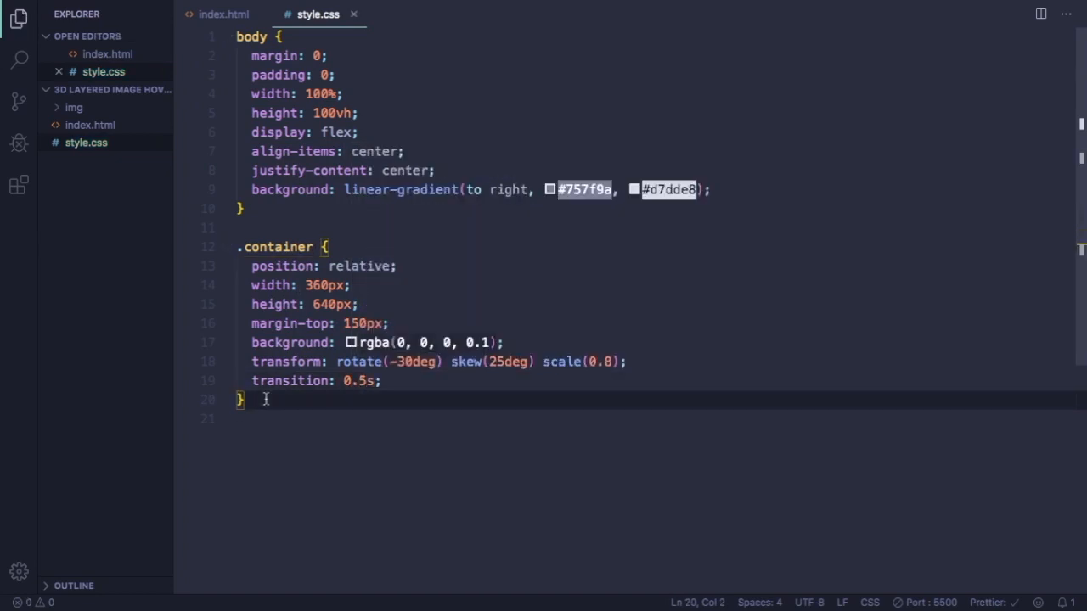
key(Enter)
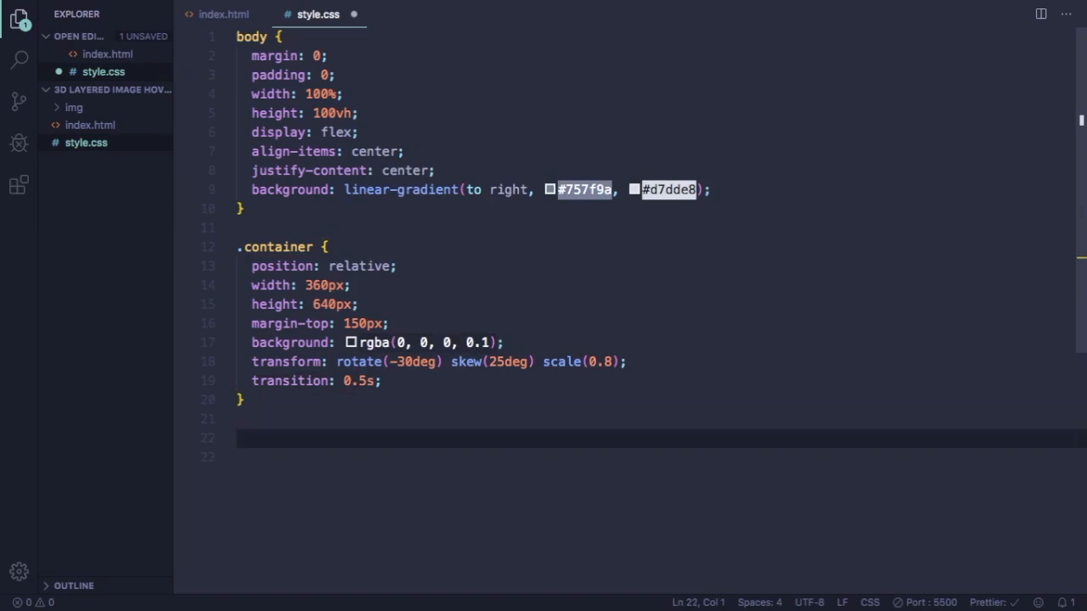
Step: Write .container img { position: absolute; width: 100%; transition: 0.5s; }
text(.container)
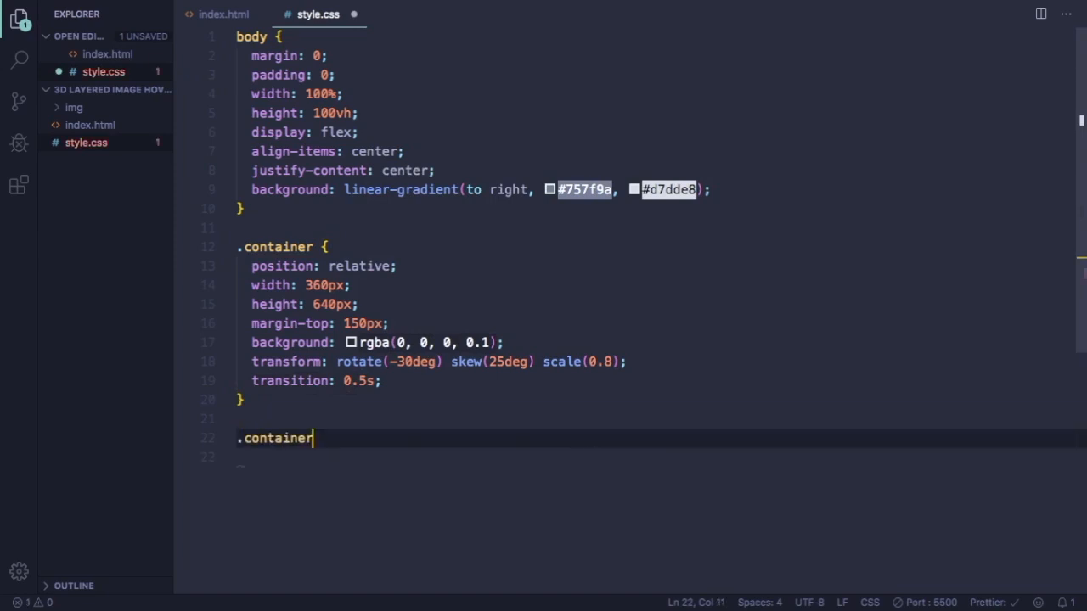
text(img{)
text(position: absolute;)
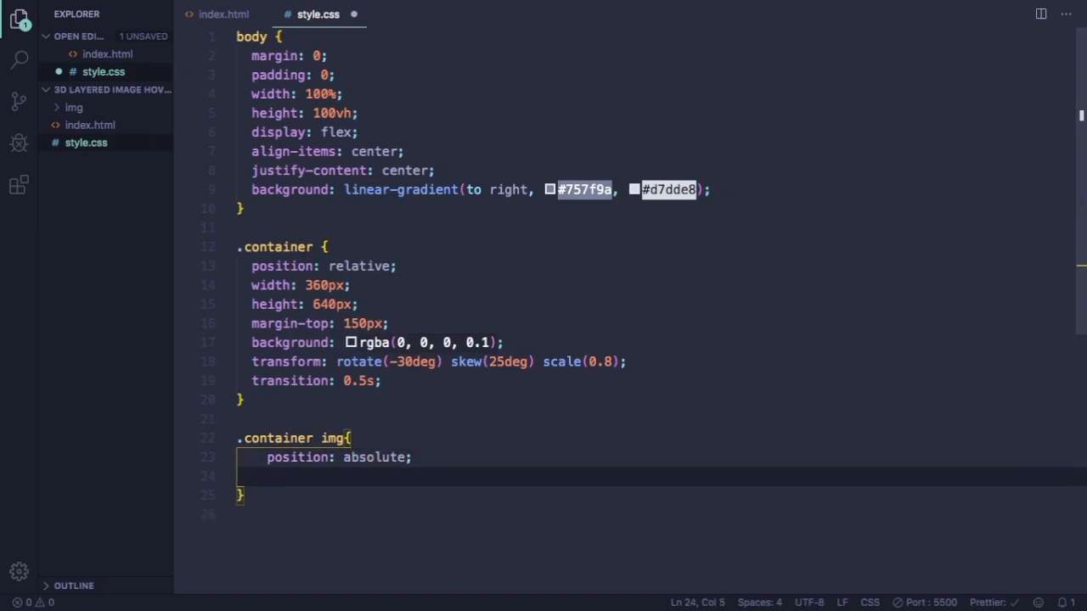
text(width: 100;)
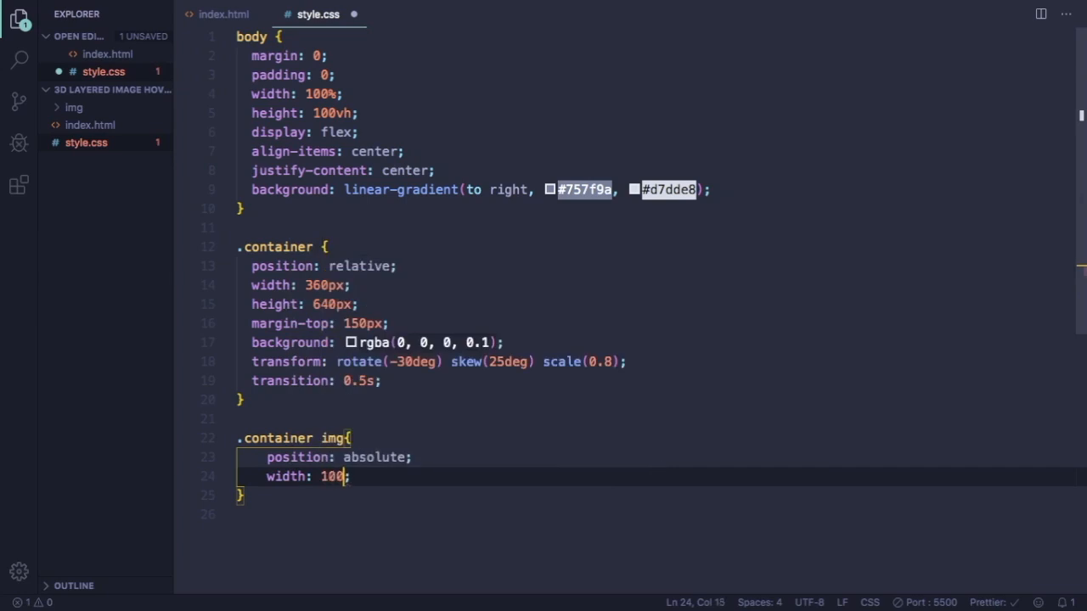
text(%)
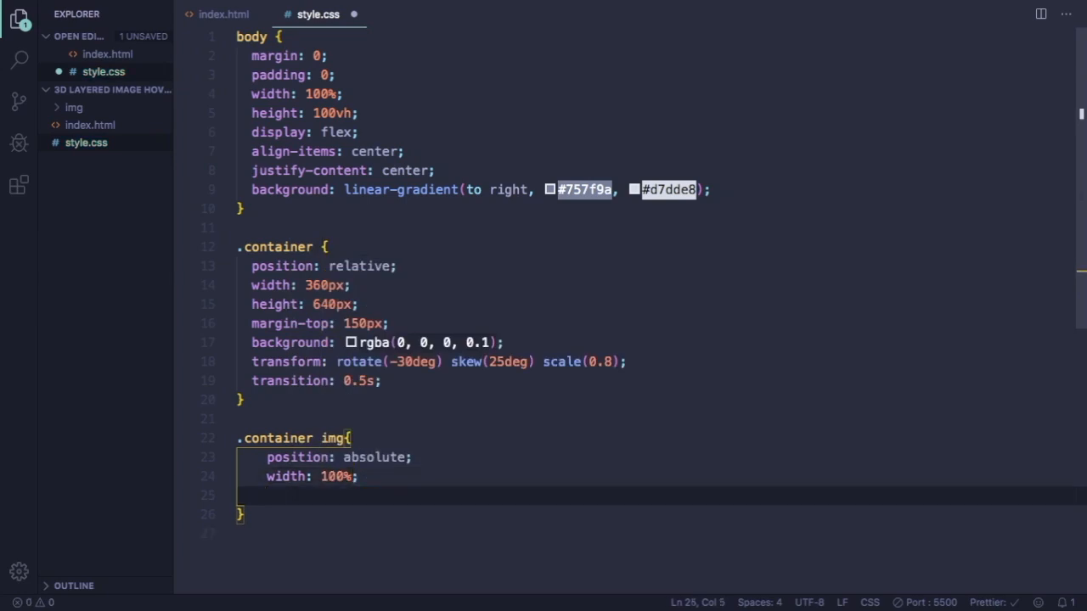
text(transition: ;)
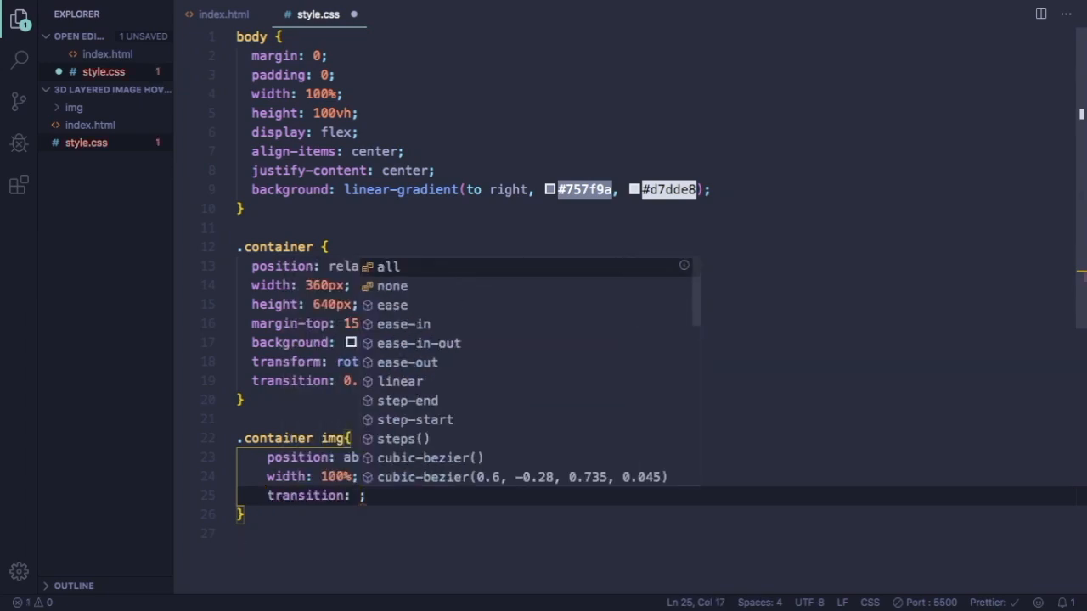
text(0.5s)
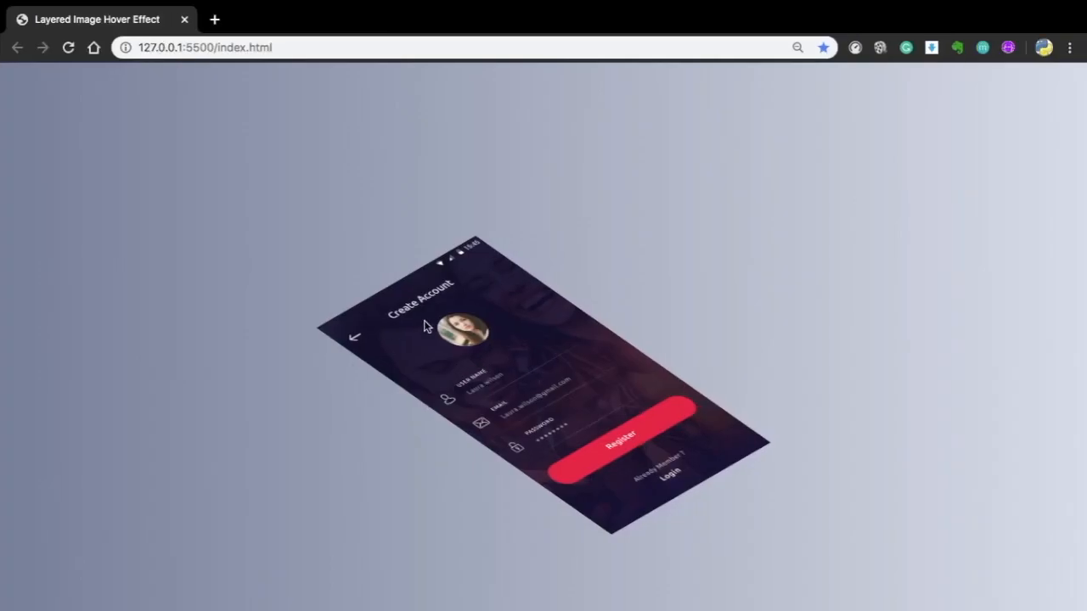
mouse_move(454, 331)
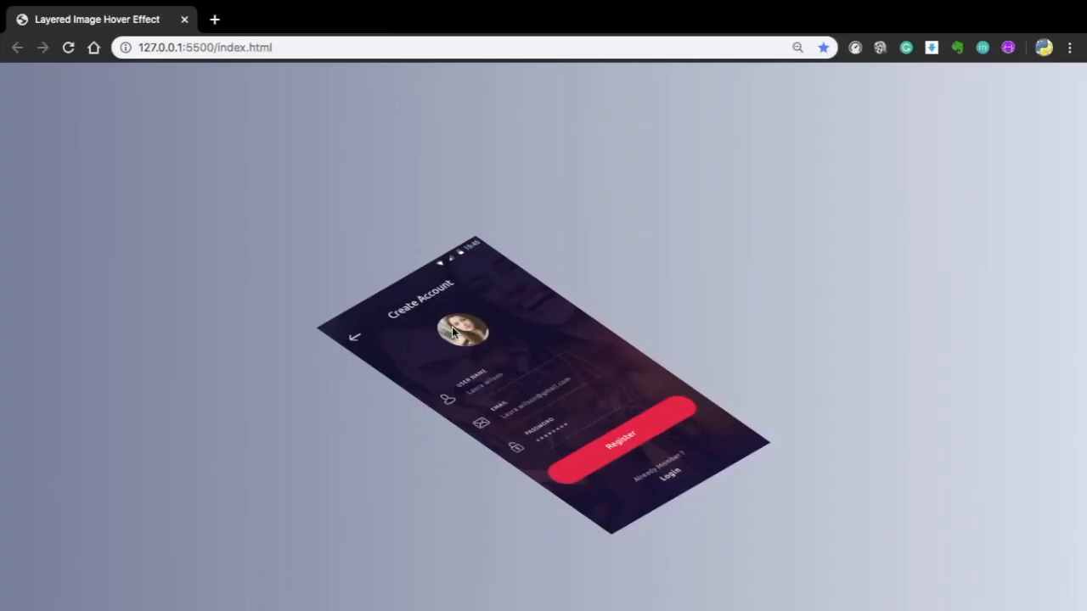
mouse_move(615, 474)
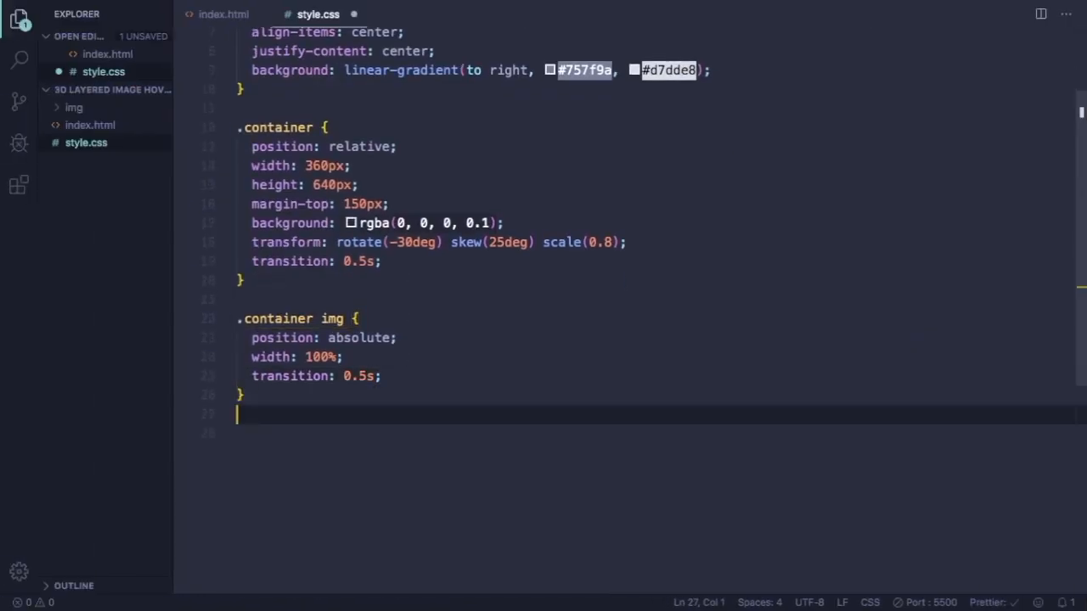
Step: Start a .container:hover img:nth-child(4) rule below the image rule
key(Enter)
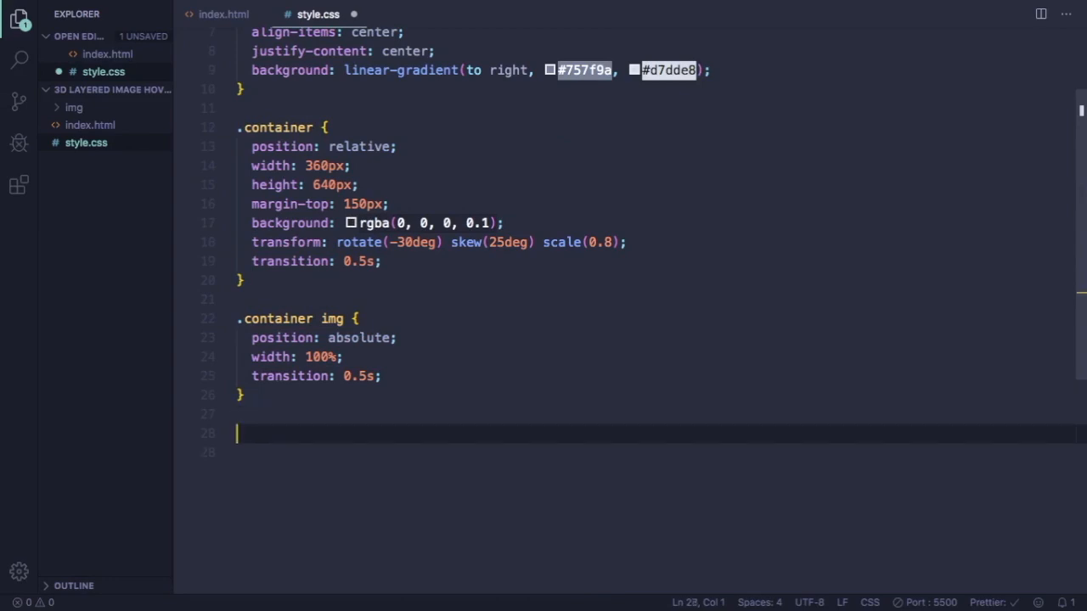
text(.container)
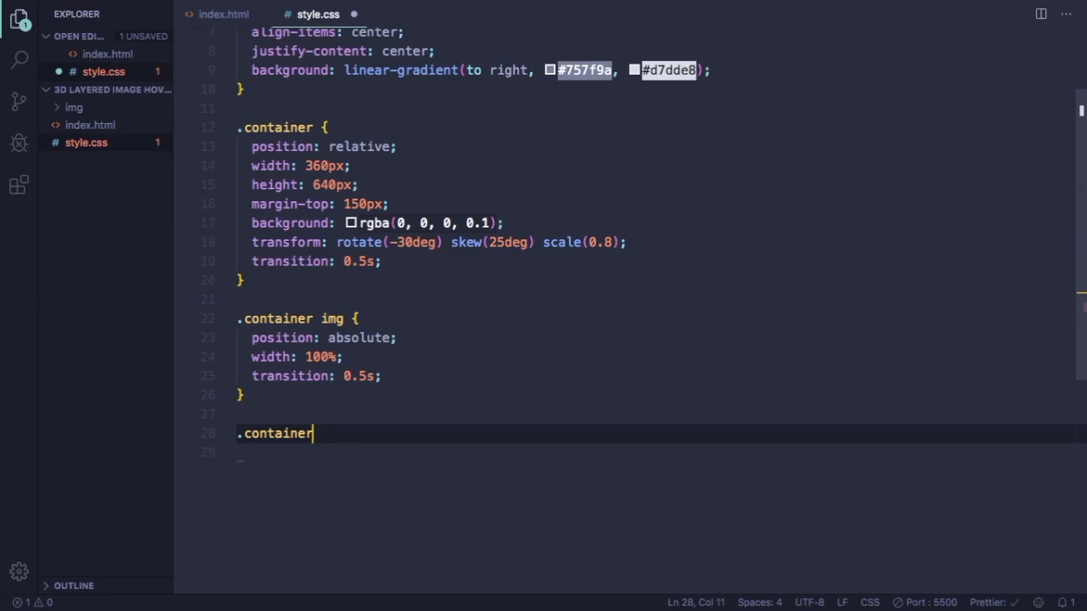
text(:hover)
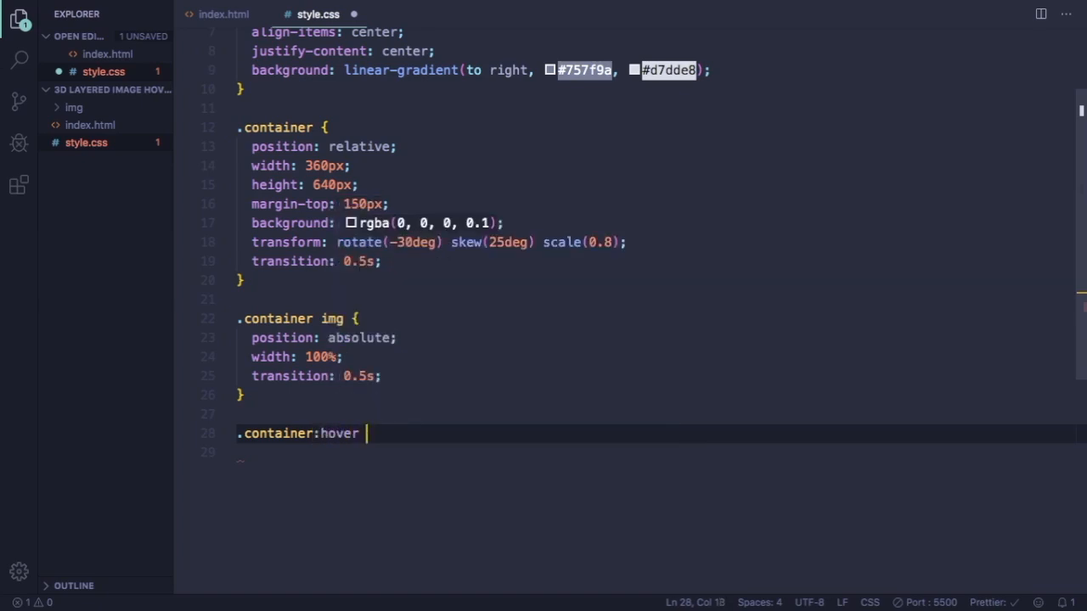
text(img)
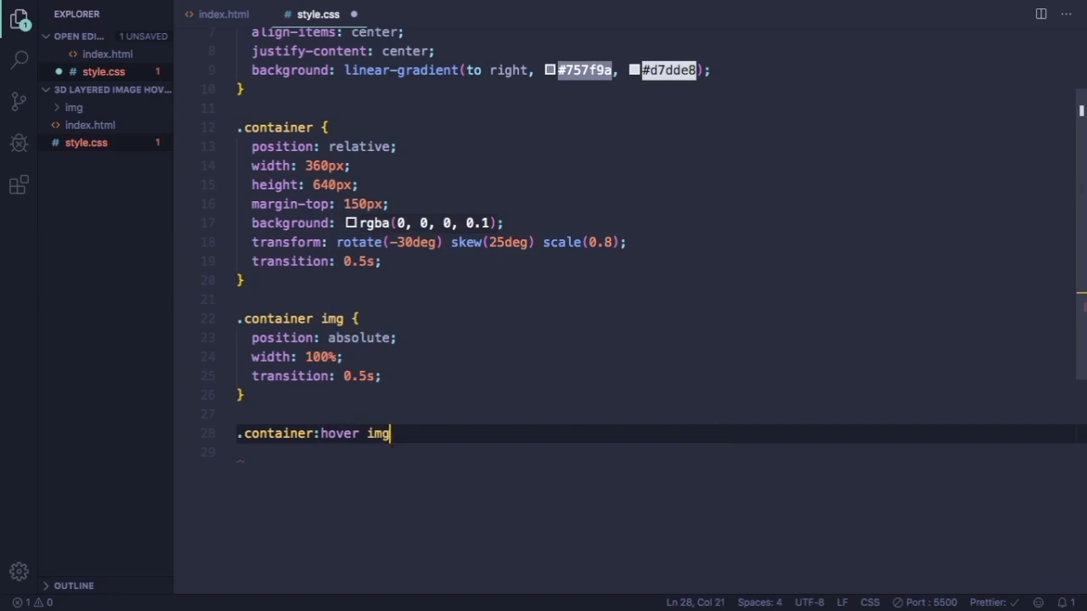
text(nht)
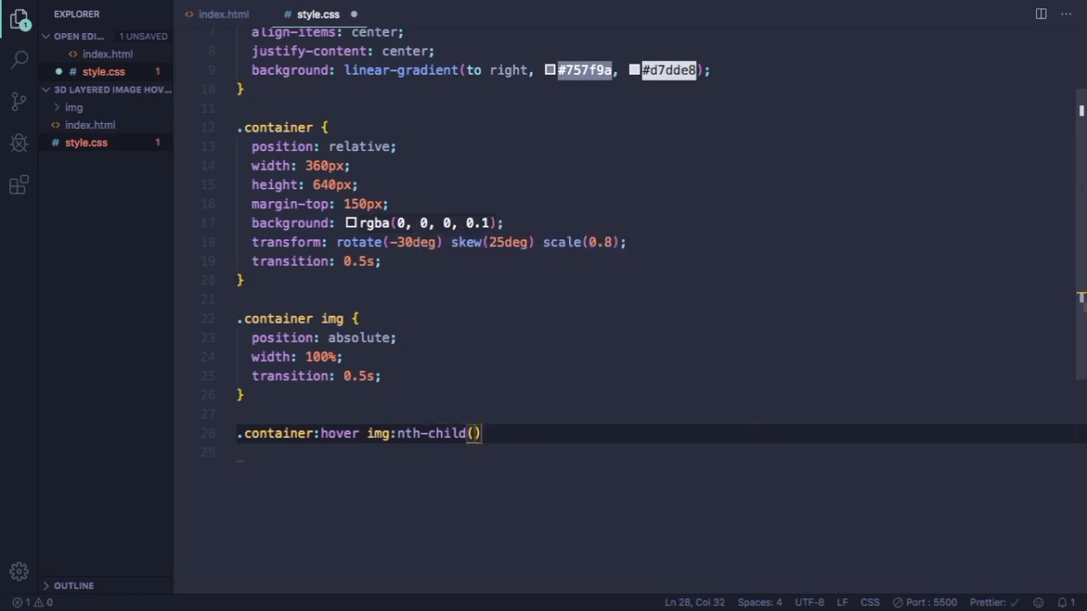
text(4)
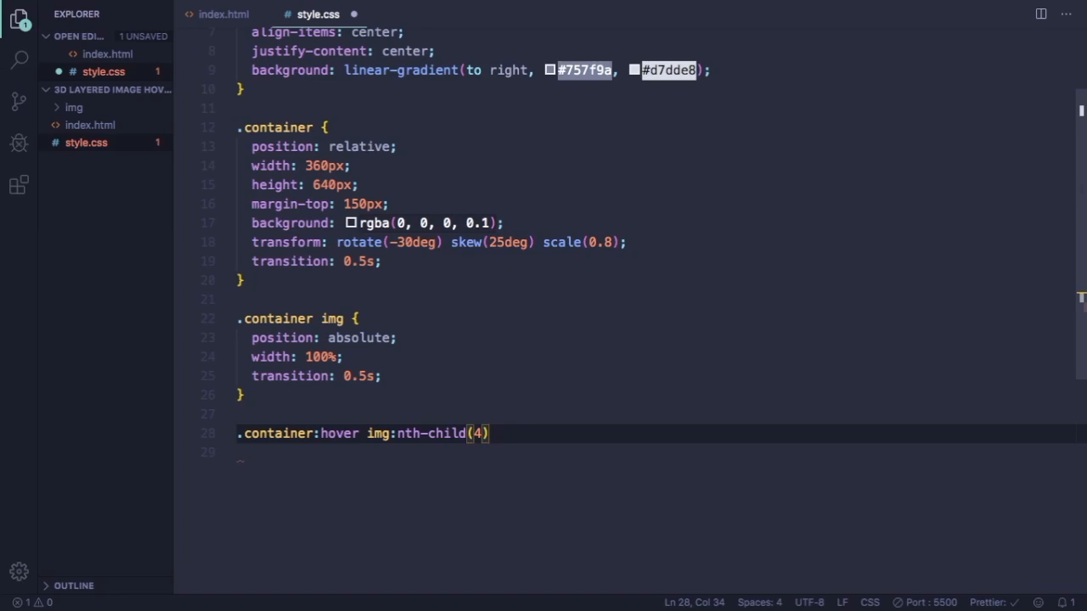
text({)
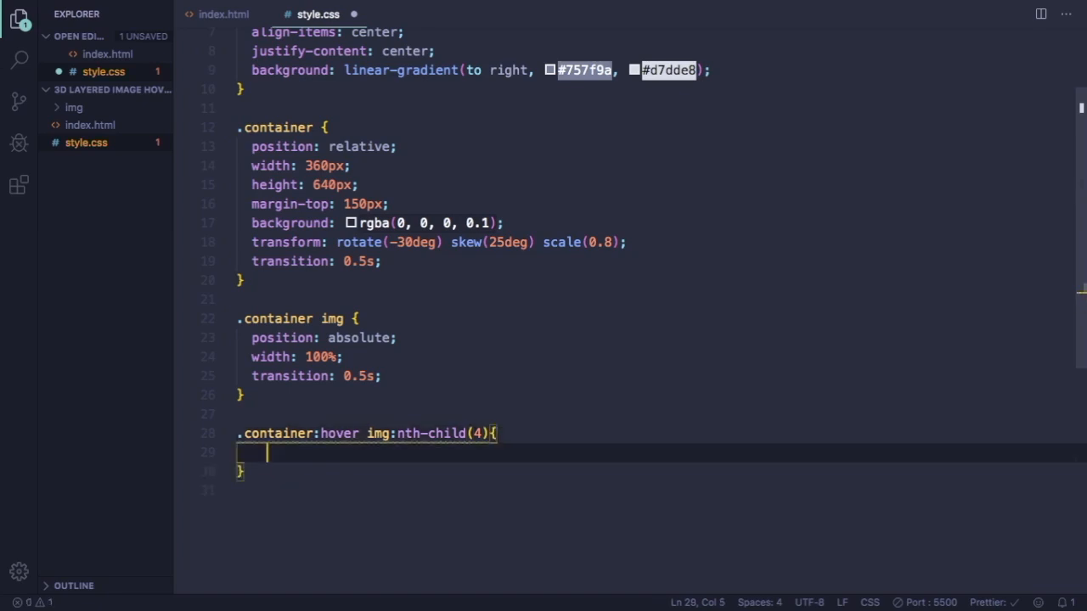
Step: Give it transform: translate(160px, -160px) with opacity 1
text(tran)
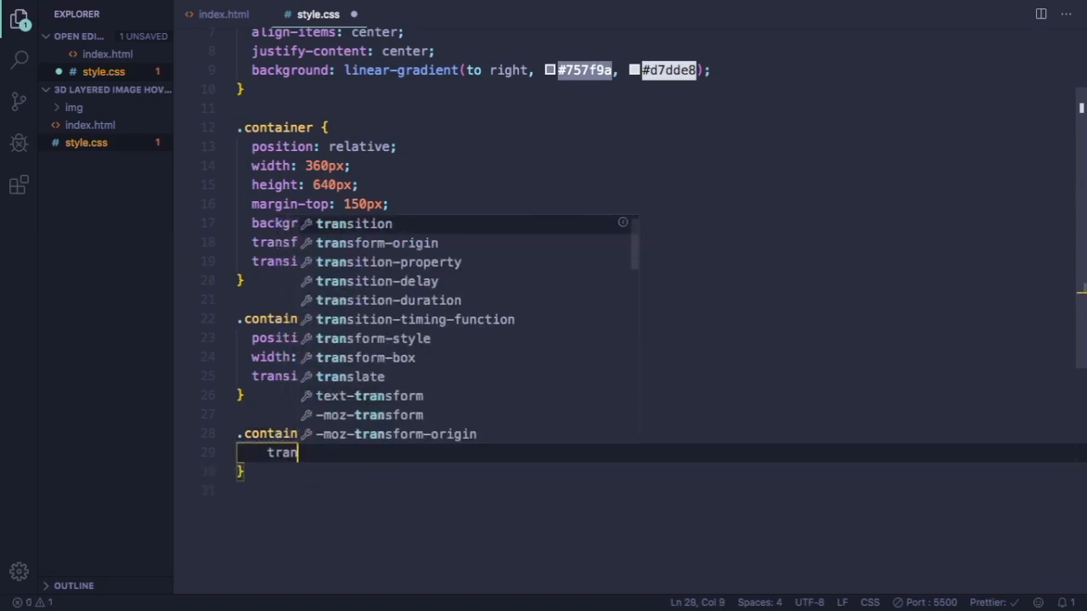
text(sform: translate();)
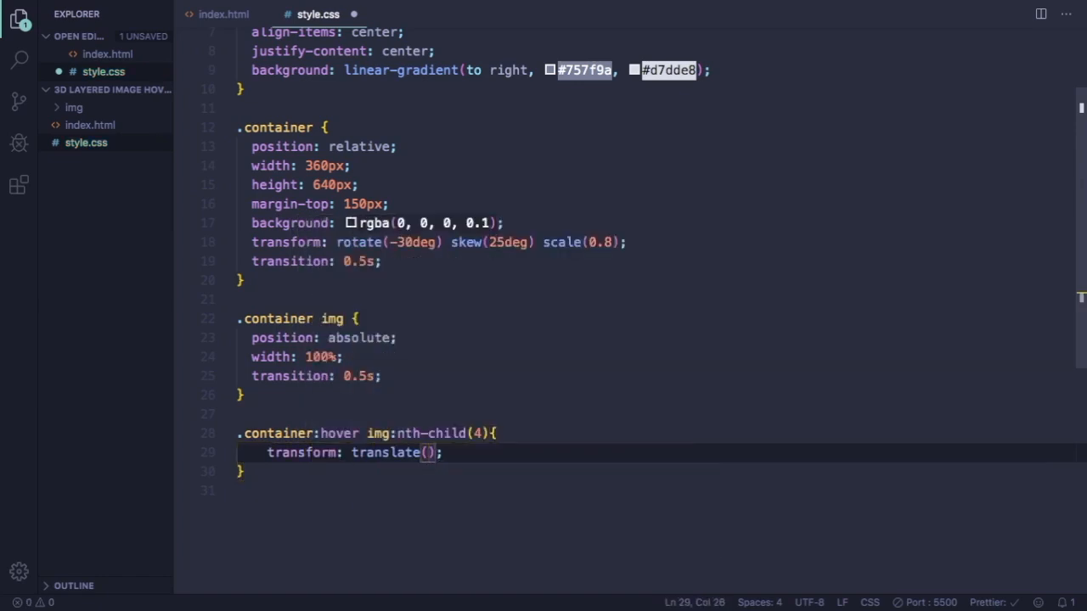
text(160)
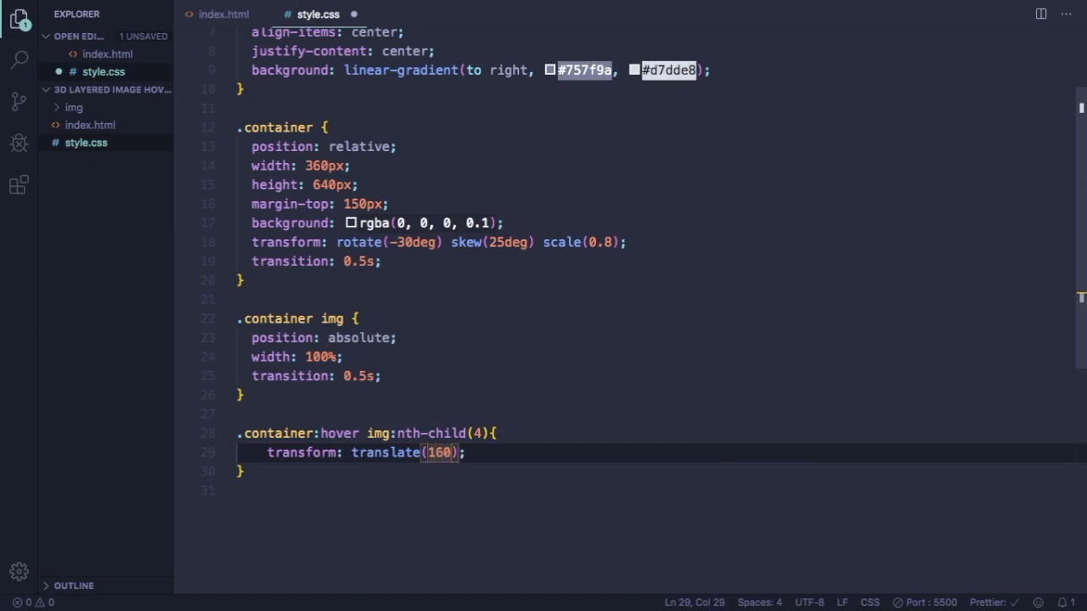
text(px,)
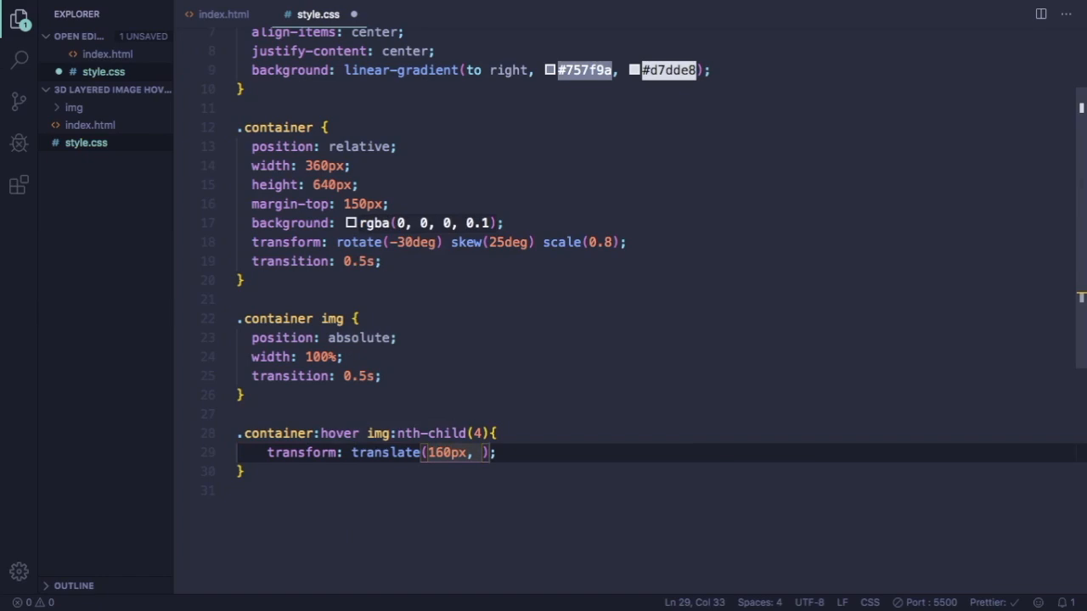
text(-16)
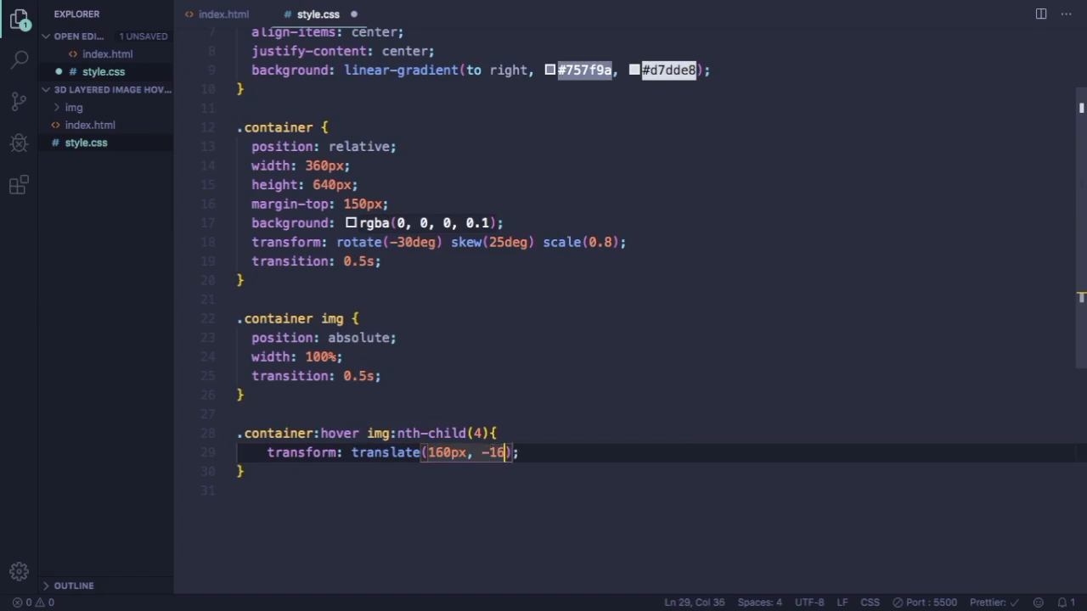
text(0p)
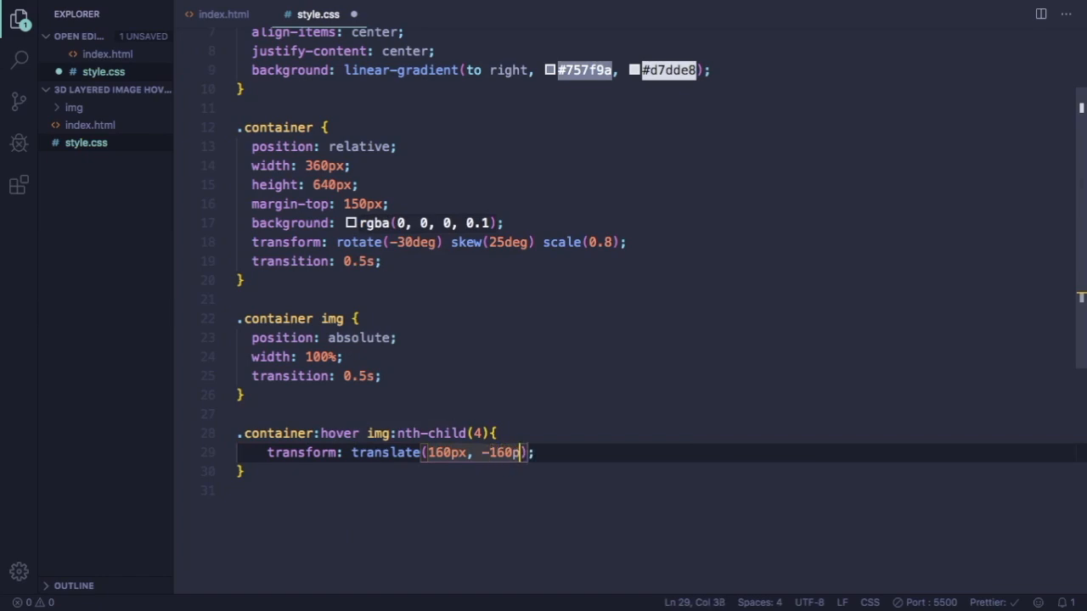
text(x)
text(opacity: 1;)
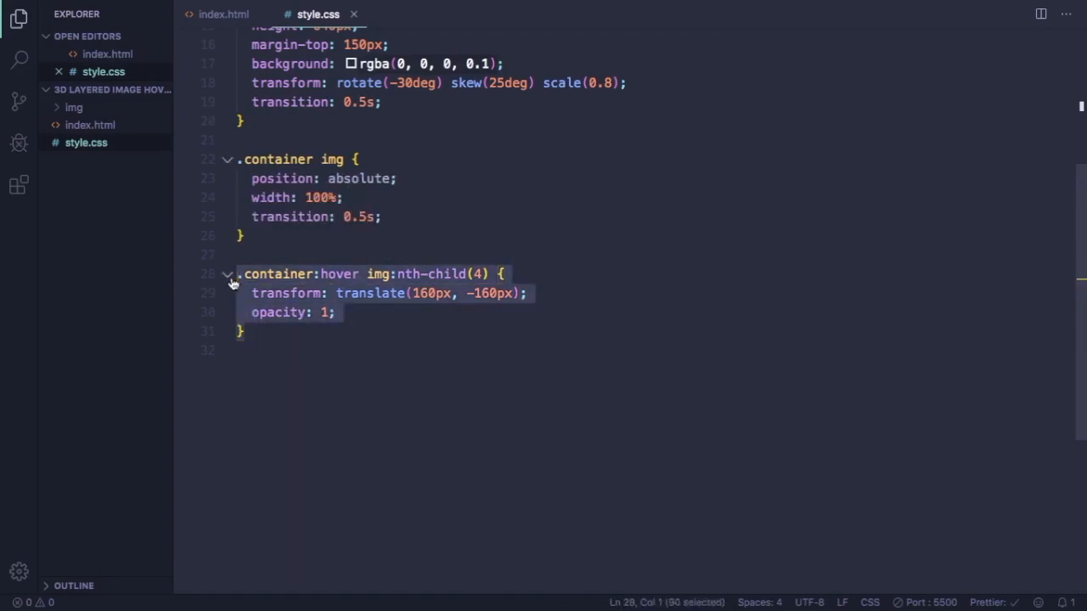
Step: Paste three copies of the hover rule; set the second to nth-child(3), 120px/-120px, opacity .8, and save
key(ctrl+v)
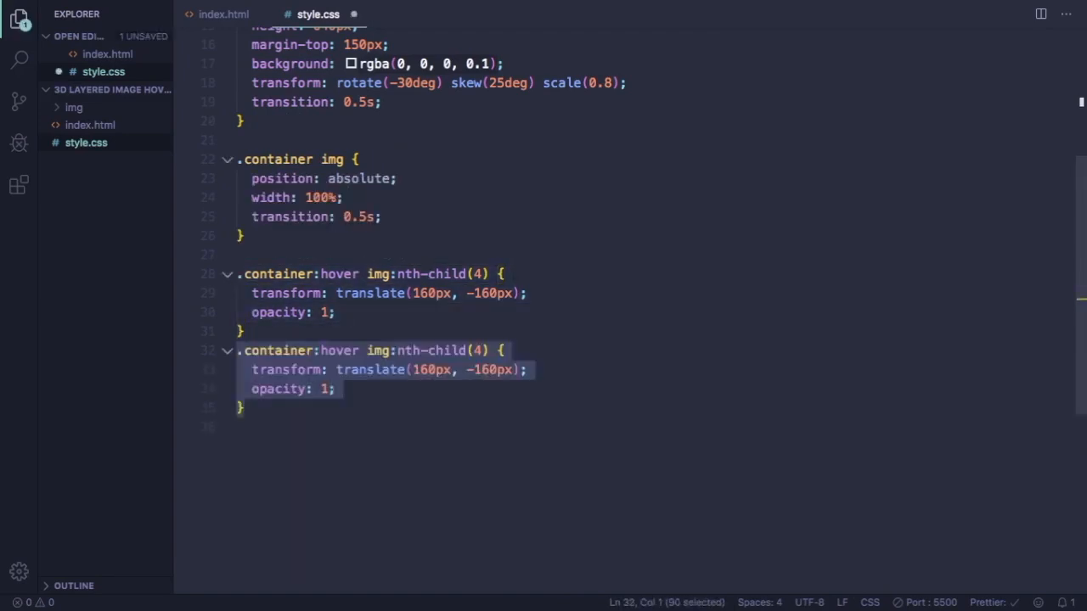
key(ctrl+v)
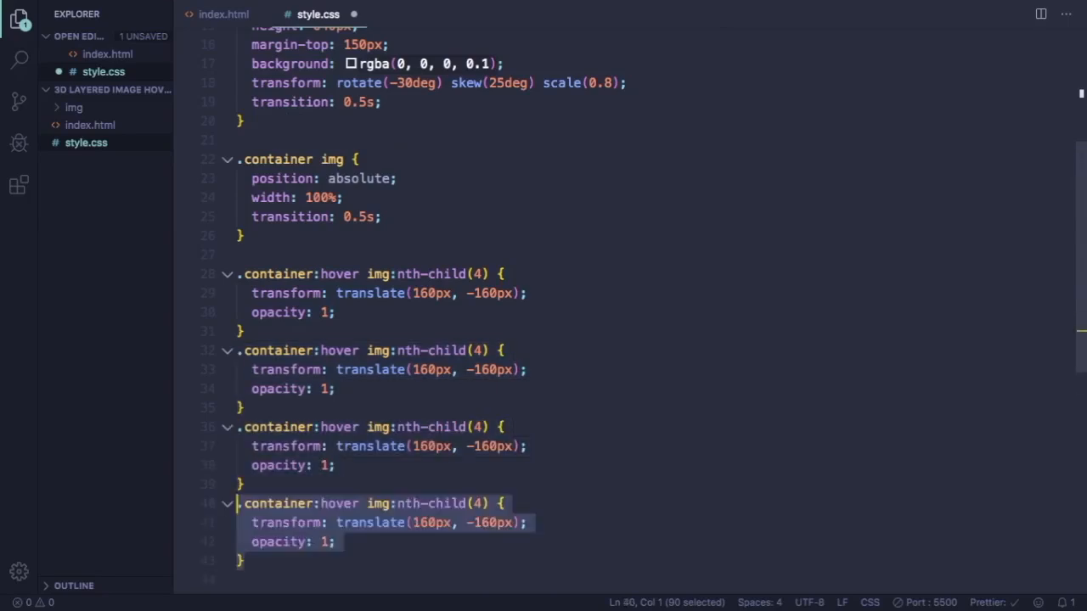
click(476, 351)
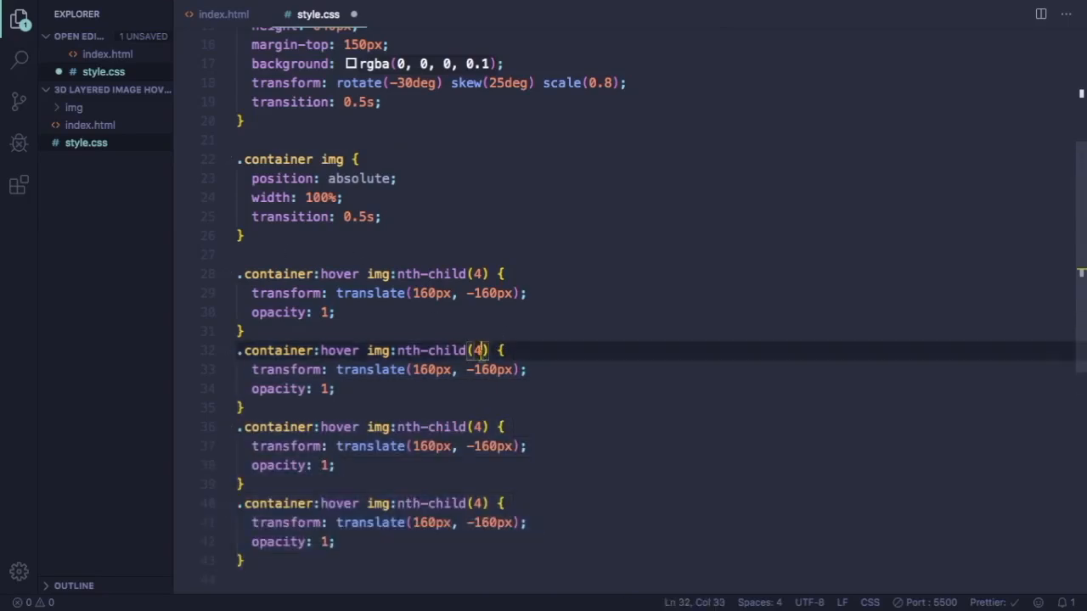
text(3)
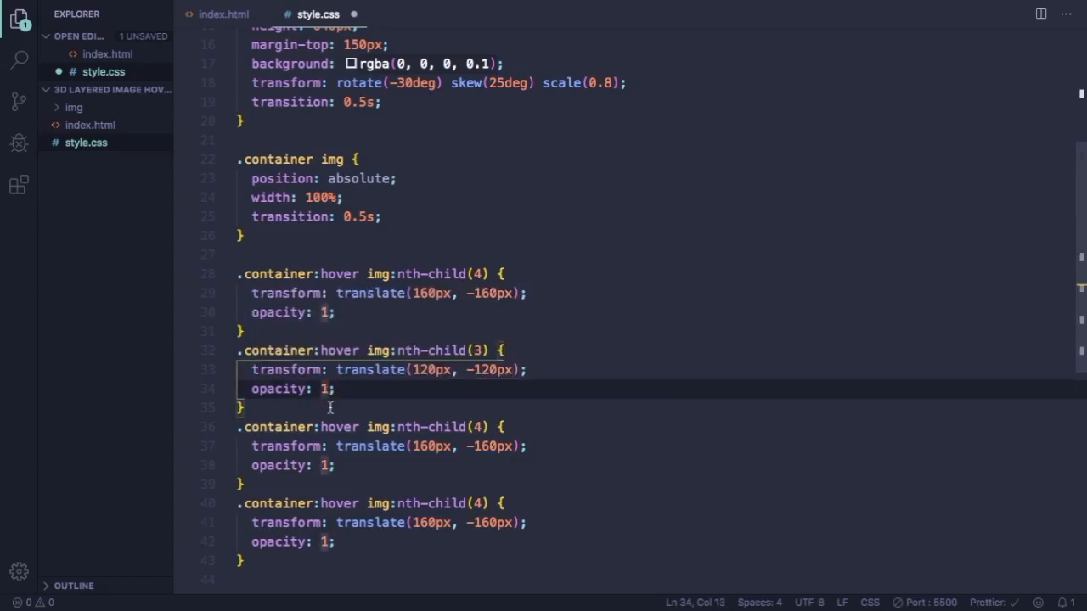
text(.8)
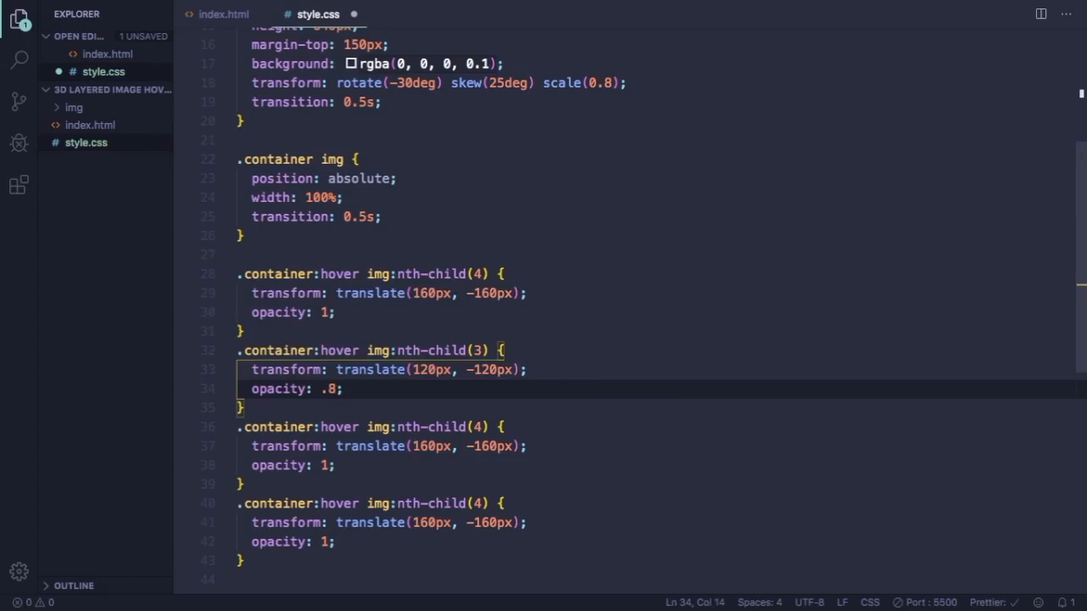
key(ctrl+s)
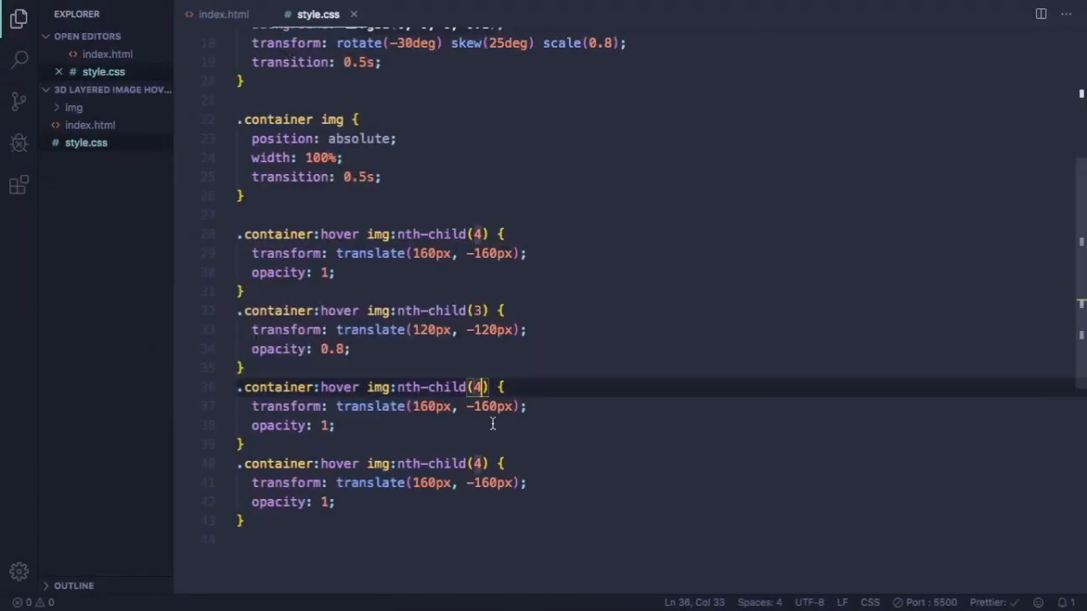
Step: Change the third copy to nth-child(2) with translate(80px, -80px) and opacity 0.6
text(2)
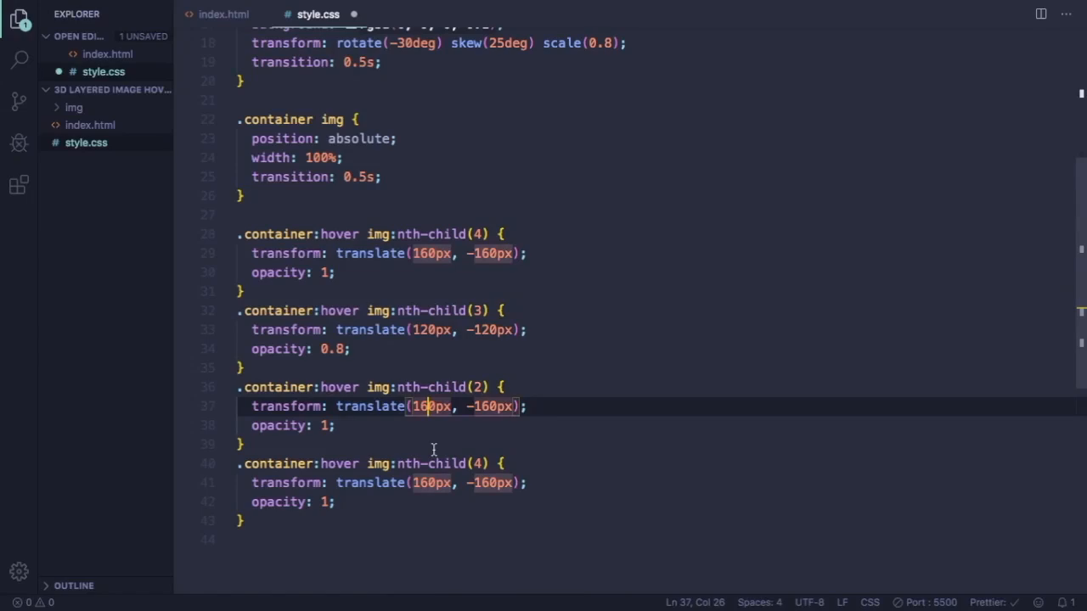
text(8)
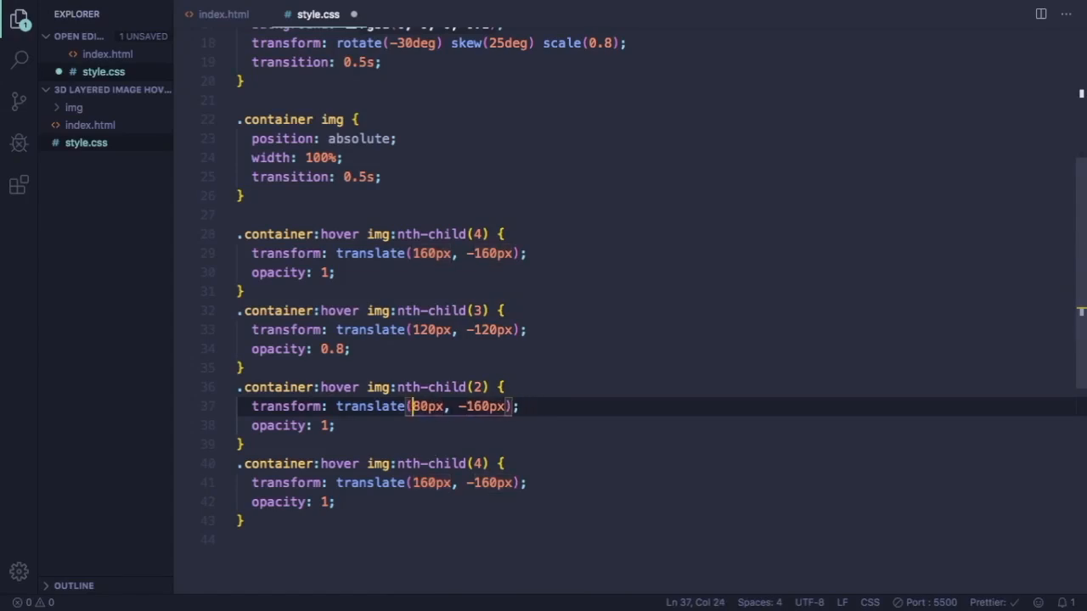
click(480, 406)
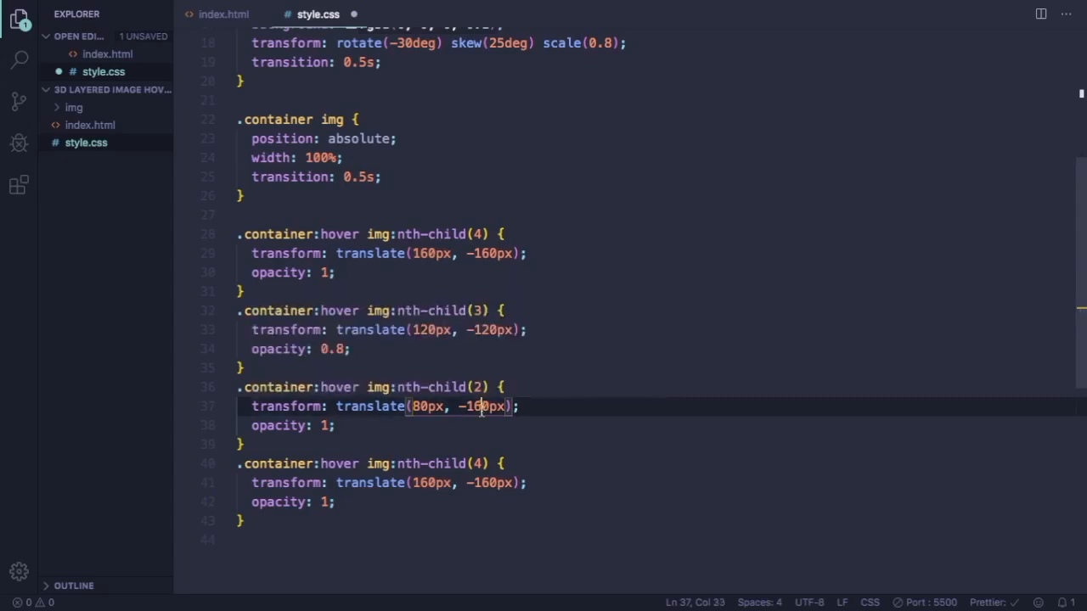
key(BackSpace)
text(8)
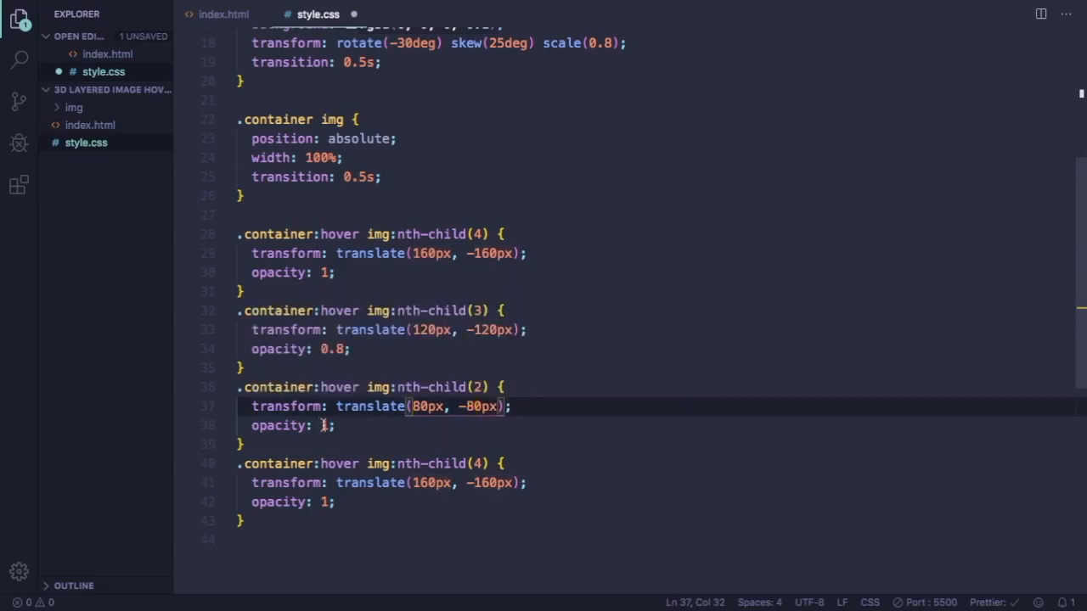
text(.)
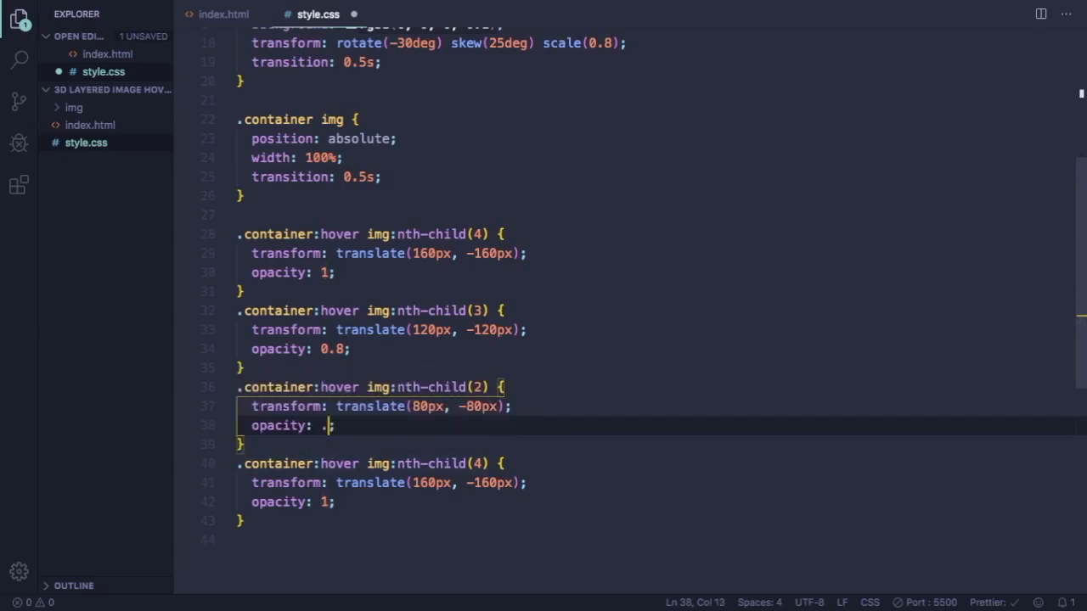
text(0.6)
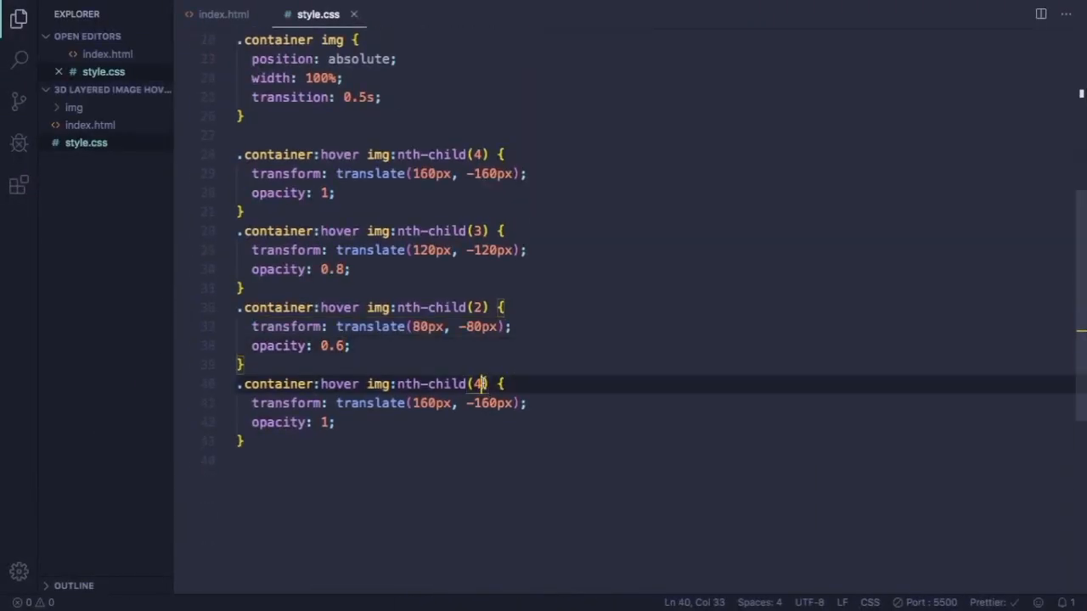
Step: Change the last copy to nth-child(1) with translate(40px, -40px) and opacity .4
key(Backspace)
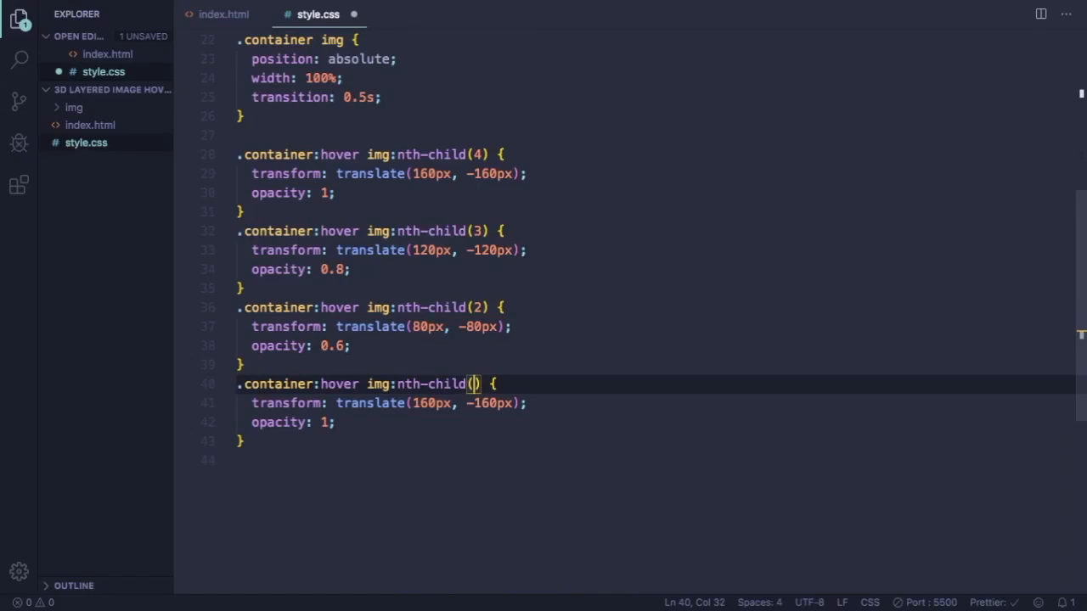
text(1)
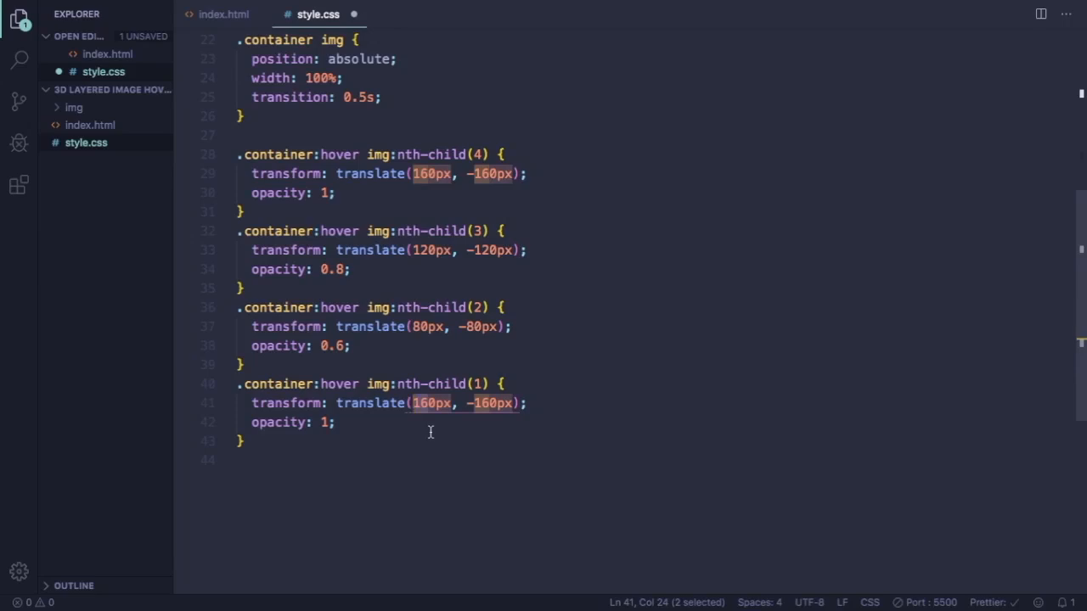
text(40px)
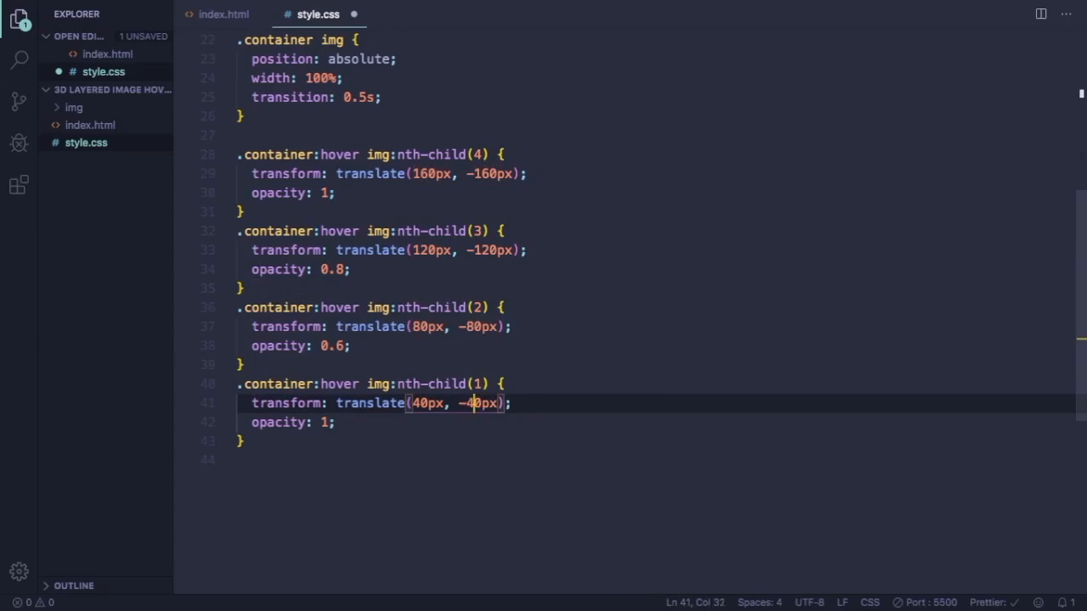
mouse_move(428, 467)
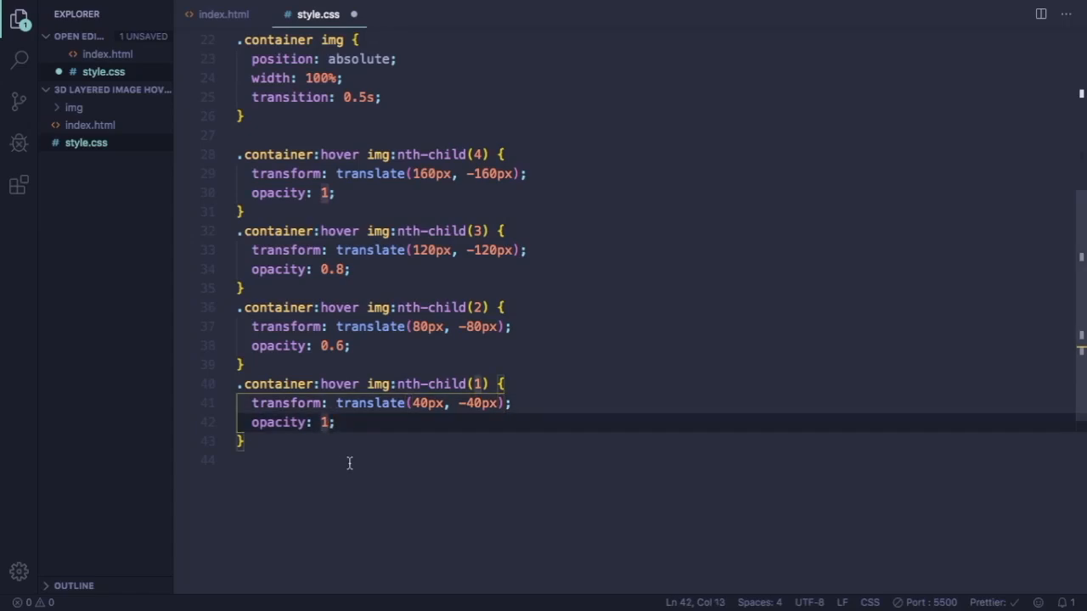
text(.4)
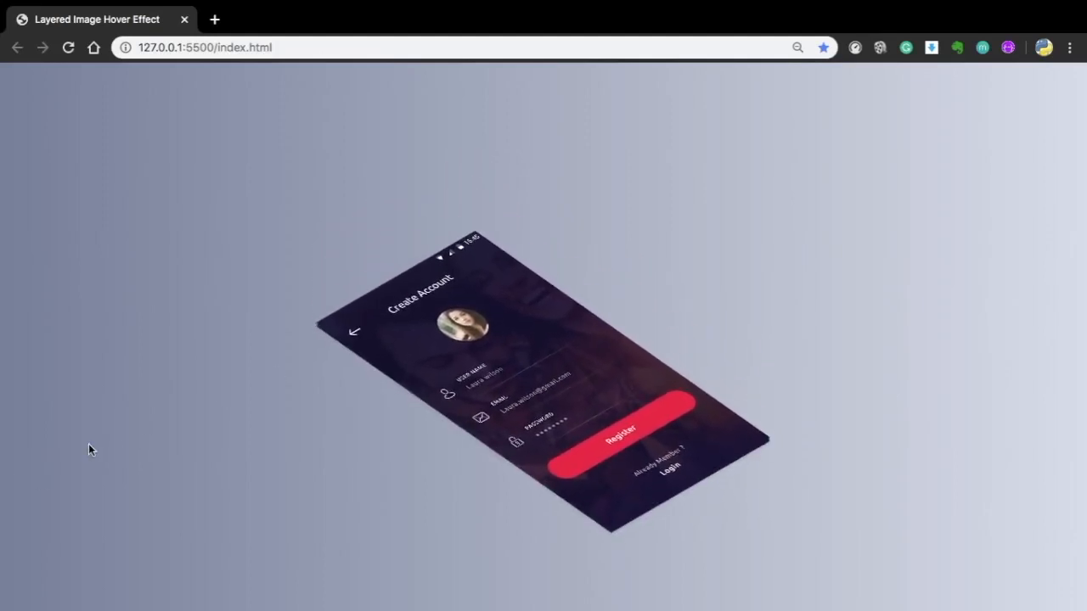
mouse_move(471, 315)
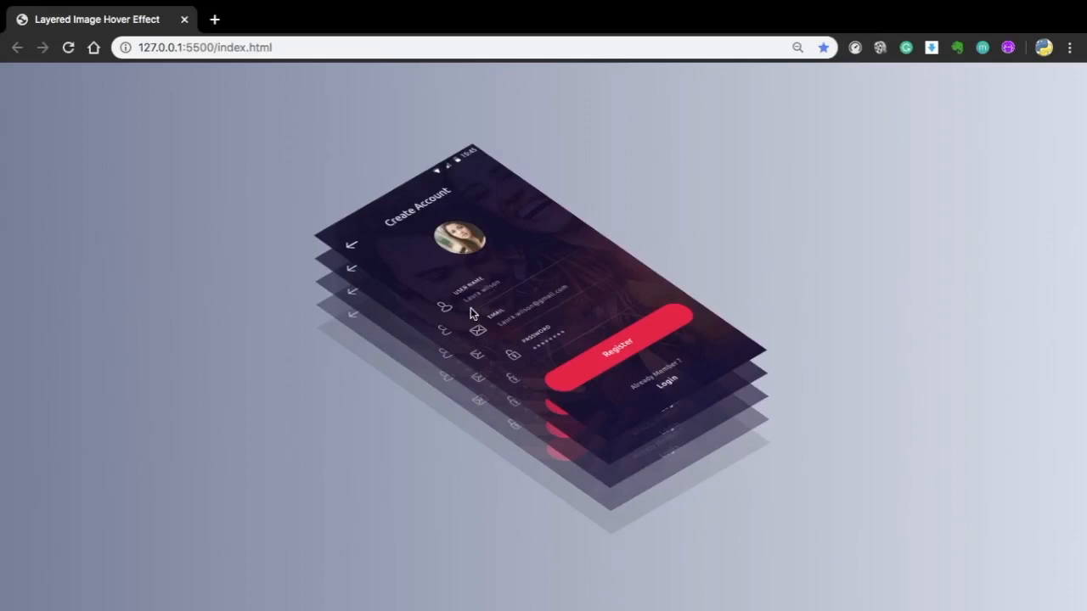
mouse_move(425, 339)
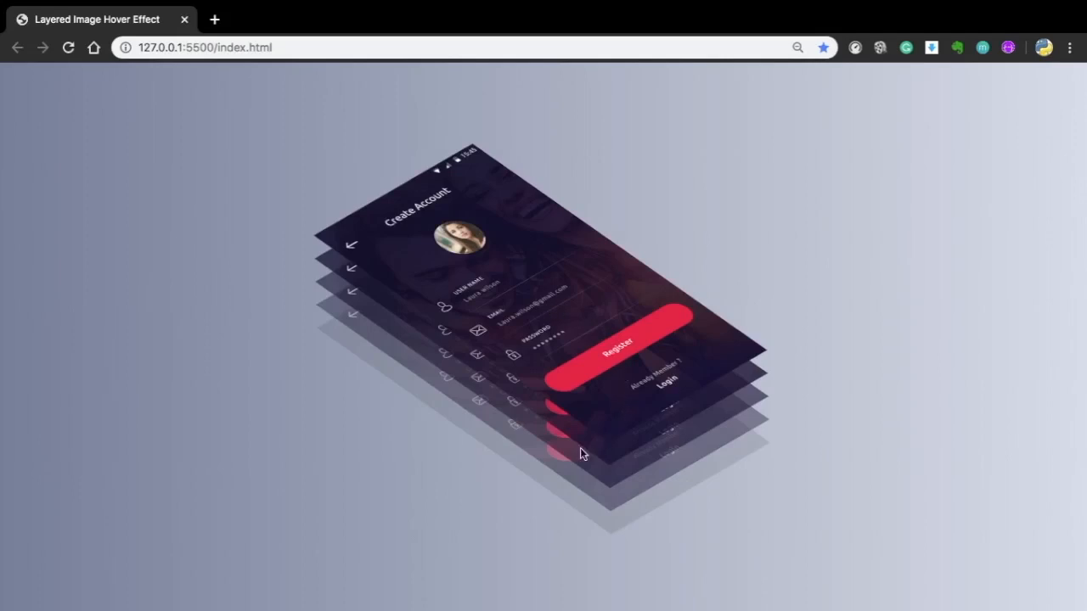
mouse_move(522, 324)
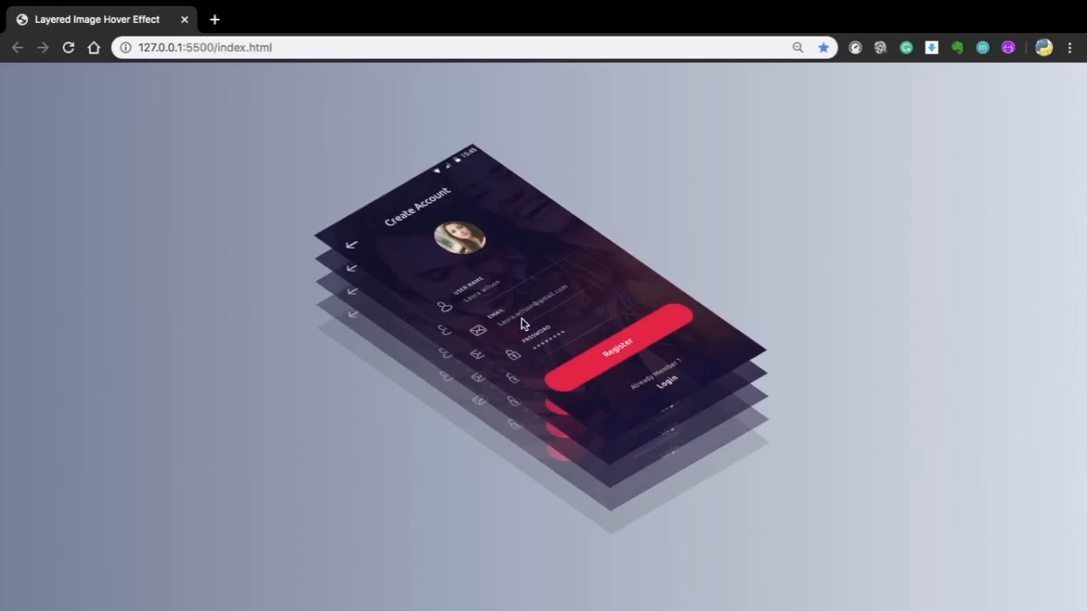